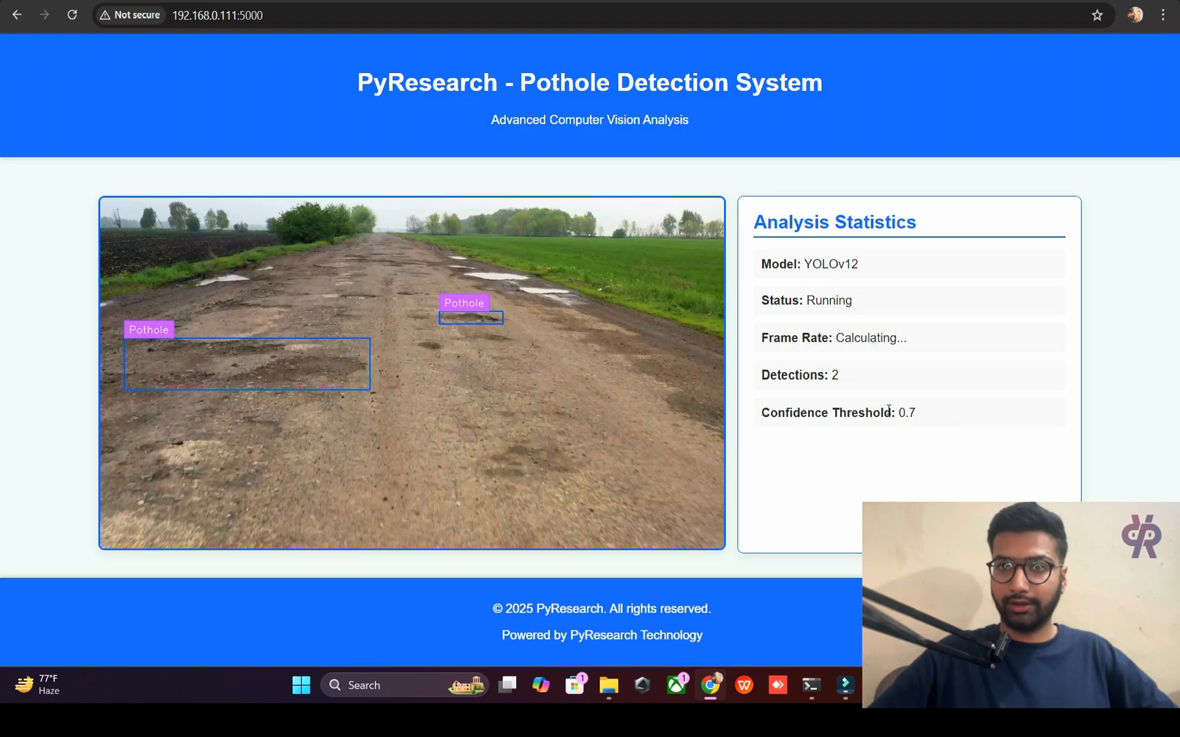
{"action": "mouse_move", "coordinate": [440, 242]}
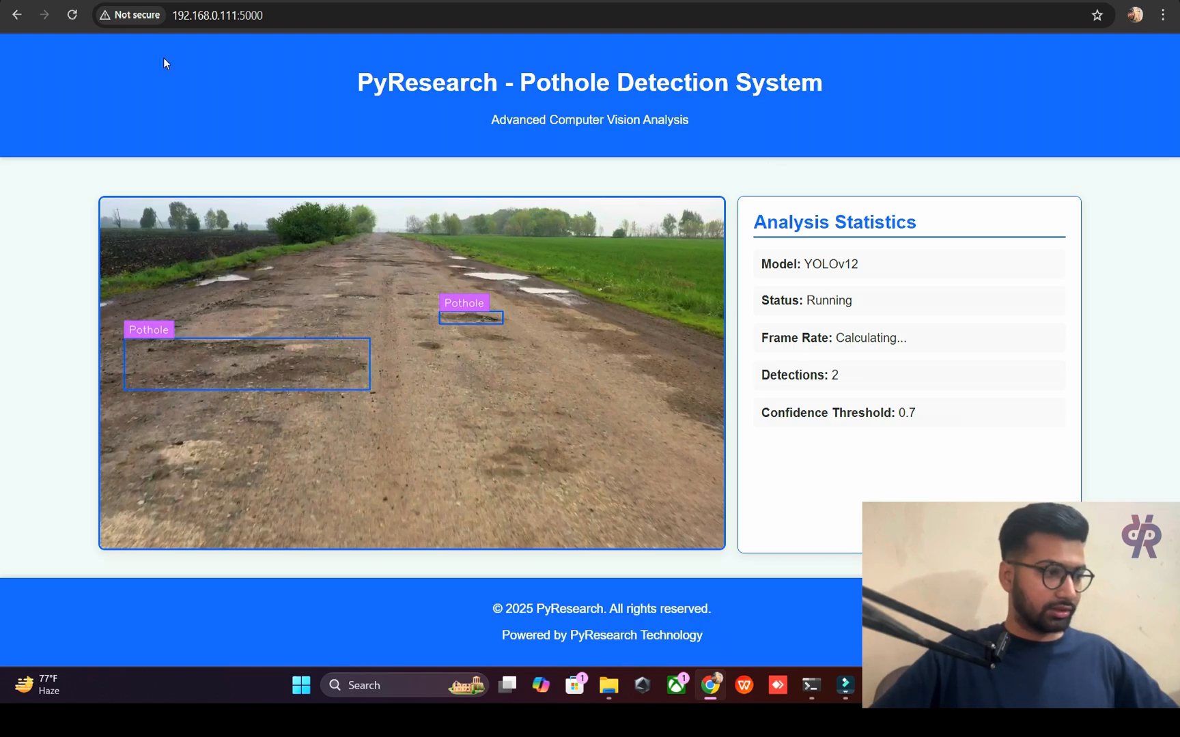
Step: Enter github.com/pyresearch in a new browser tab's address bar
{"action": "type", "text": "github.com/pyresearch"}
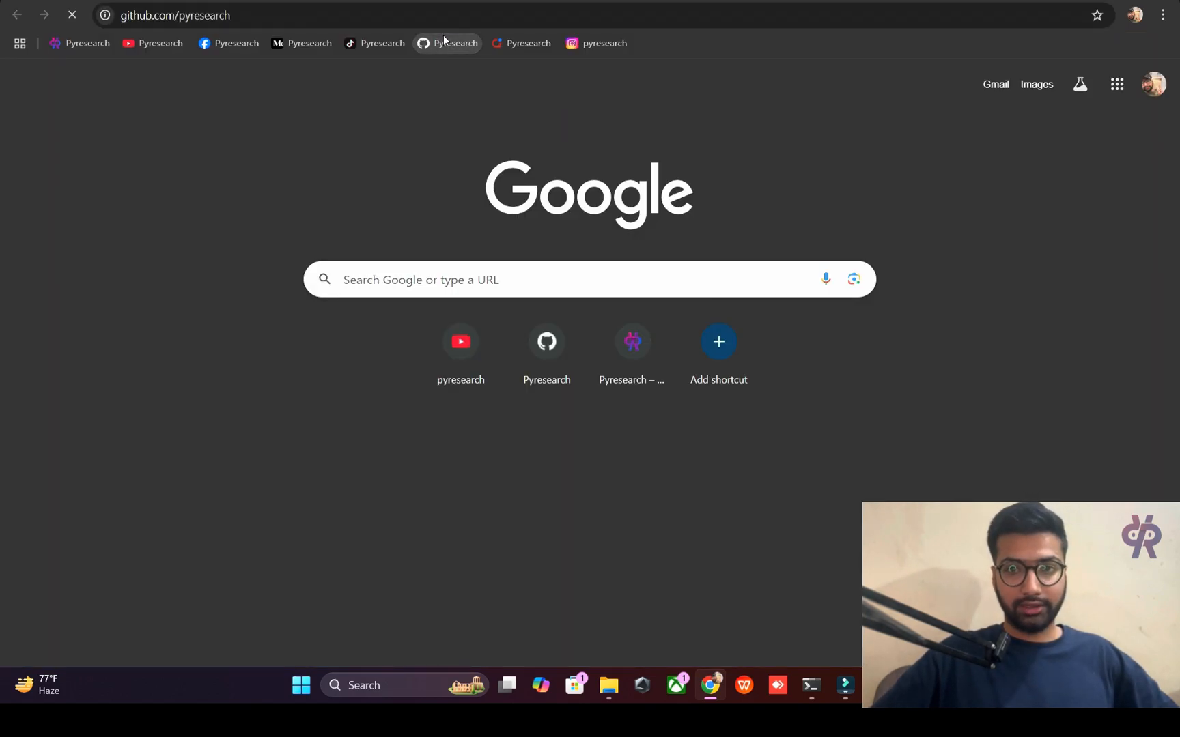
Step: Browse the pyresearch organisation's repositories and search for 'notebook'
{"action": "left_click", "coordinate": [448, 43]}
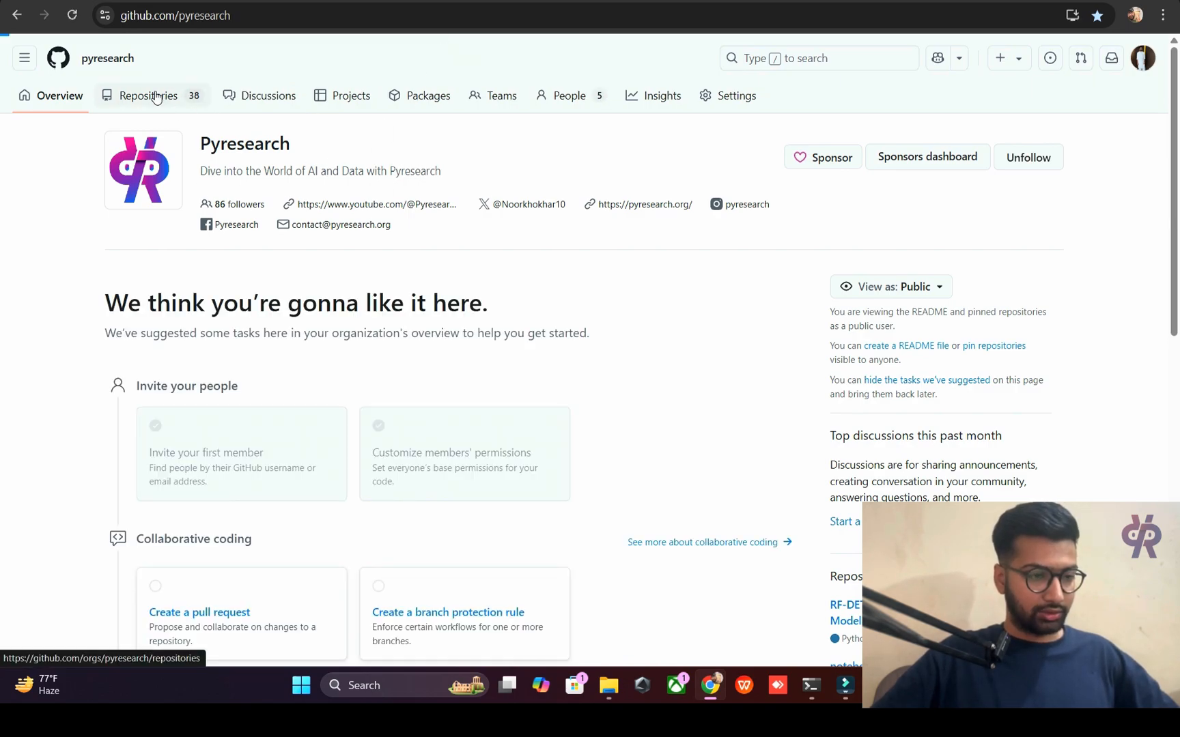
{"action": "left_click", "coordinate": [148, 96]}
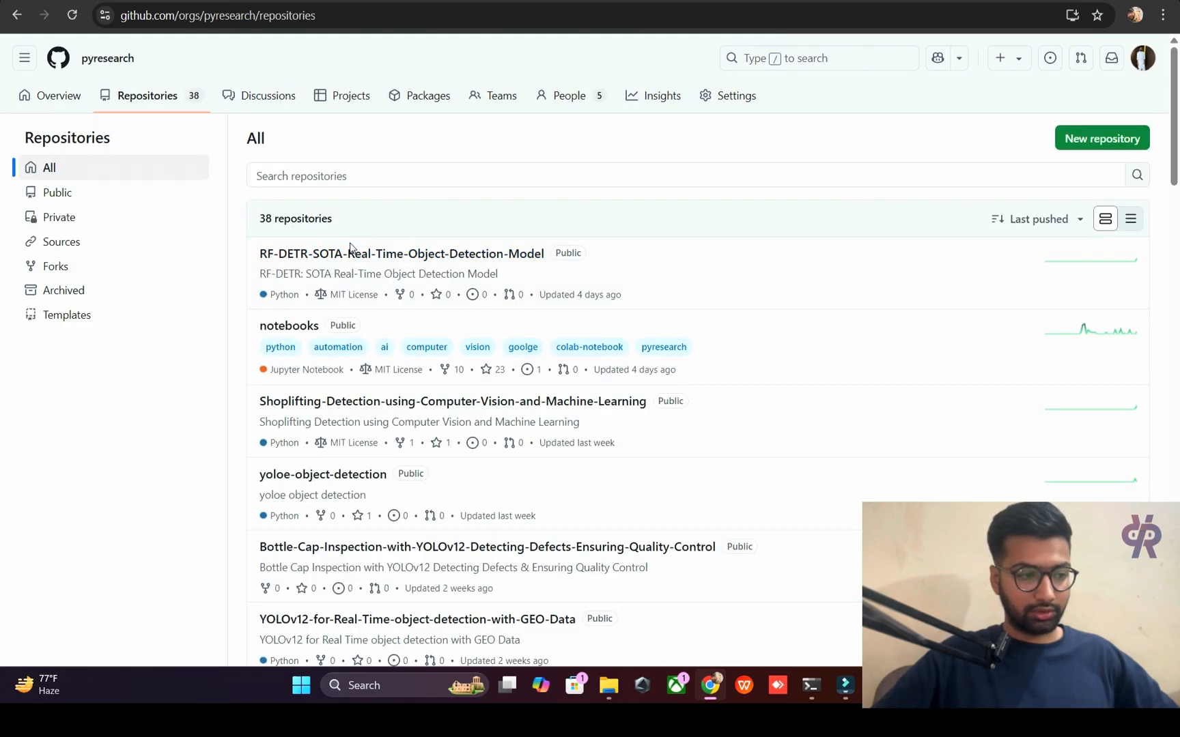
{"action": "scroll", "scroll_direction": "down", "scroll_amount": 3}
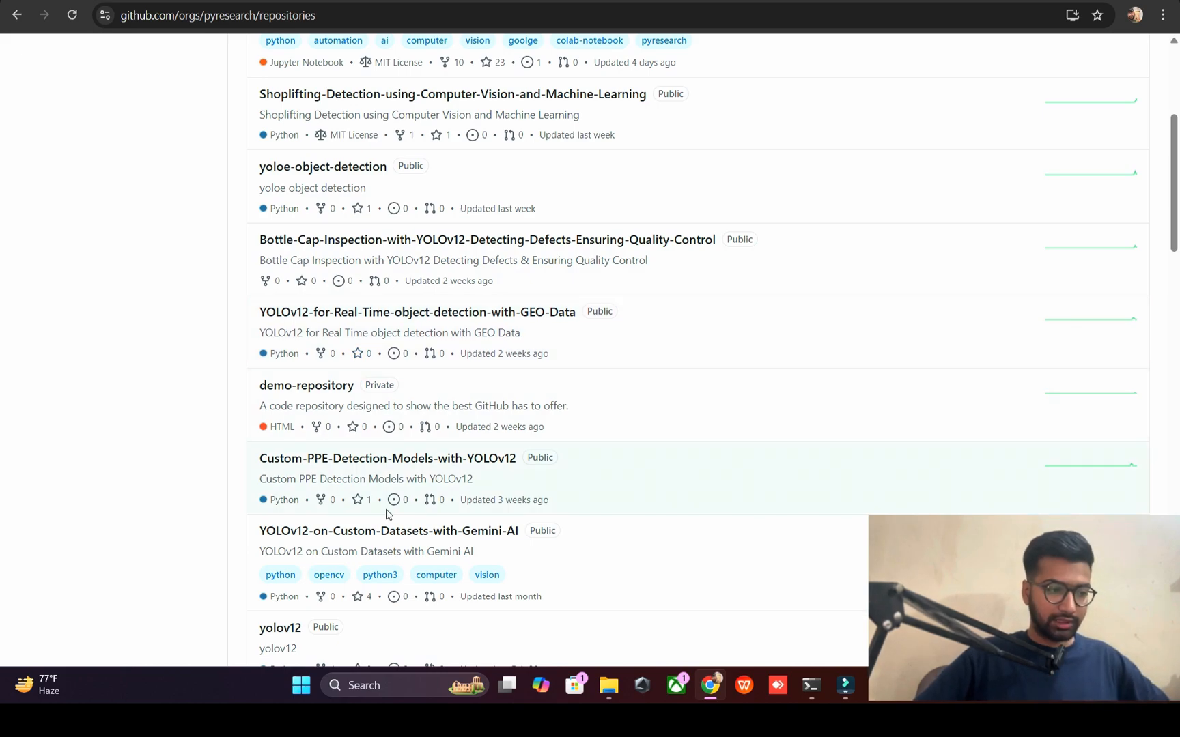
{"action": "scroll", "scroll_direction": "down", "scroll_amount": 3}
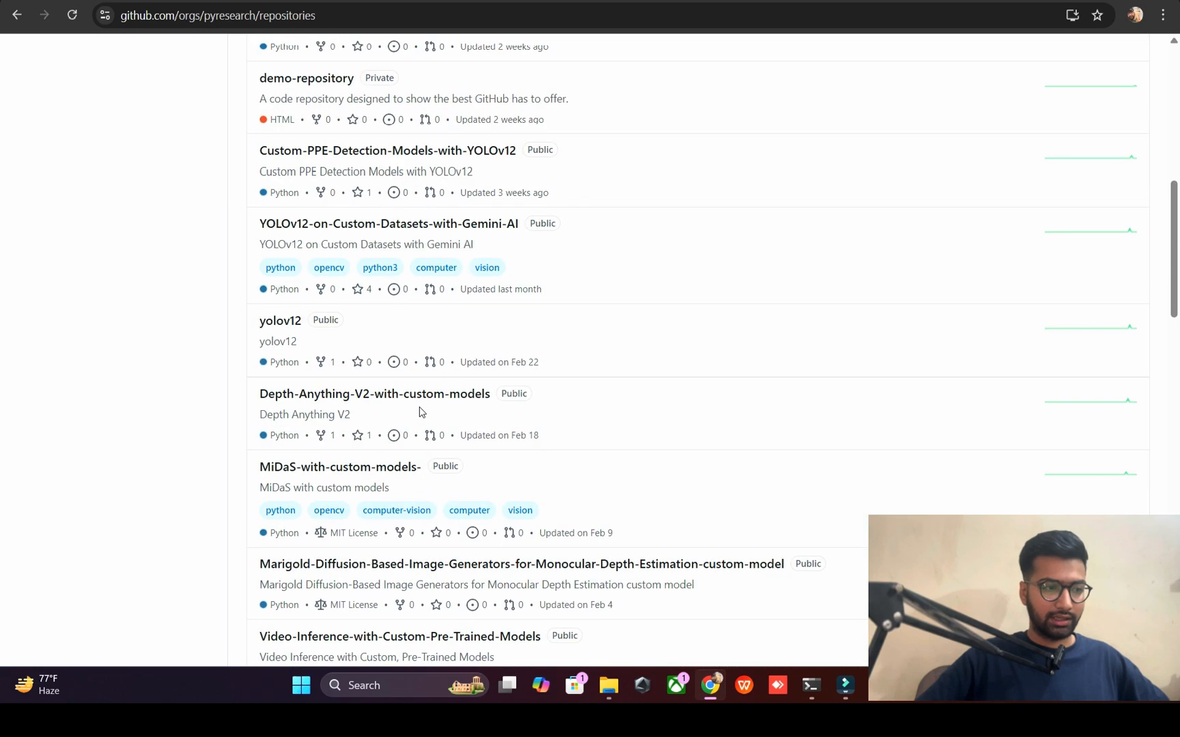
{"action": "type", "text": "notebook"}
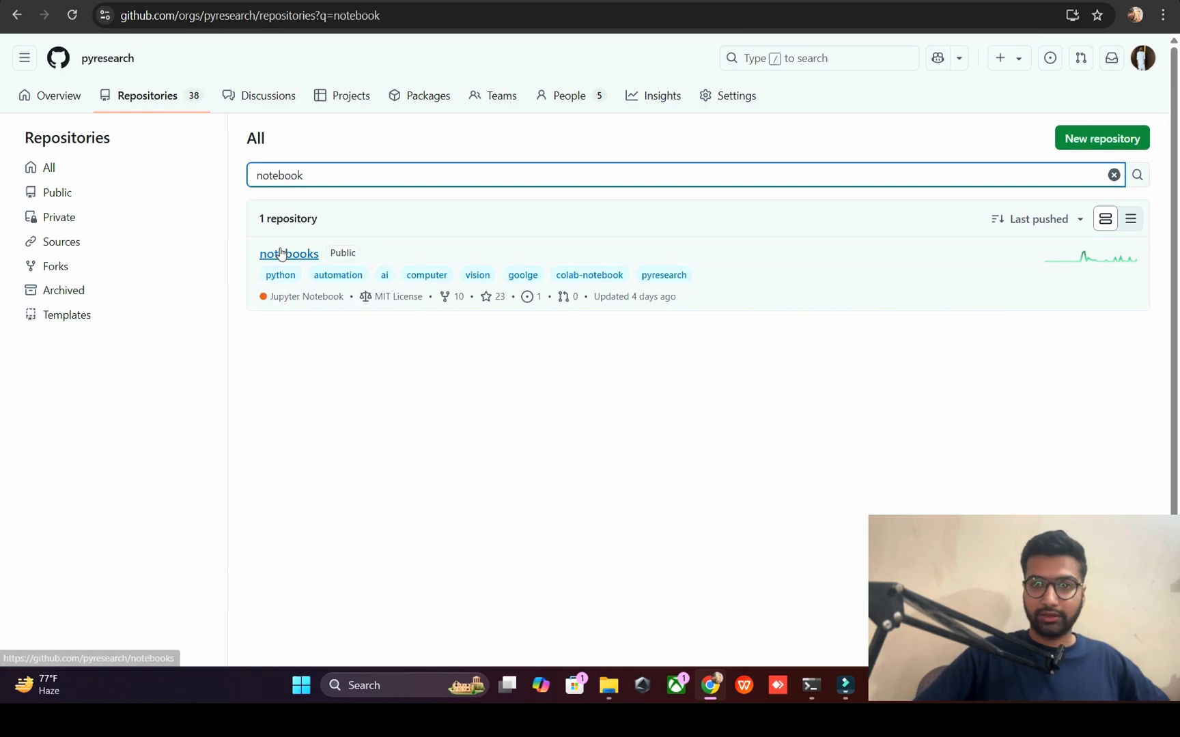
Step: Open the notebooks repository and launch Train-yolov12-object-detection-model in Colab
{"action": "left_click", "coordinate": [288, 253]}
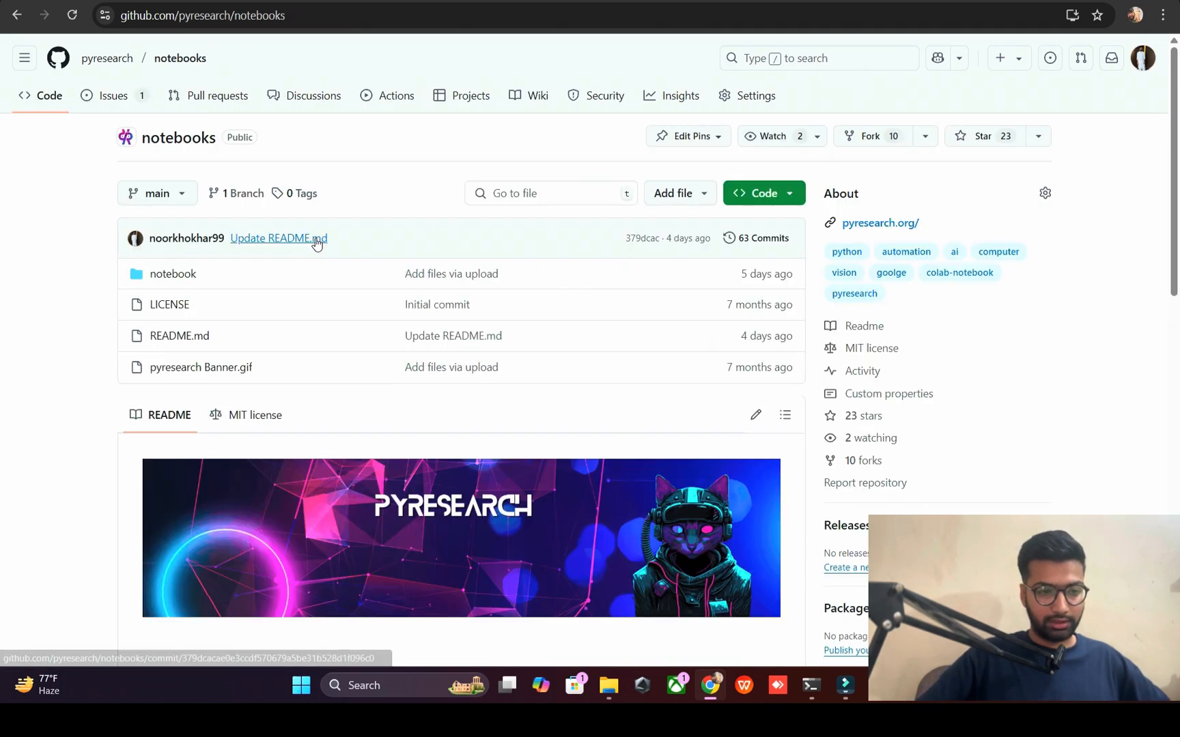
{"action": "mouse_move", "coordinate": [422, 207]}
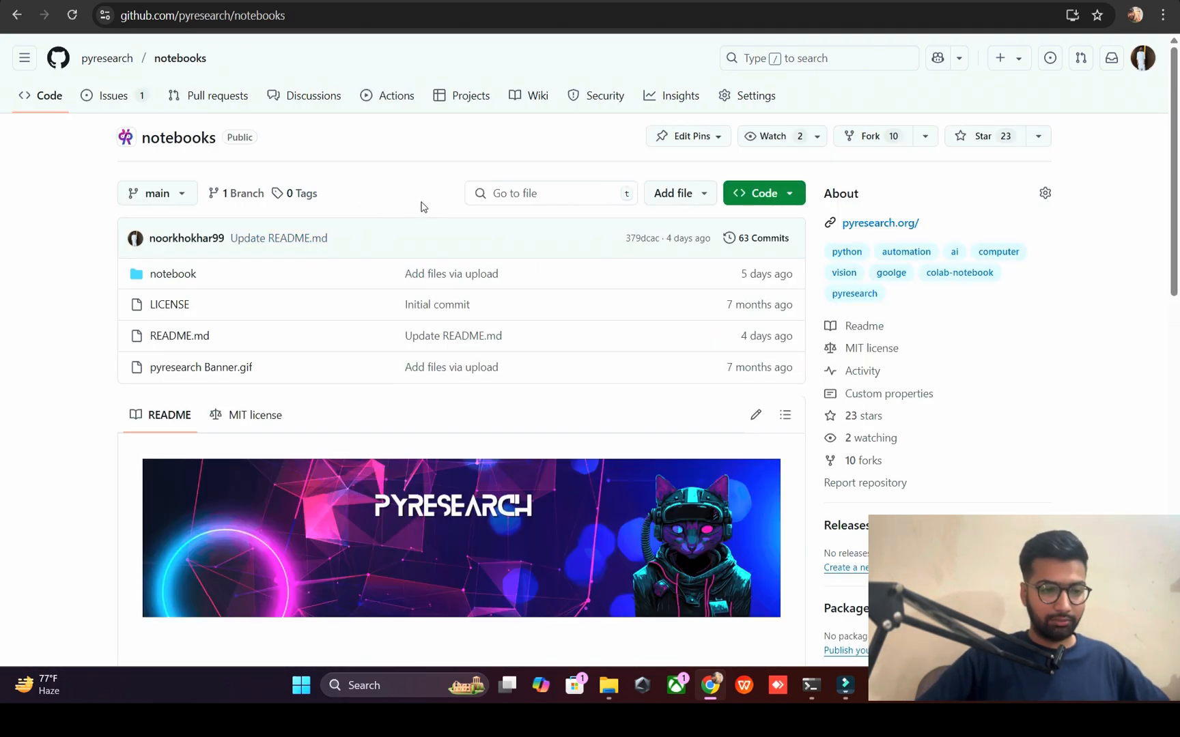
{"action": "scroll", "scroll_direction": "down", "scroll_amount": 3}
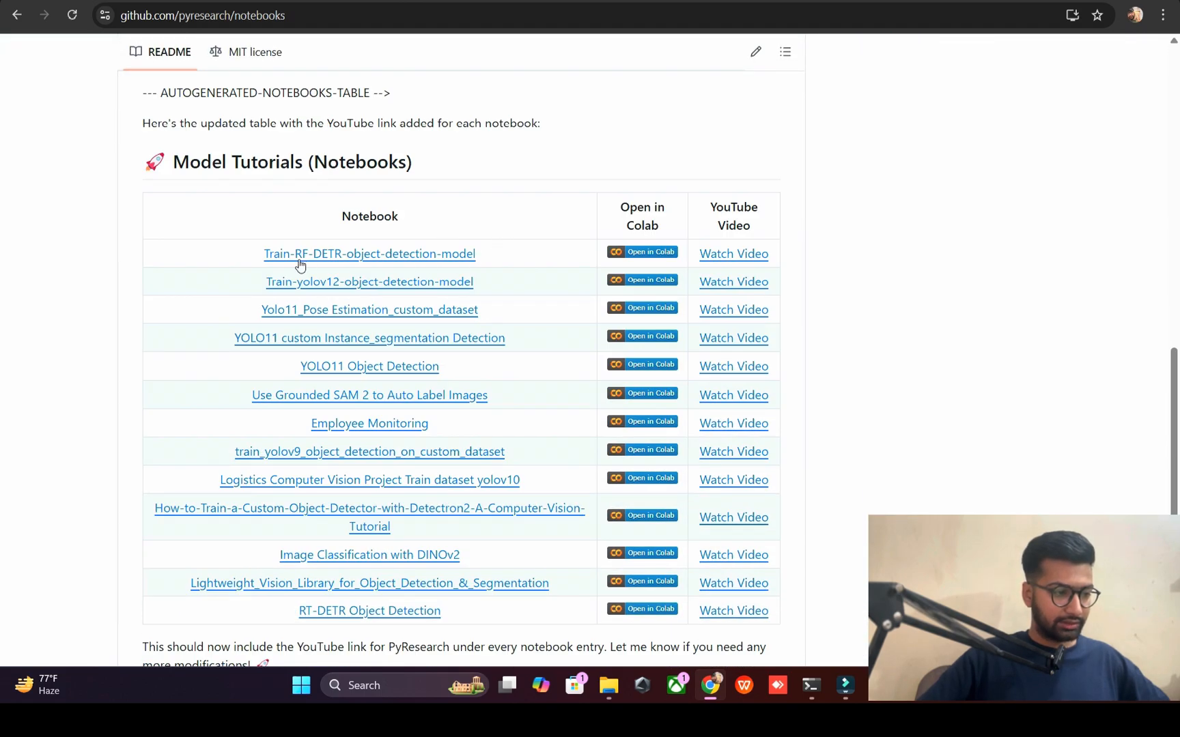
{"action": "mouse_move", "coordinate": [369, 282]}
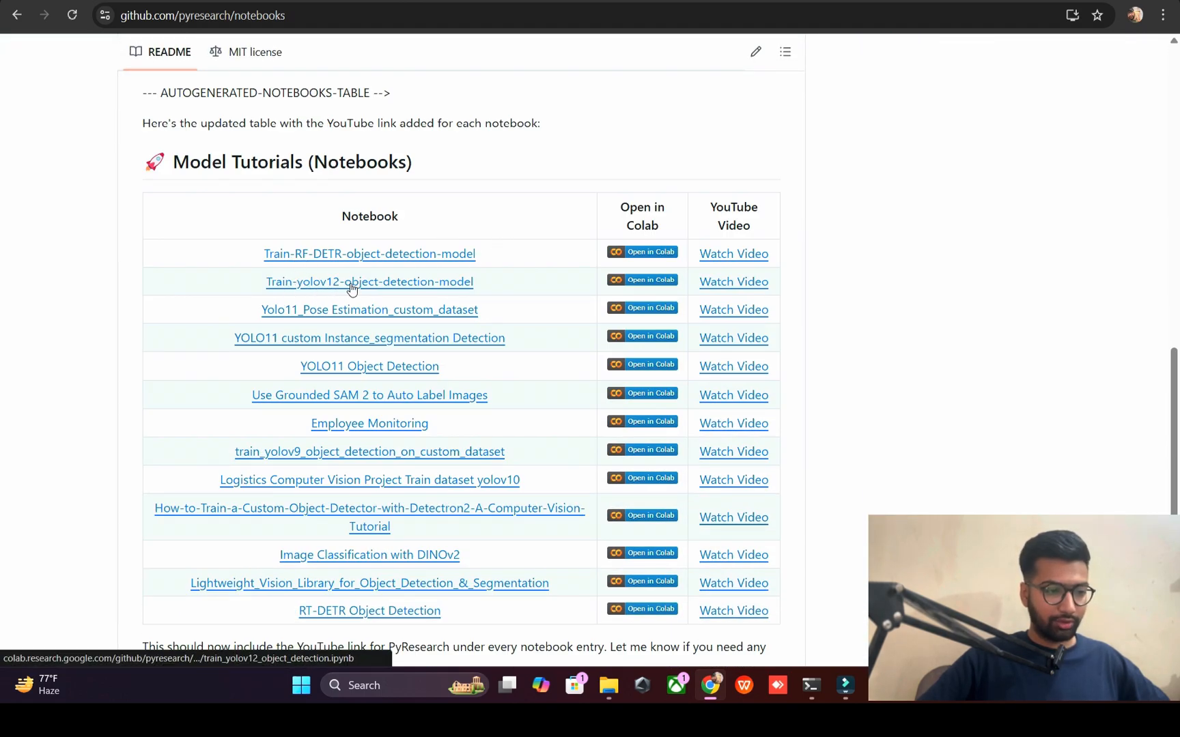
{"action": "left_click", "coordinate": [641, 281]}
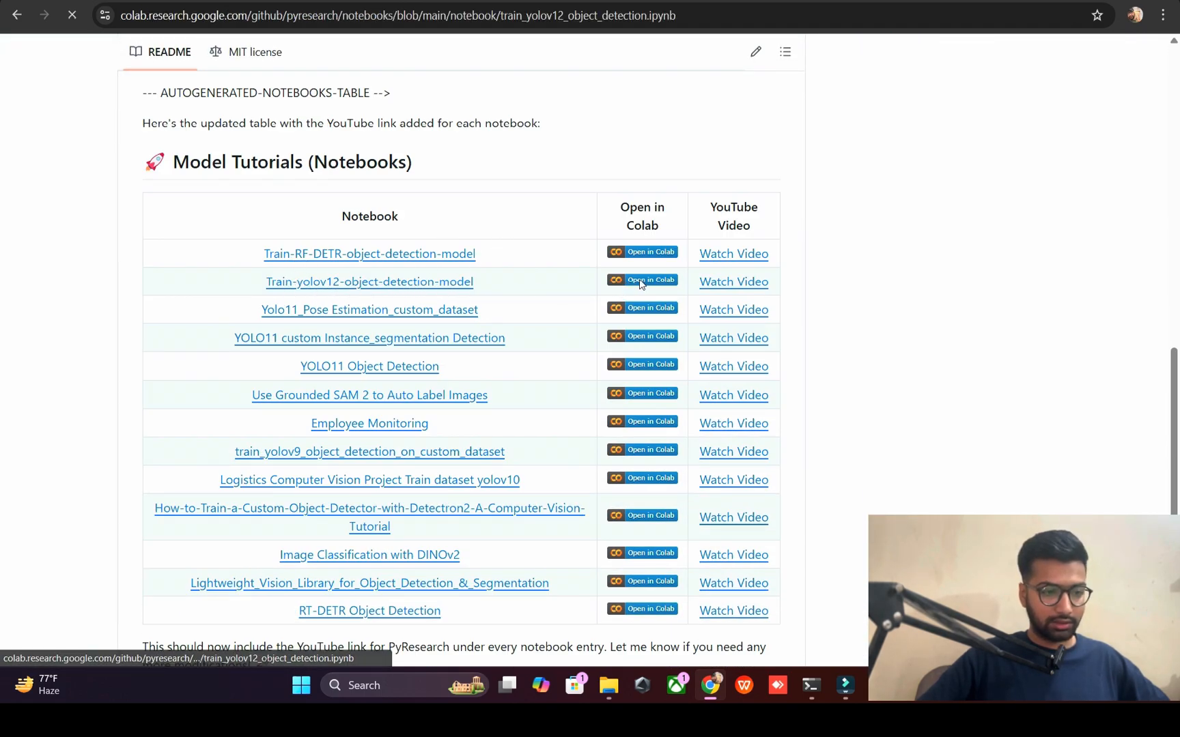
Step: Run the nvidia-smi GPU check cell and accept the notebook authorship warning
{"action": "left_click", "coordinate": [641, 280]}
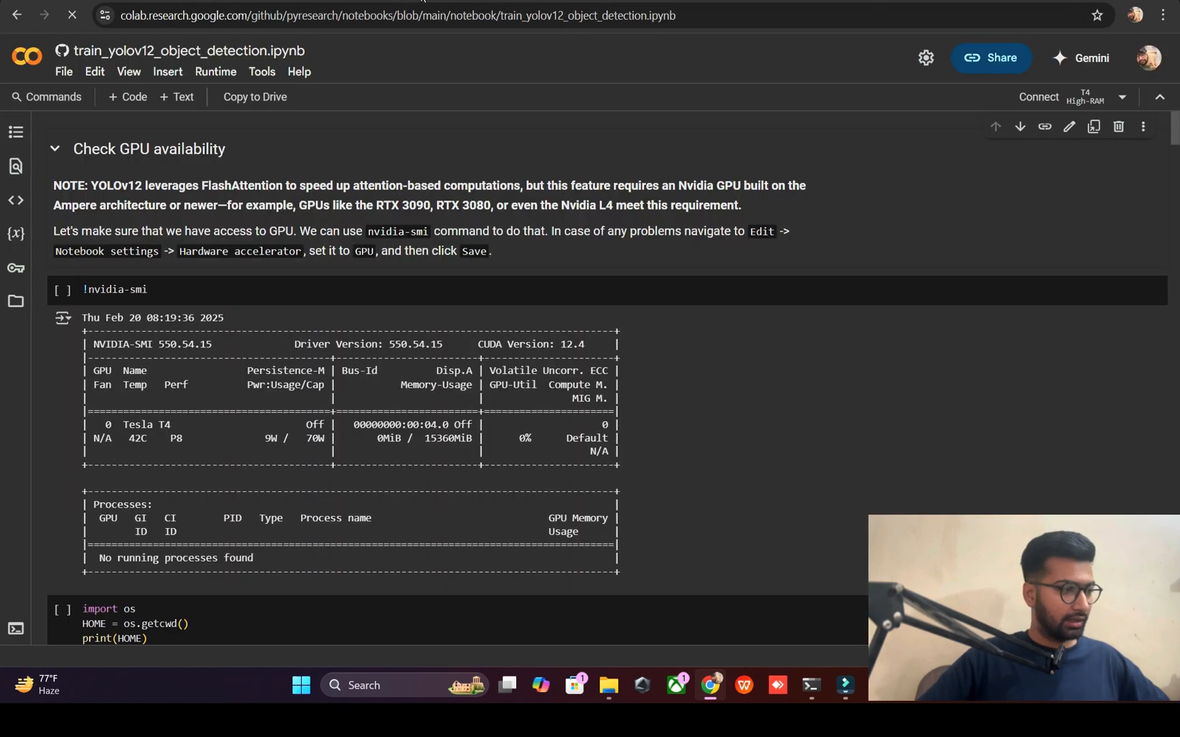
{"action": "left_click", "coordinate": [63, 289]}
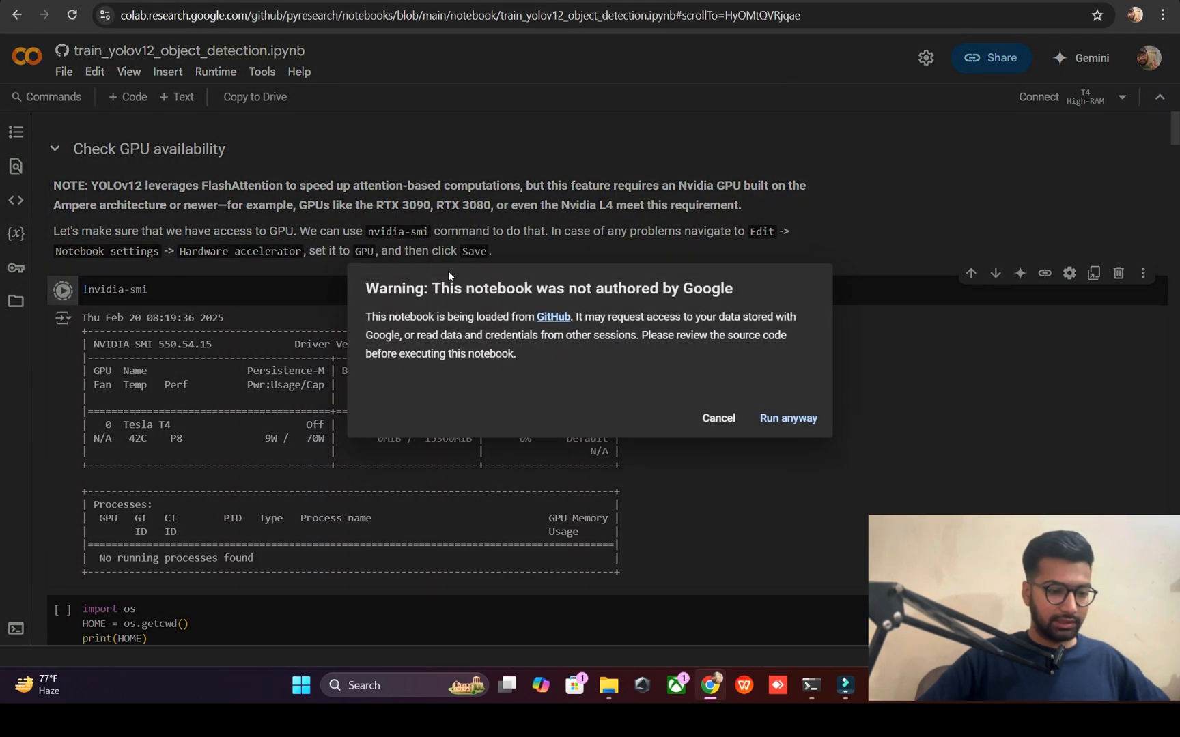
{"action": "left_click", "coordinate": [787, 418]}
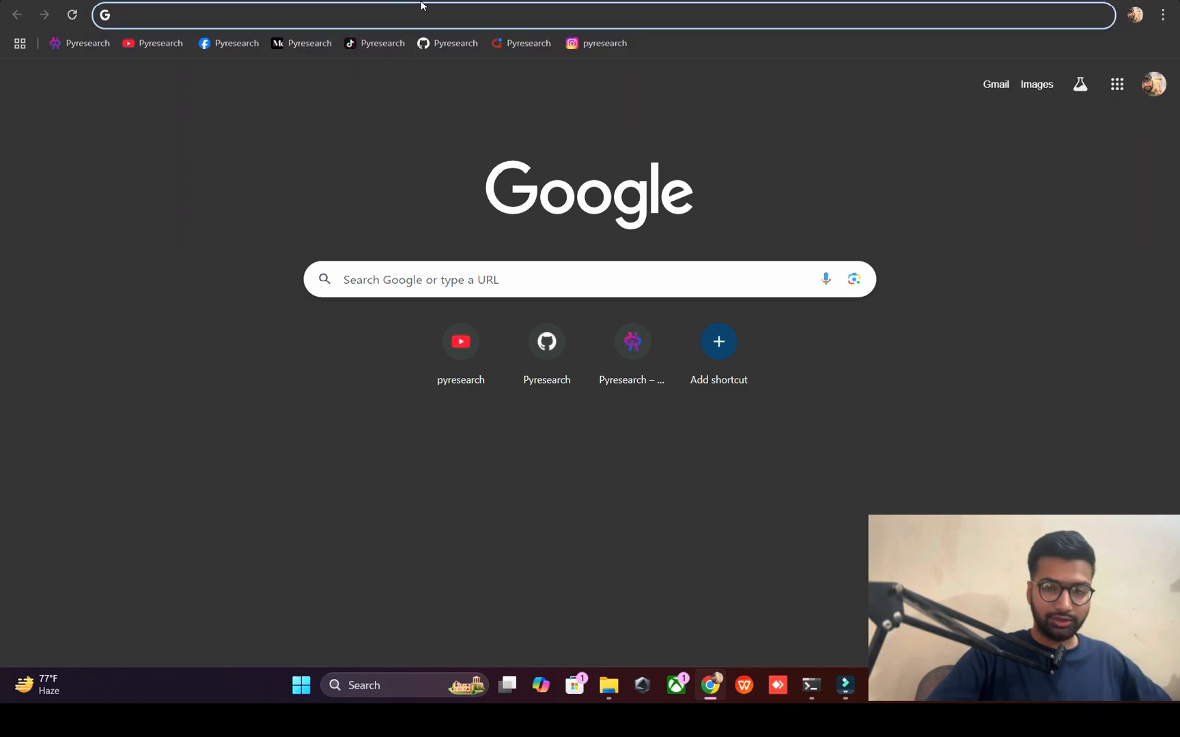
Step: Search the web for Roboflow pothole detection projects
{"action": "left_click", "coordinate": [301, 14]}
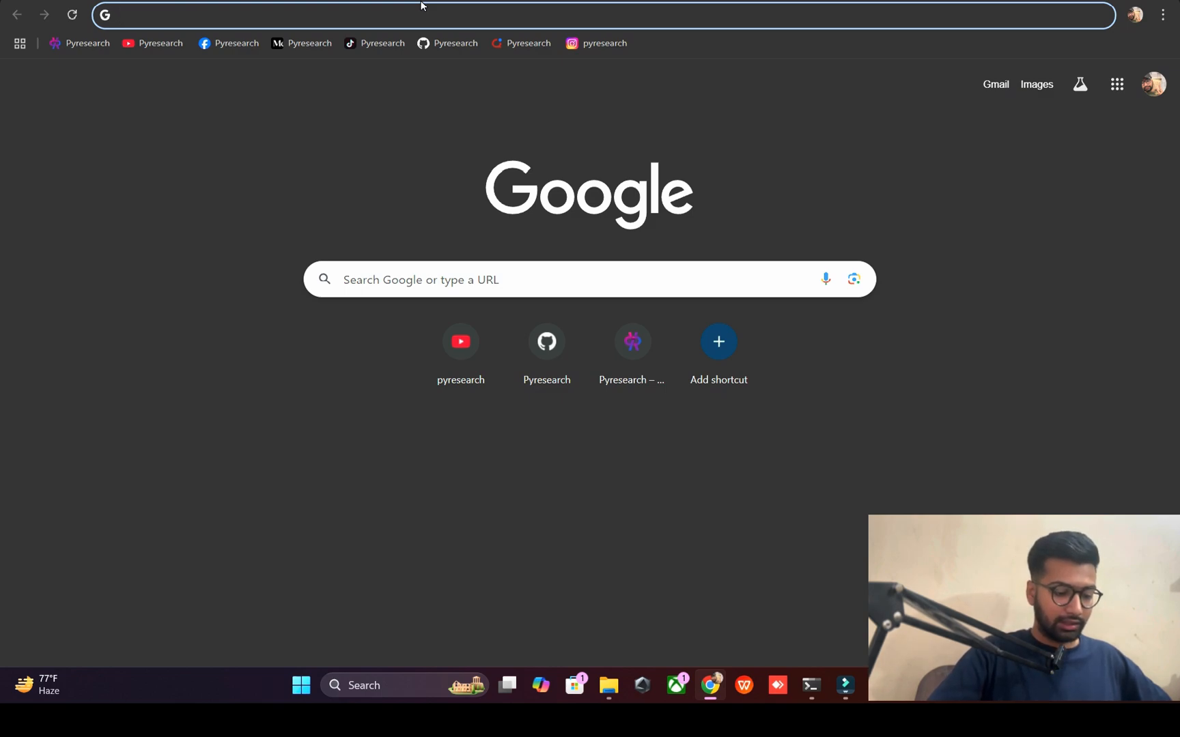
{"action": "type", "text": "roboflow notebooks"}
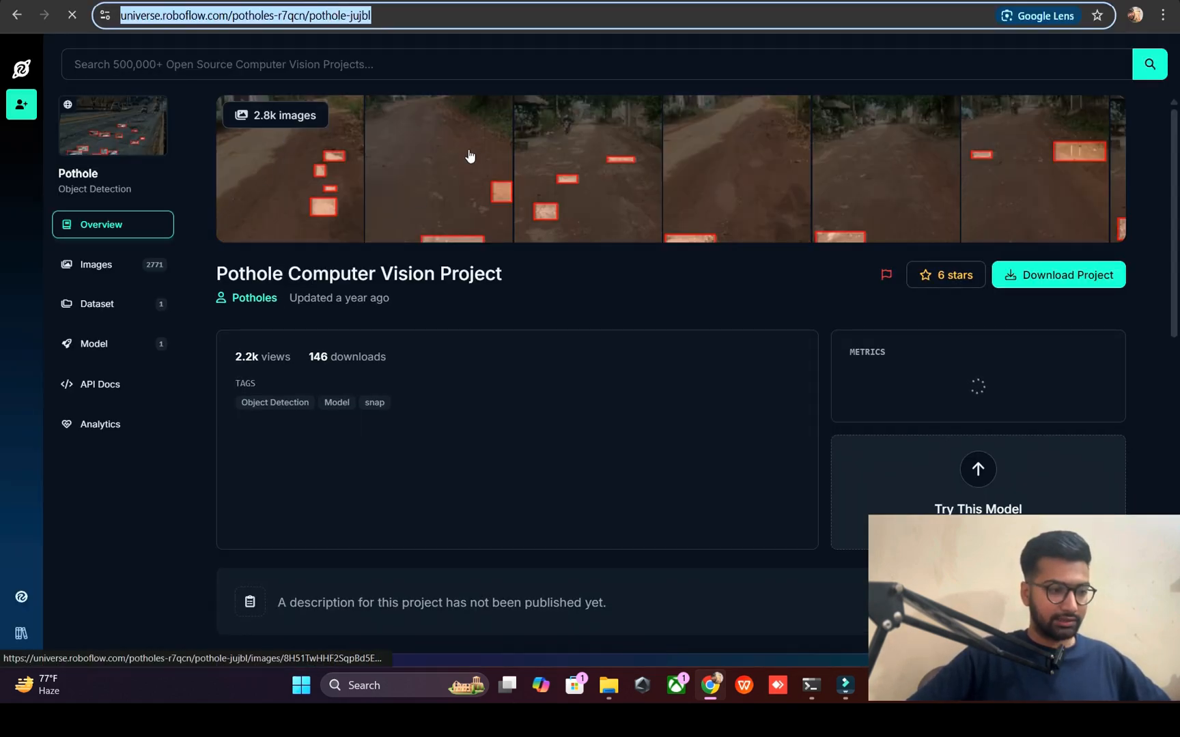
{"action": "triple_click", "coordinate": [358, 273]}
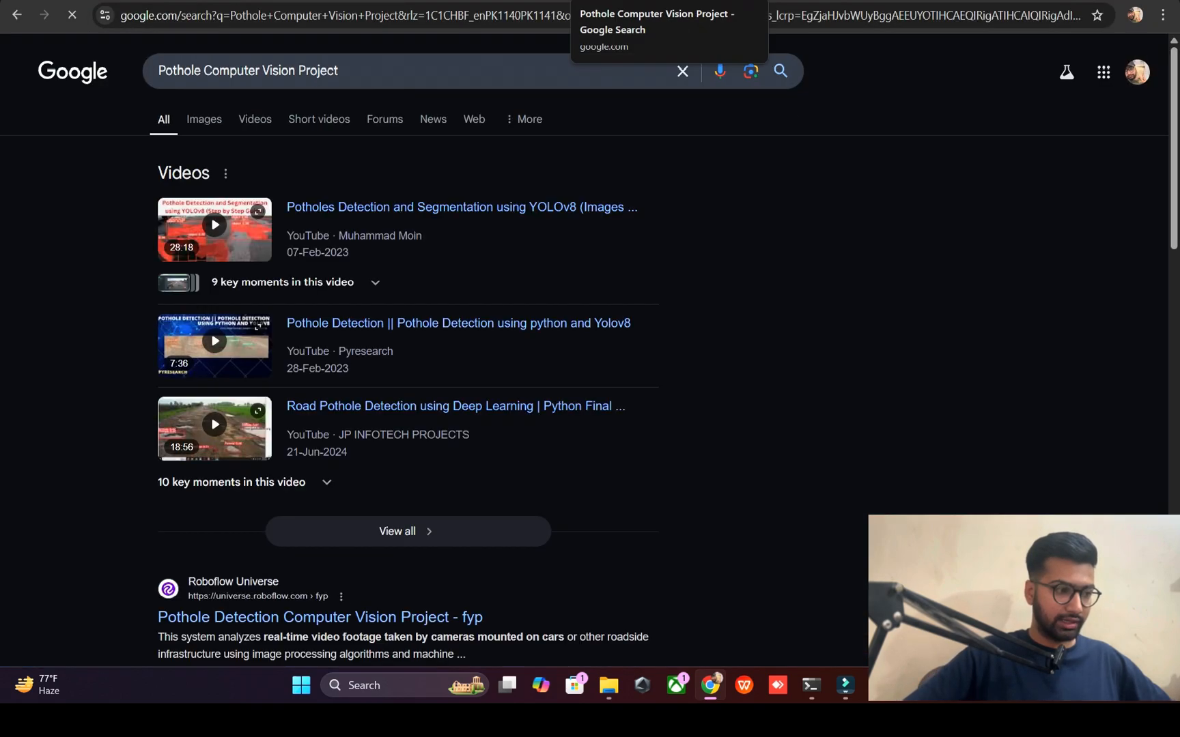
{"action": "left_click", "coordinate": [440, 71]}
{"action": "type", "text": " dataset"}
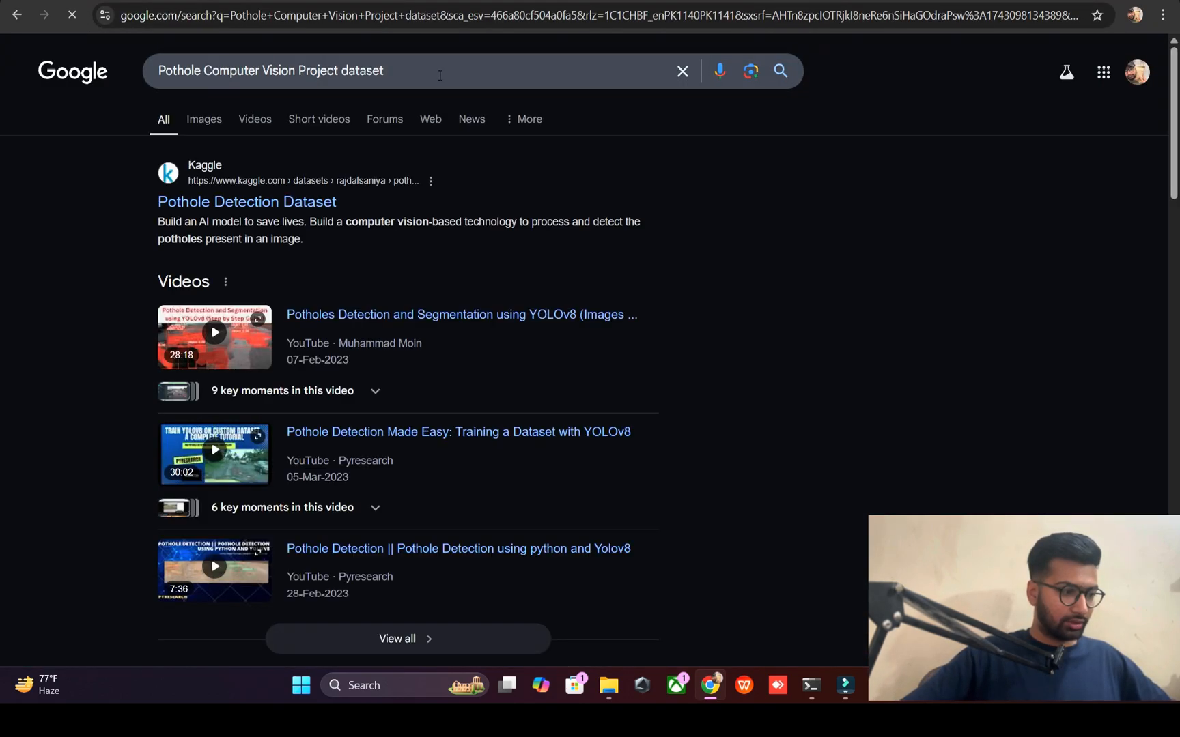
{"action": "scroll", "scroll_direction": "down", "scroll_amount": 3}
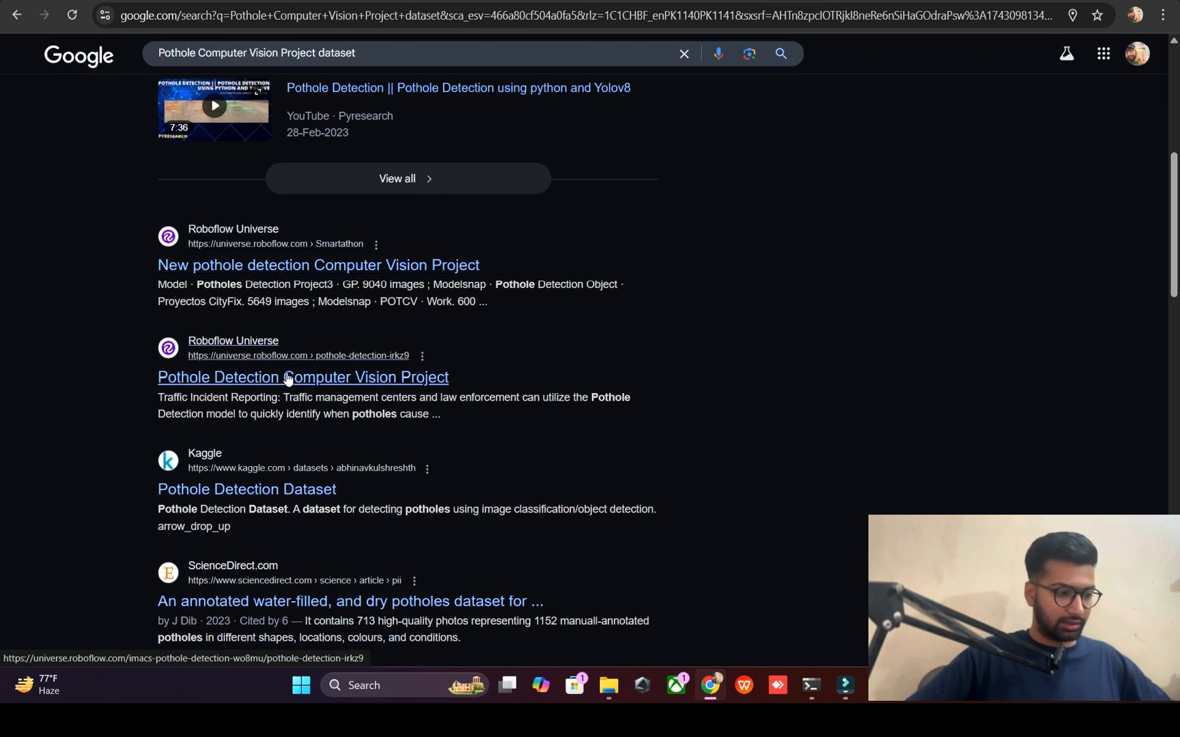
Step: Compare pothole project results and return to the 2.8k-image Pothole Computer Vision Project
{"action": "left_click", "coordinate": [303, 376]}
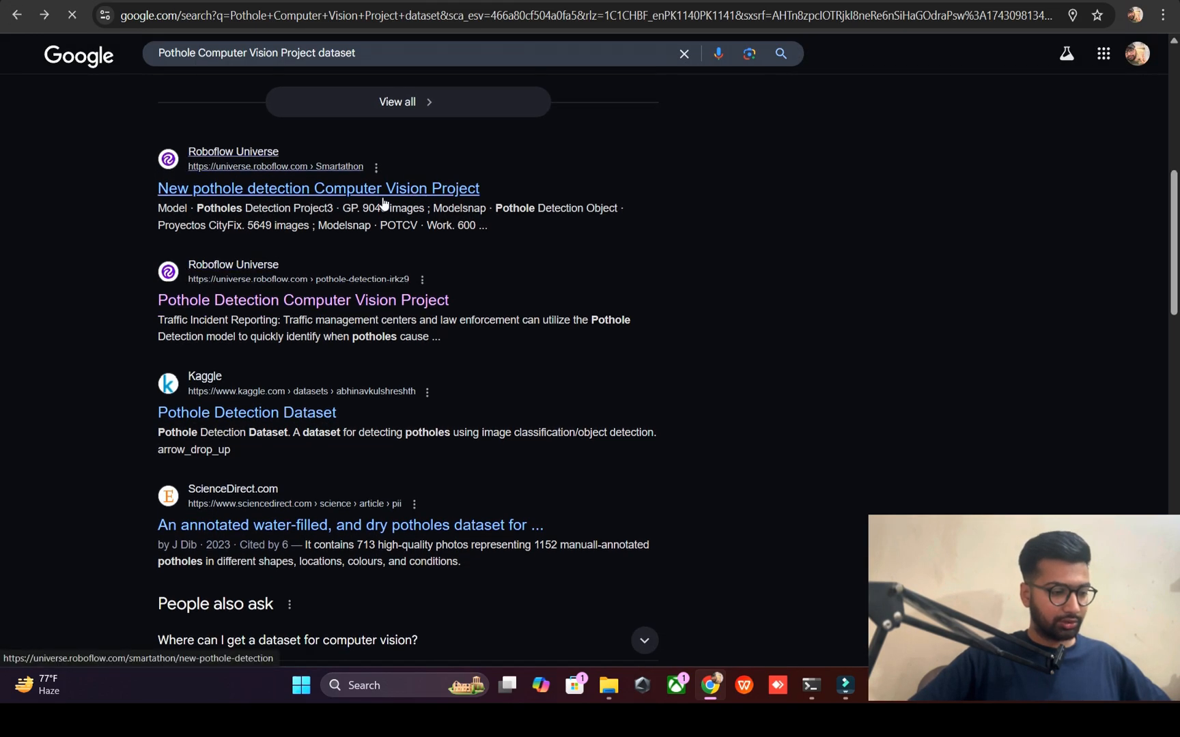
{"action": "left_click", "coordinate": [318, 188]}
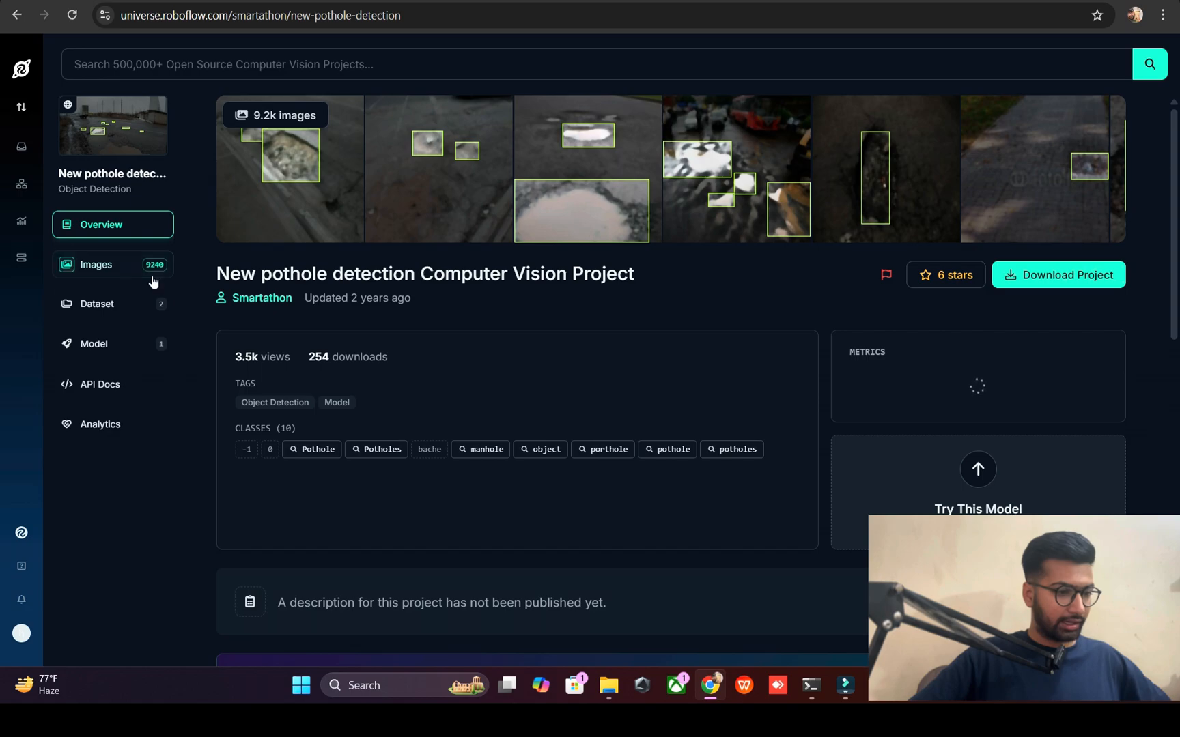
{"action": "left_click", "coordinate": [97, 264]}
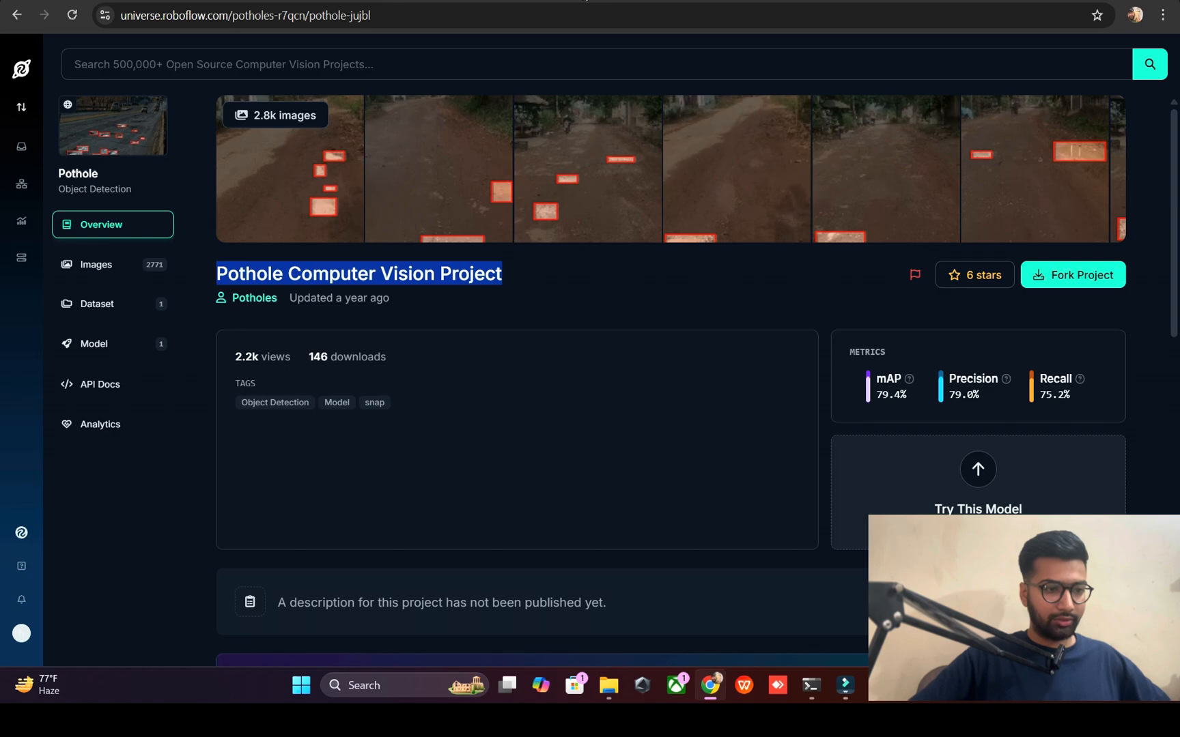
{"action": "mouse_move", "coordinate": [415, 34]}
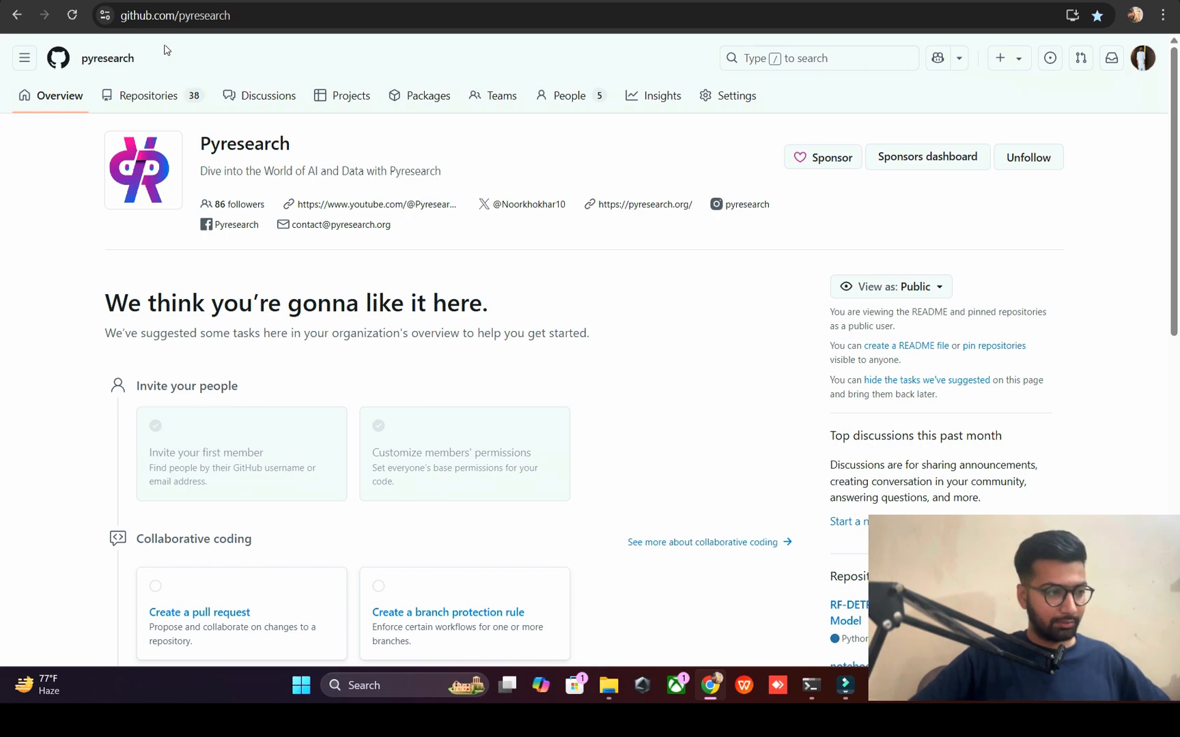
Step: Fill a new repository form named 'Pothole Computer Vision Project' with a README
{"action": "left_click", "coordinate": [147, 96]}
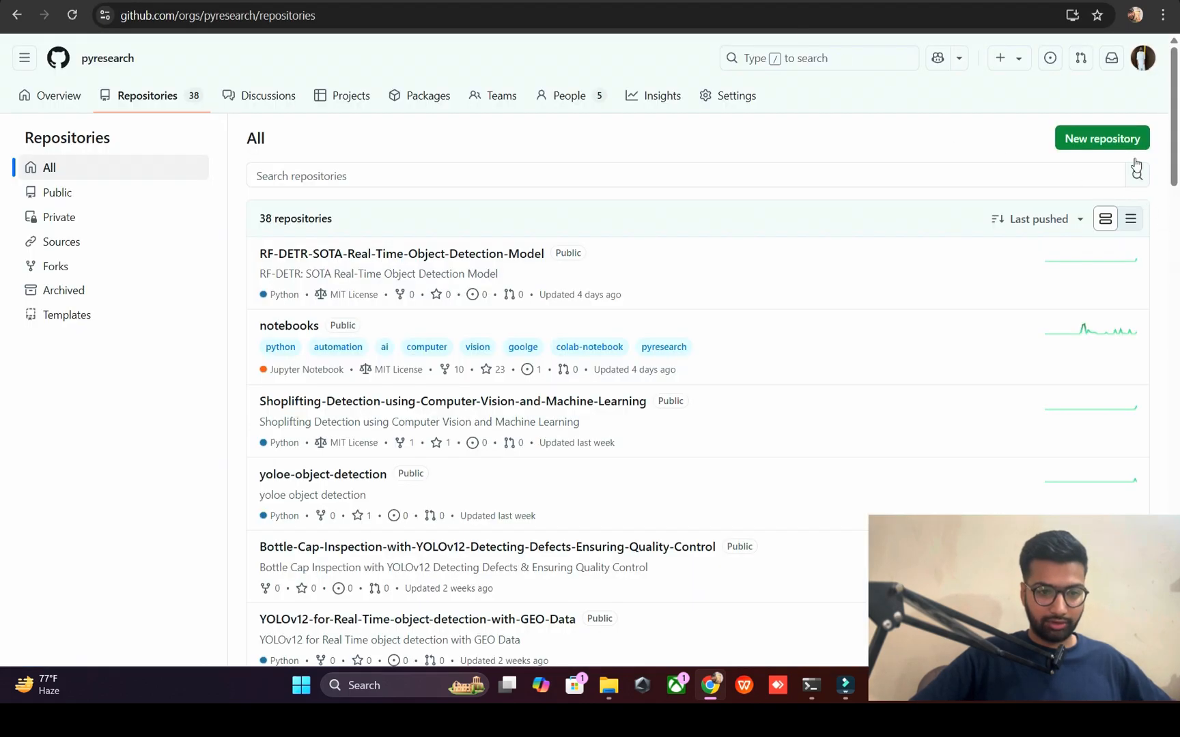
{"action": "left_click", "coordinate": [1100, 138]}
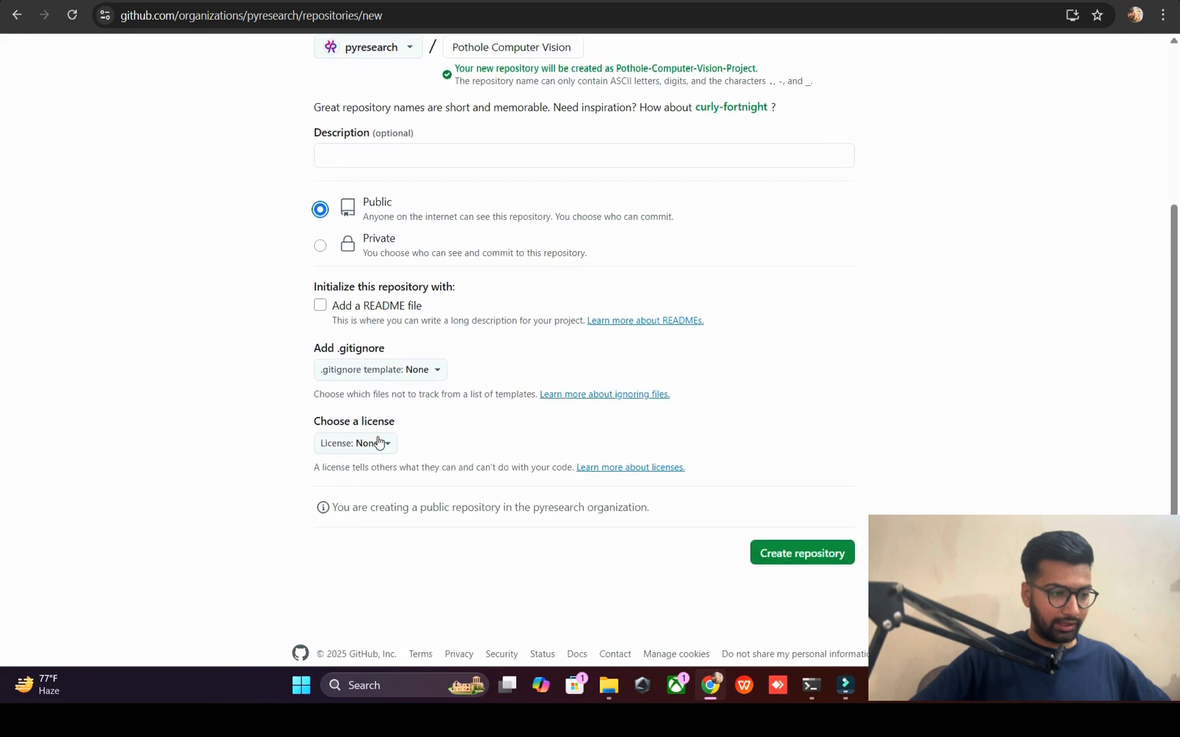
{"action": "type", "text": "Pothole Computer Vision Project"}
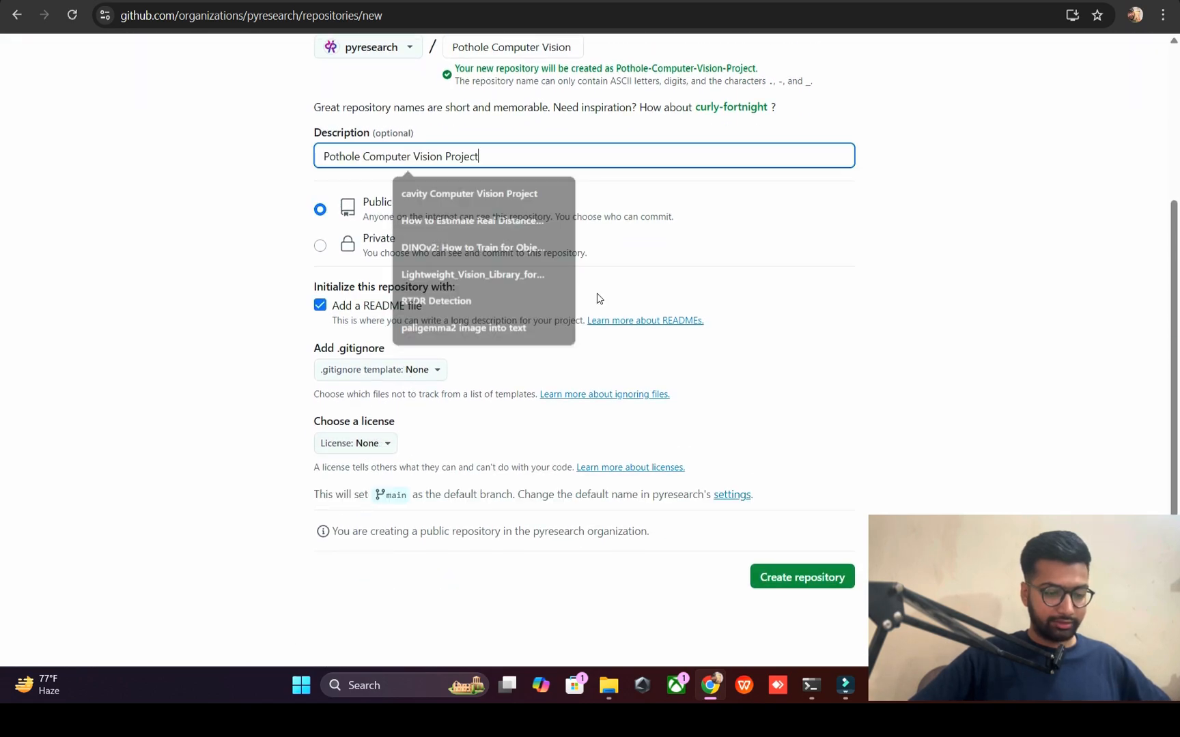
{"action": "left_click", "coordinate": [800, 577]}
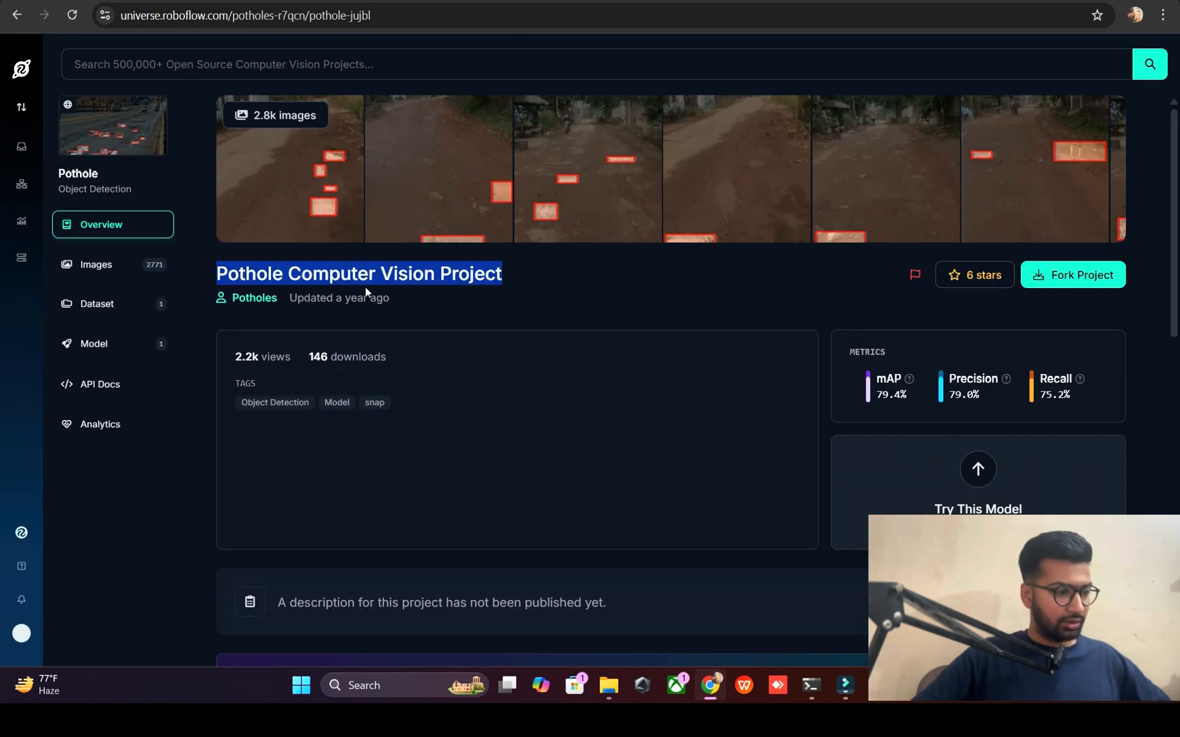
Step: Browse through several of the Pothole project's annotated images
{"action": "left_click", "coordinate": [95, 264]}
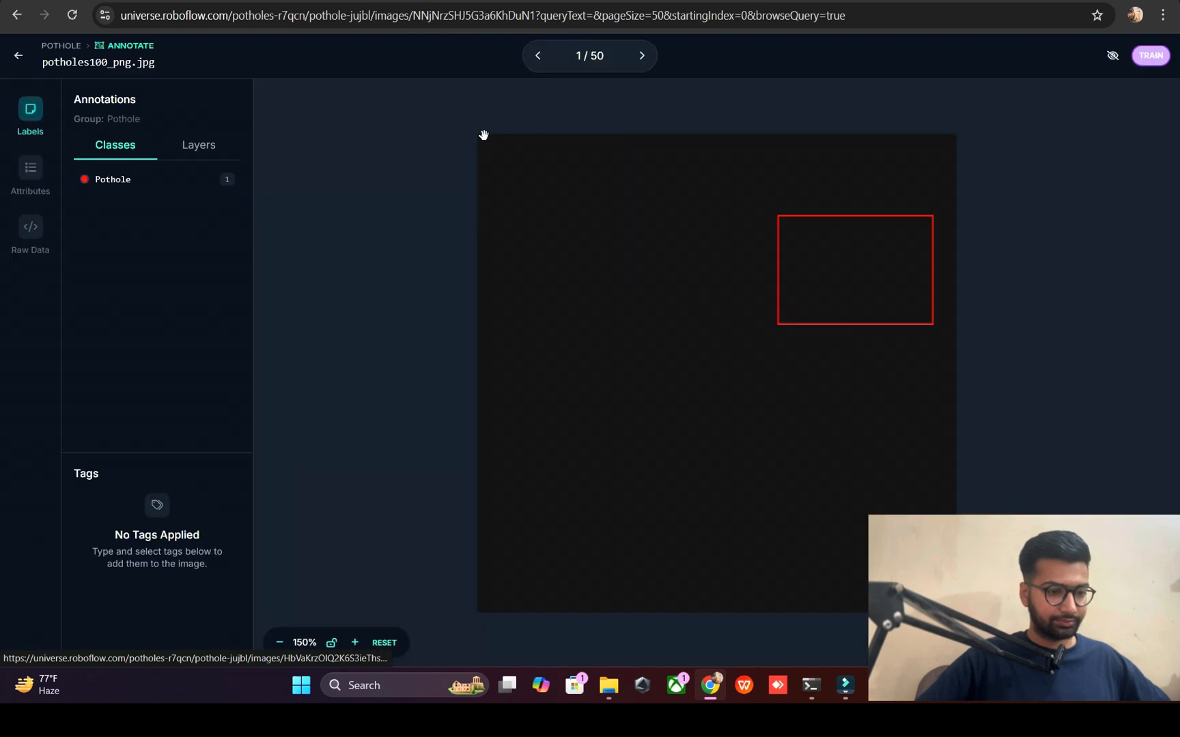
{"action": "left_click", "coordinate": [641, 56]}
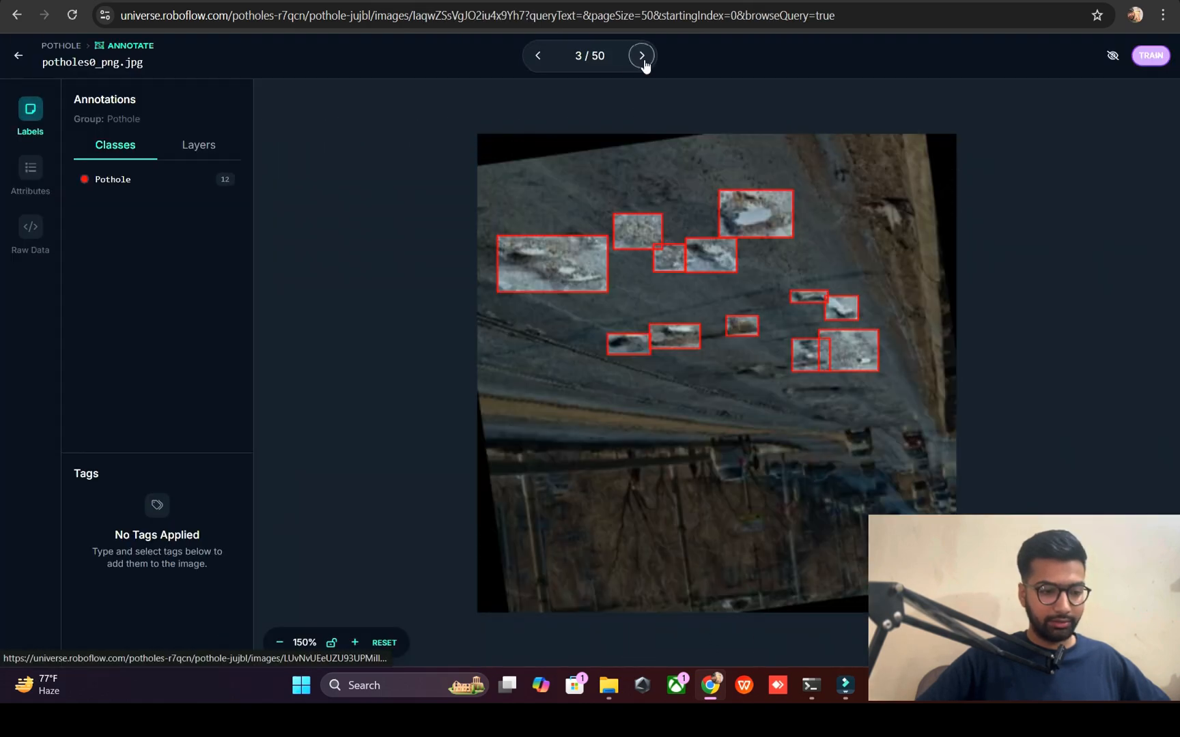
{"action": "left_click", "coordinate": [640, 56]}
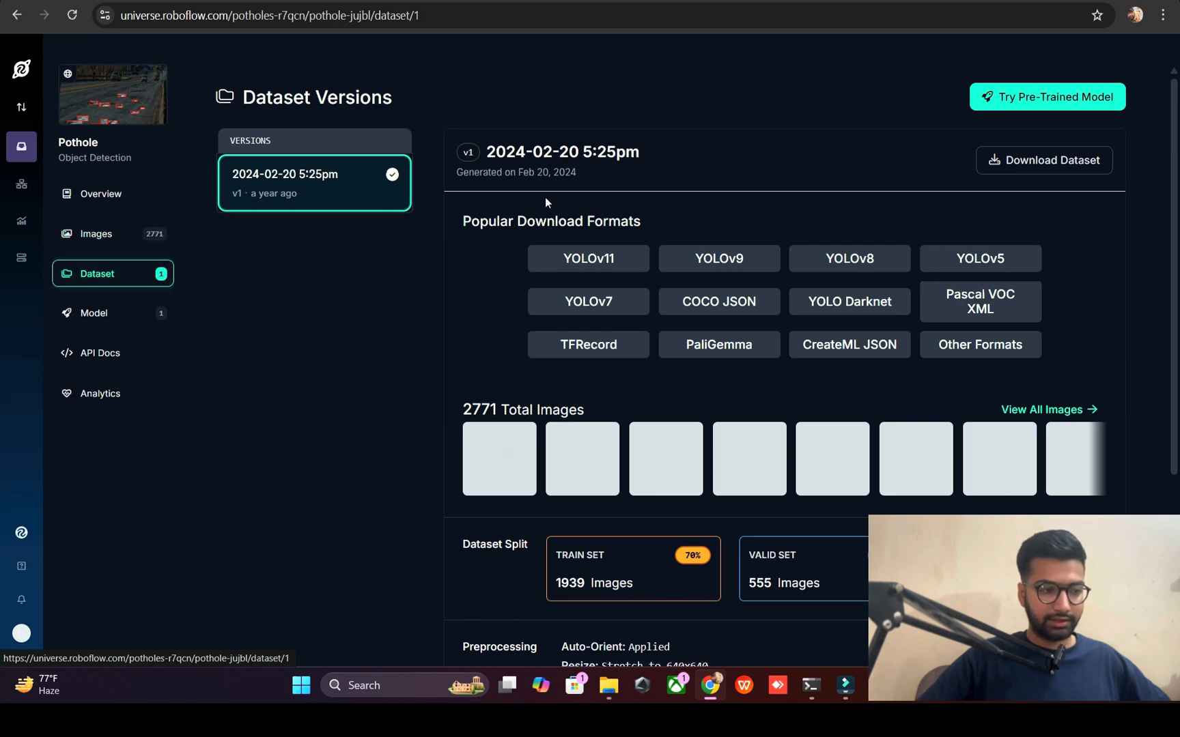
{"action": "mouse_move", "coordinate": [588, 258]}
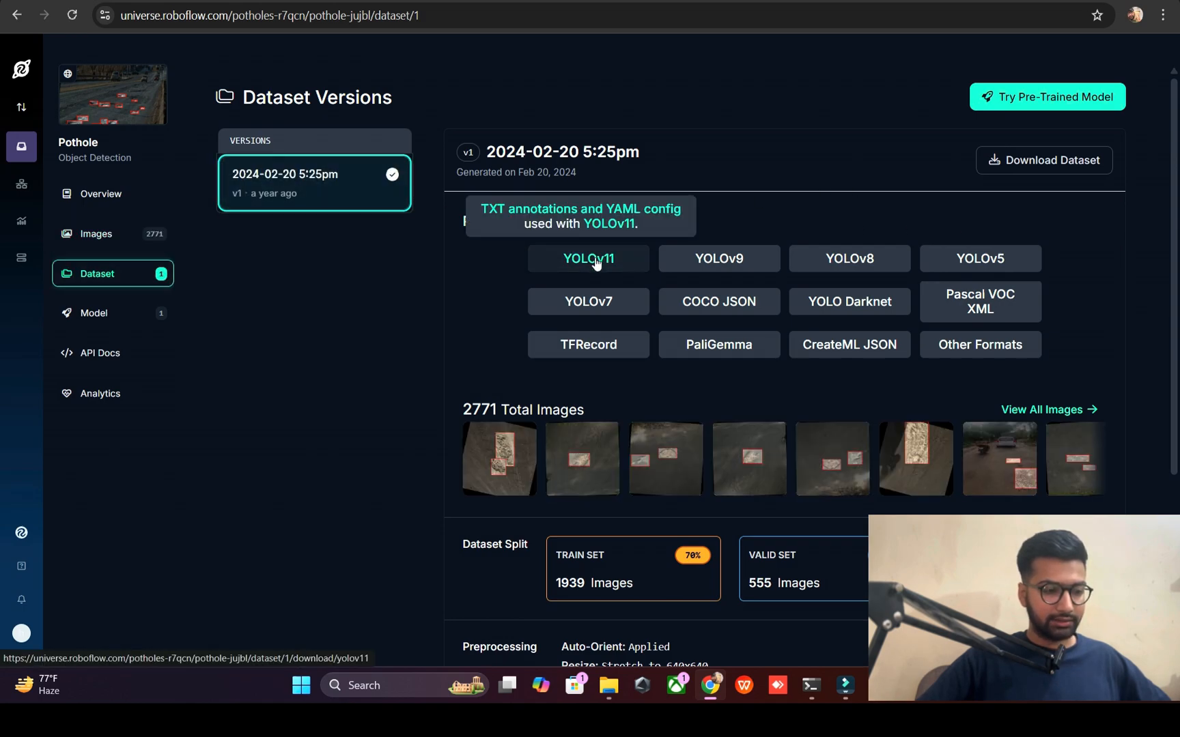
Step: Export the Pothole dataset in YOLOv12 format with download code shown
{"action": "left_click", "coordinate": [588, 258]}
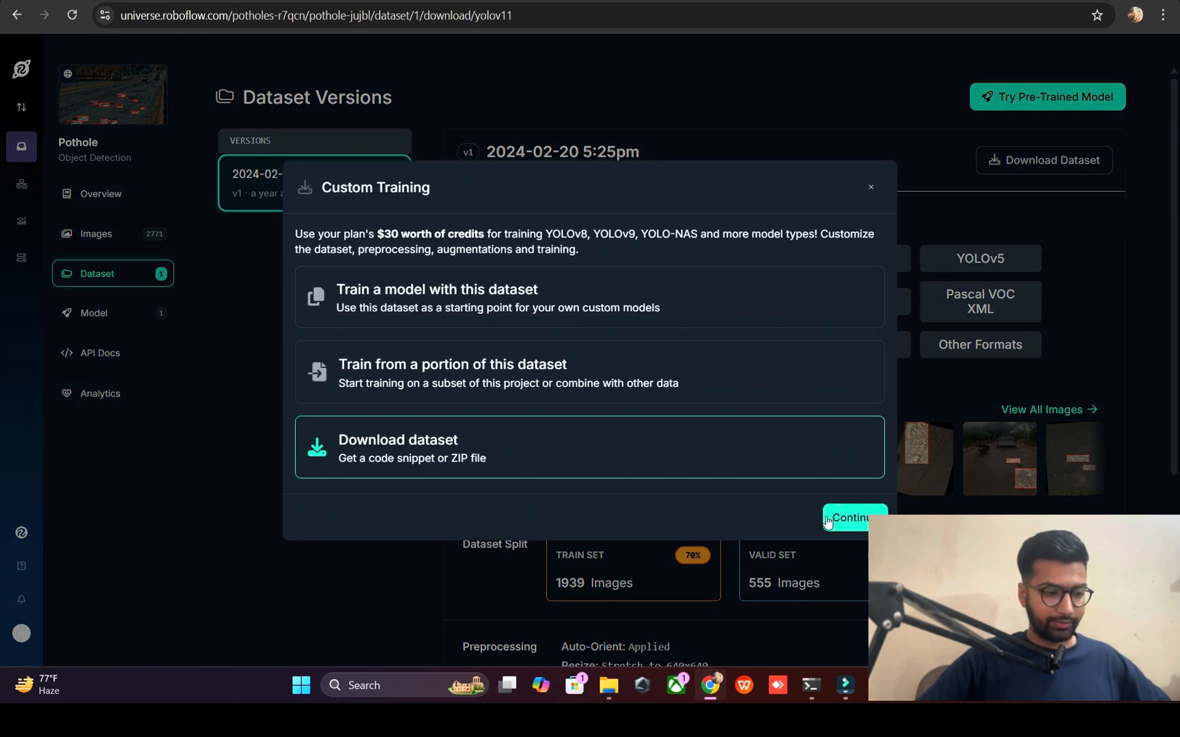
{"action": "left_click", "coordinate": [854, 517]}
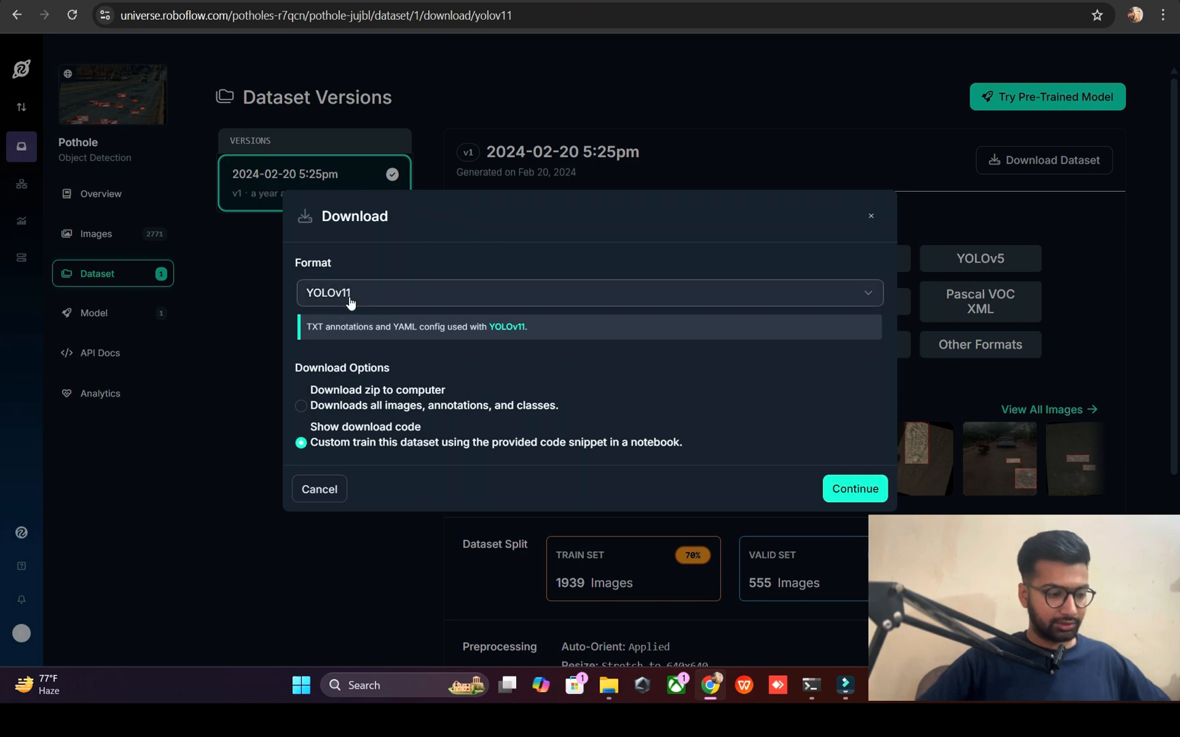
{"action": "left_click", "coordinate": [590, 293]}
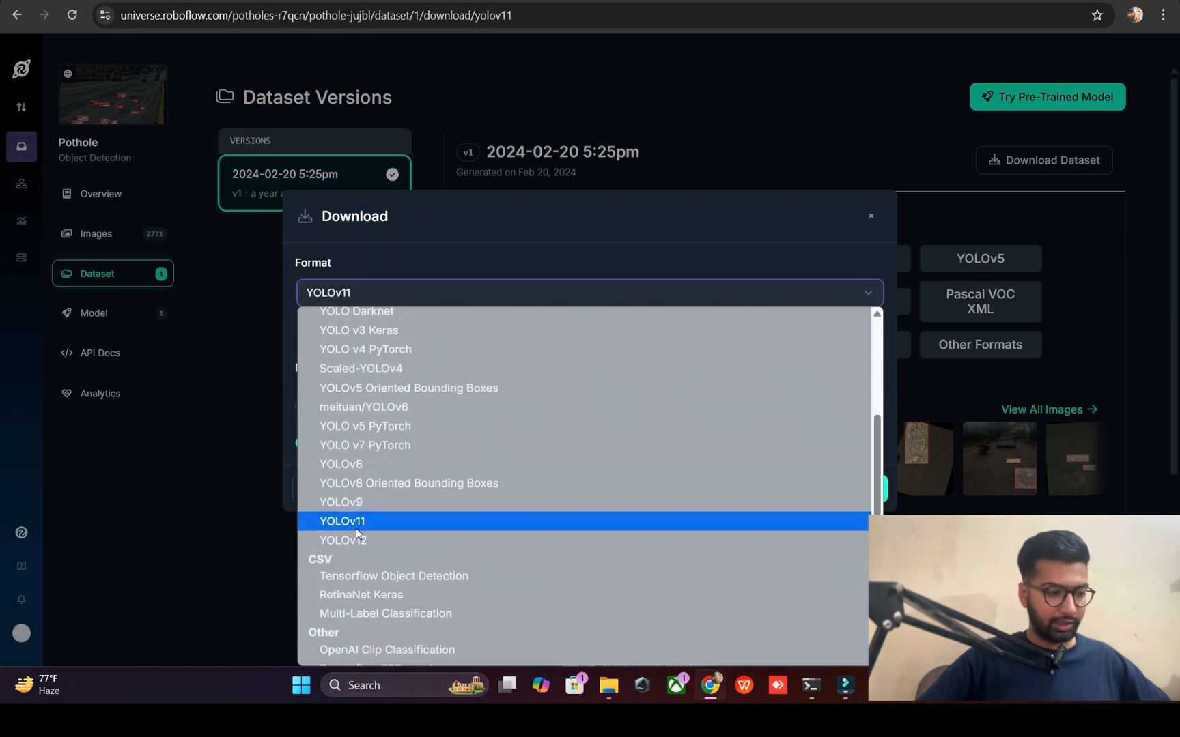
{"action": "left_click", "coordinate": [342, 539]}
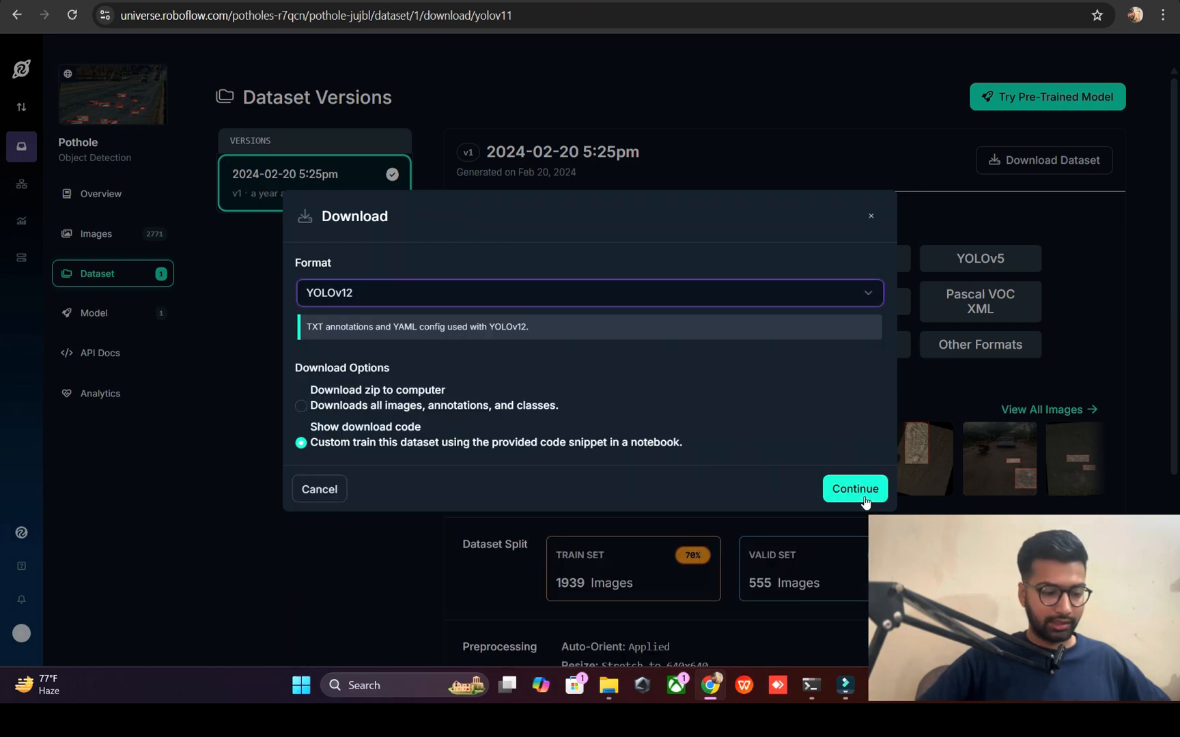
{"action": "left_click", "coordinate": [854, 489]}
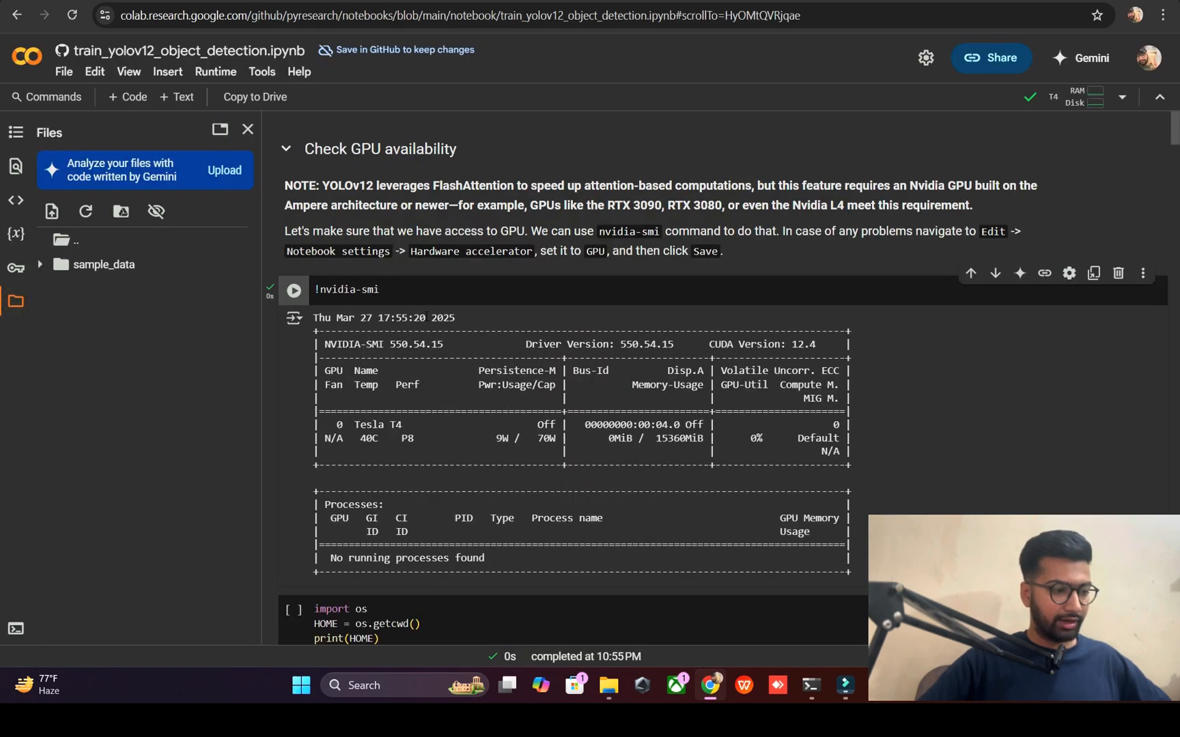
Step: Run the pip install cell for yolov12, roboflow, supervision and flash-attn, then the download cell
{"action": "scroll", "scroll_direction": "down", "scroll_amount": 3}
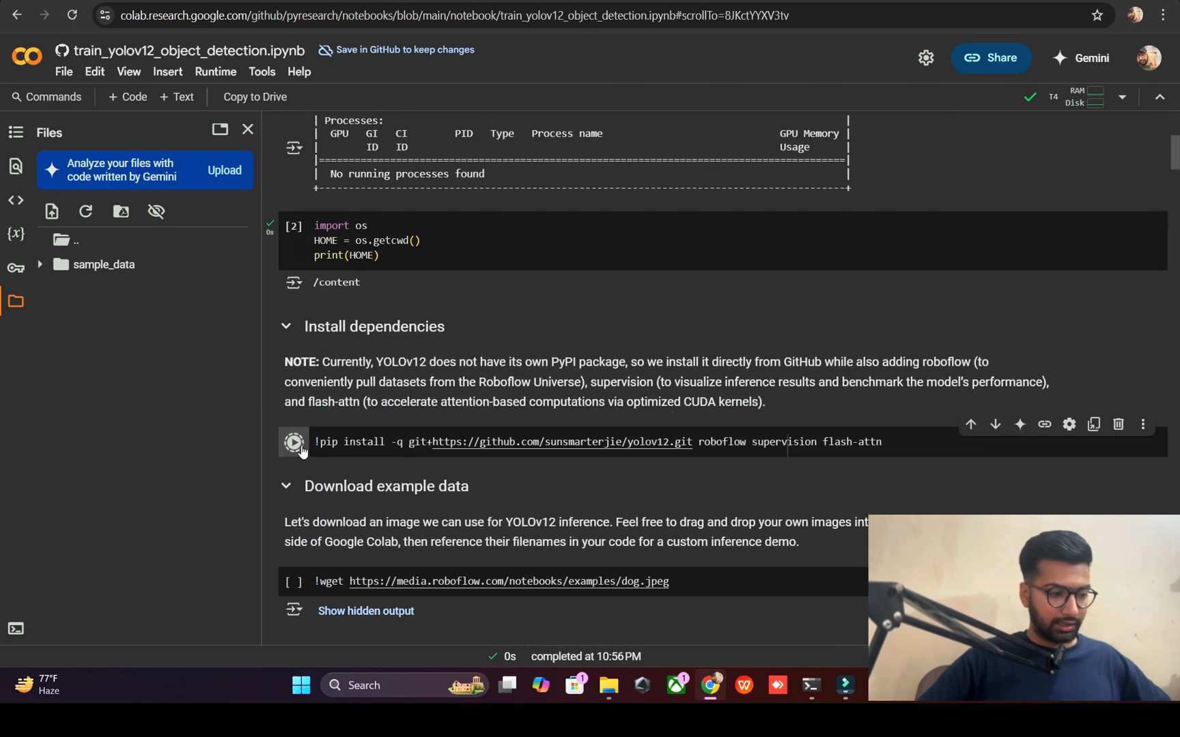
{"action": "left_click", "coordinate": [294, 442]}
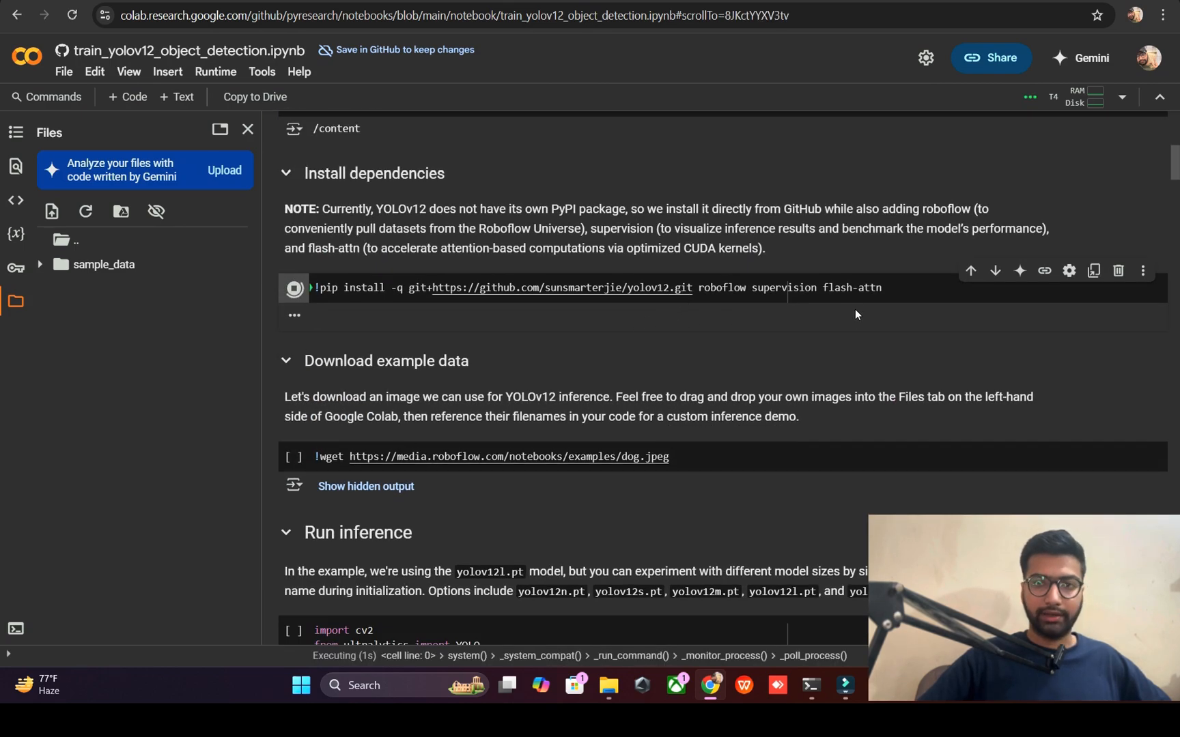
{"action": "triple_click", "coordinate": [595, 287]}
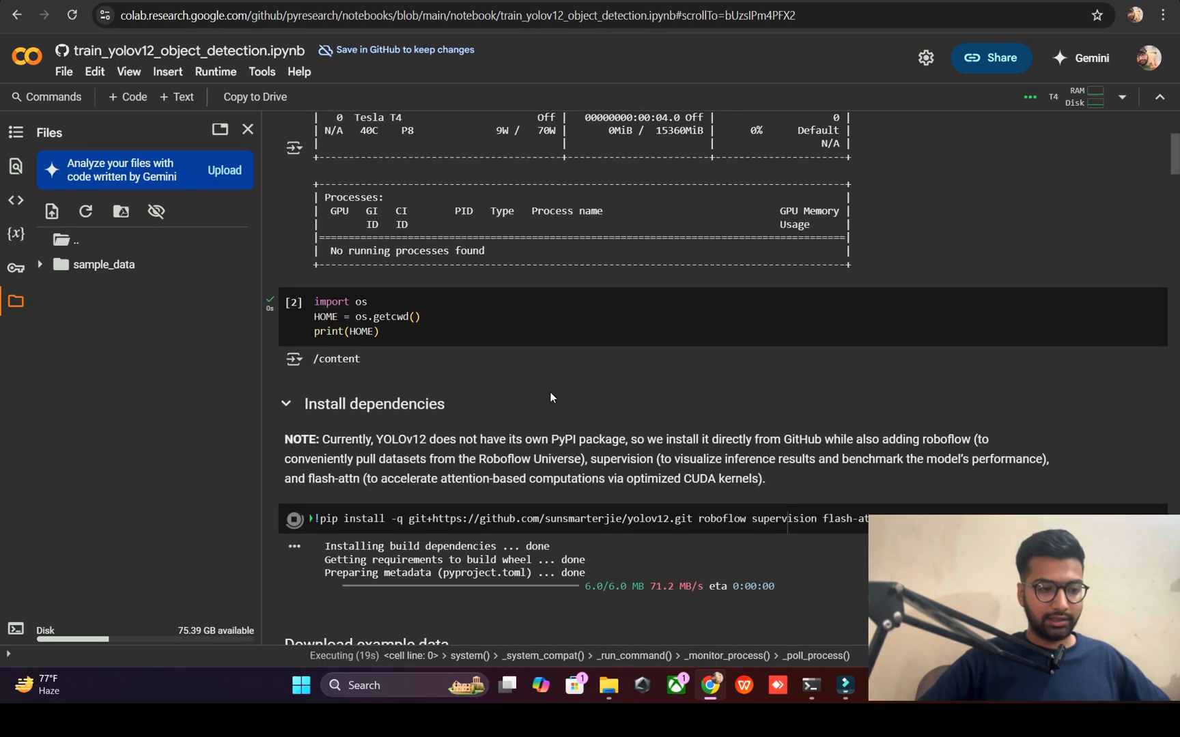
{"action": "scroll", "scroll_direction": "down", "scroll_amount": 3}
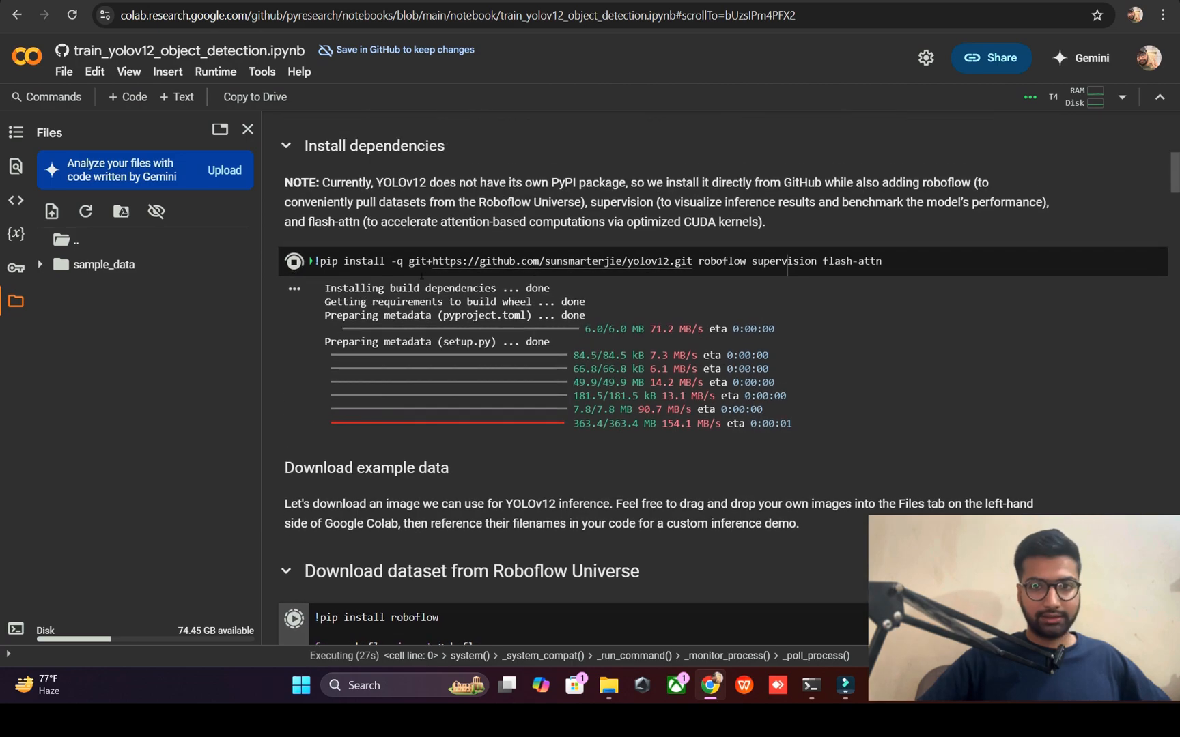
{"action": "scroll", "scroll_direction": "down", "scroll_amount": 3}
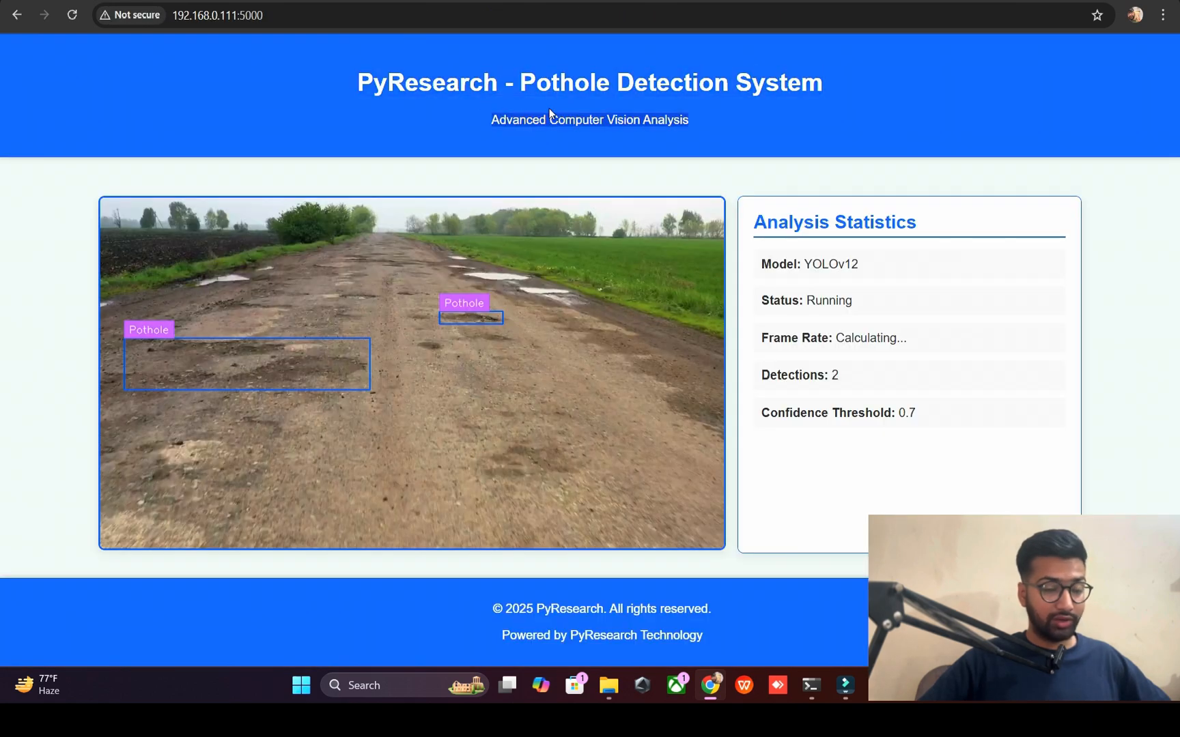
{"action": "mouse_move", "coordinate": [359, 122]}
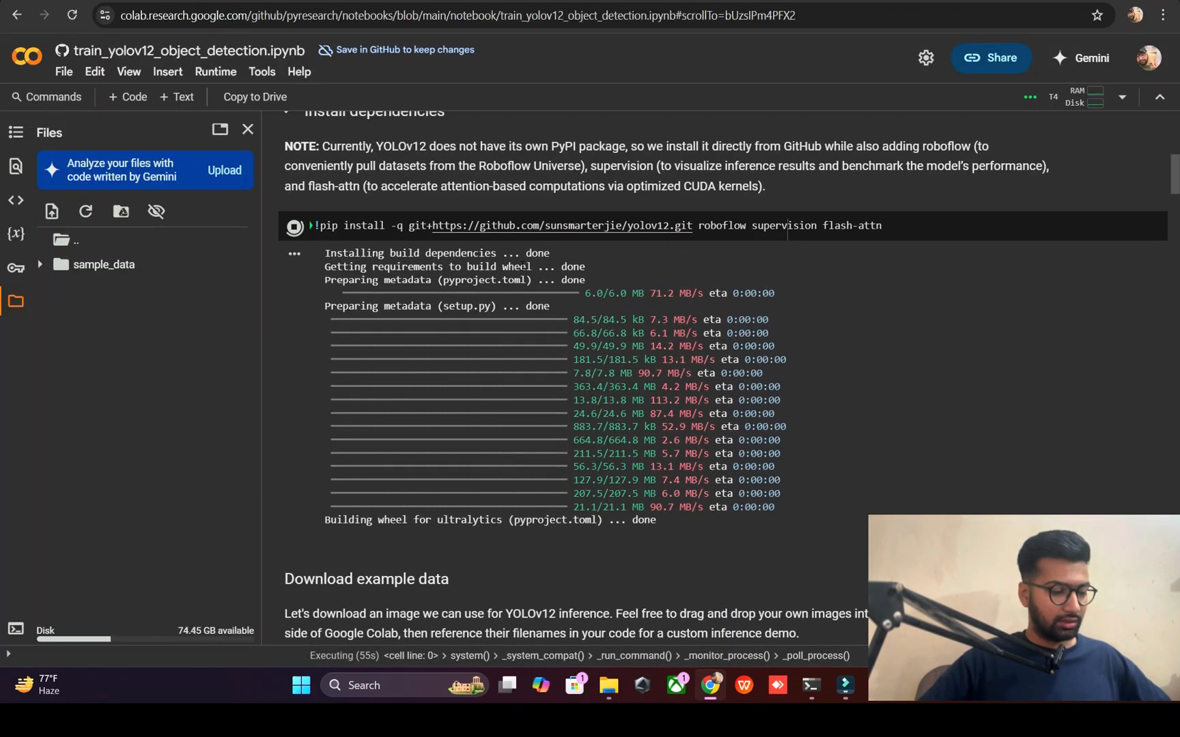
{"action": "scroll", "scroll_direction": "down", "scroll_amount": 3}
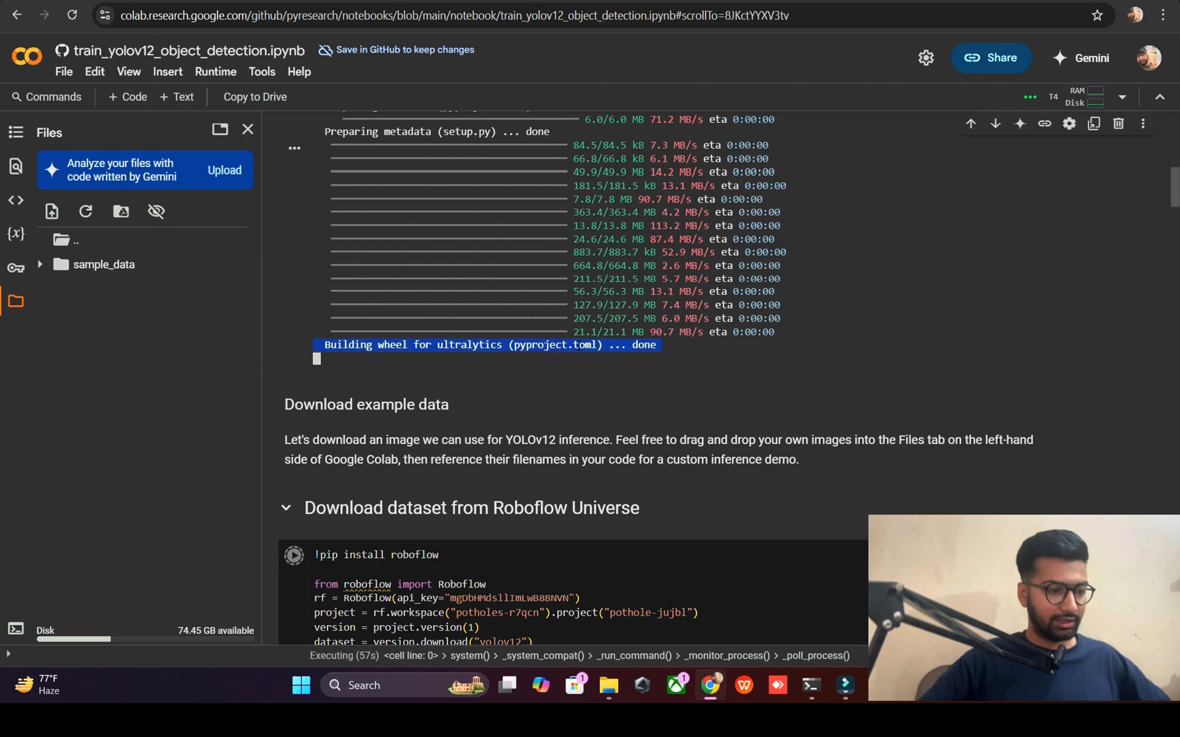
{"action": "scroll", "scroll_direction": "down", "scroll_amount": 3}
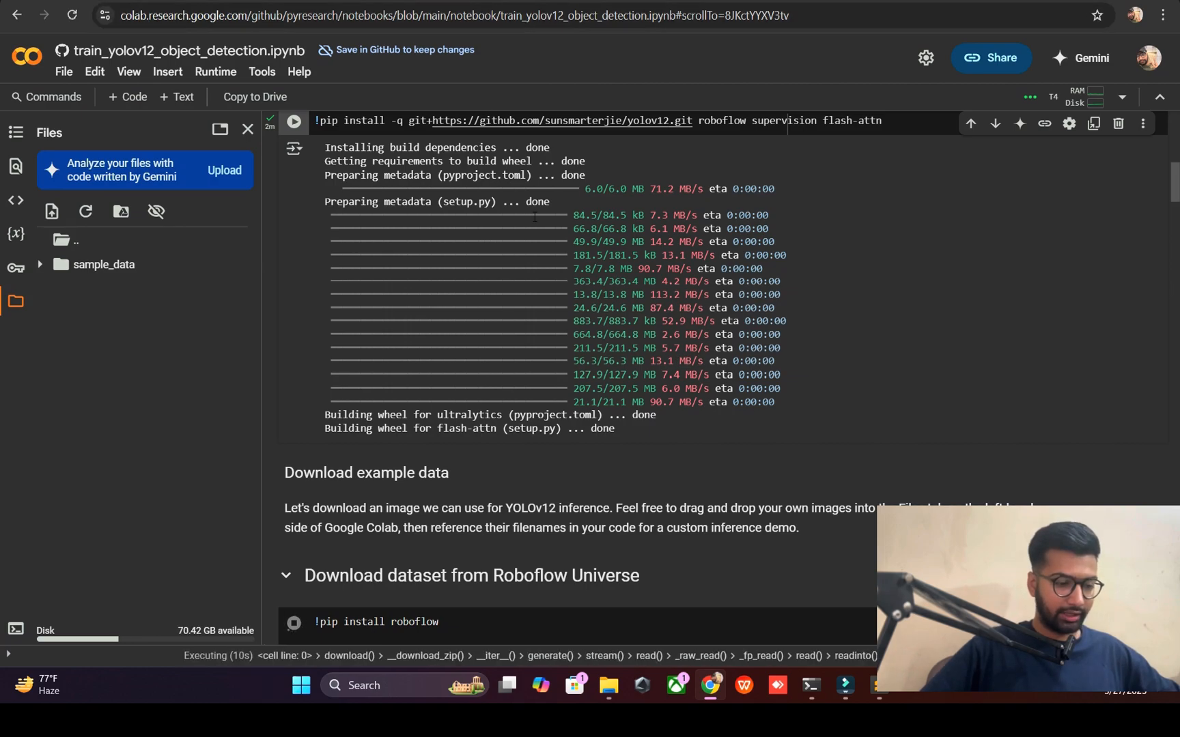
Step: Expand Pothole-1 in Files and run the ls, sed/echo and cat data.yaml cells
{"action": "scroll", "scroll_direction": "down", "scroll_amount": 3}
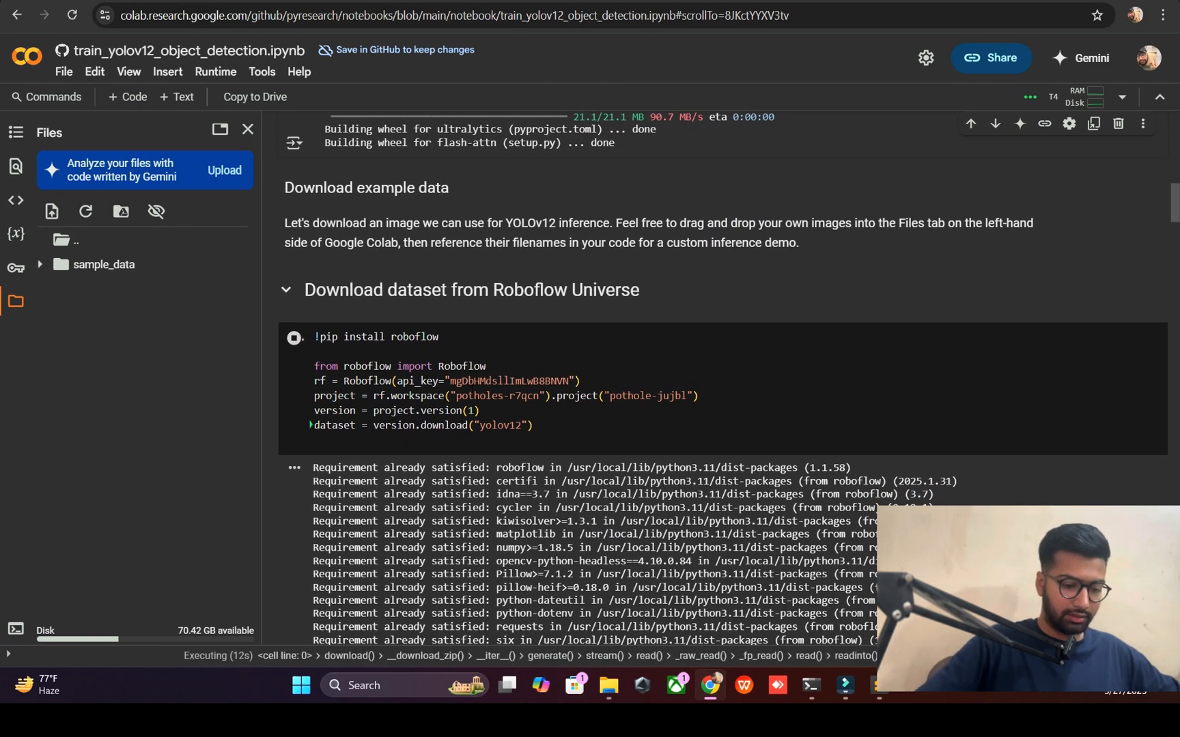
{"action": "scroll", "scroll_direction": "down", "scroll_amount": 3}
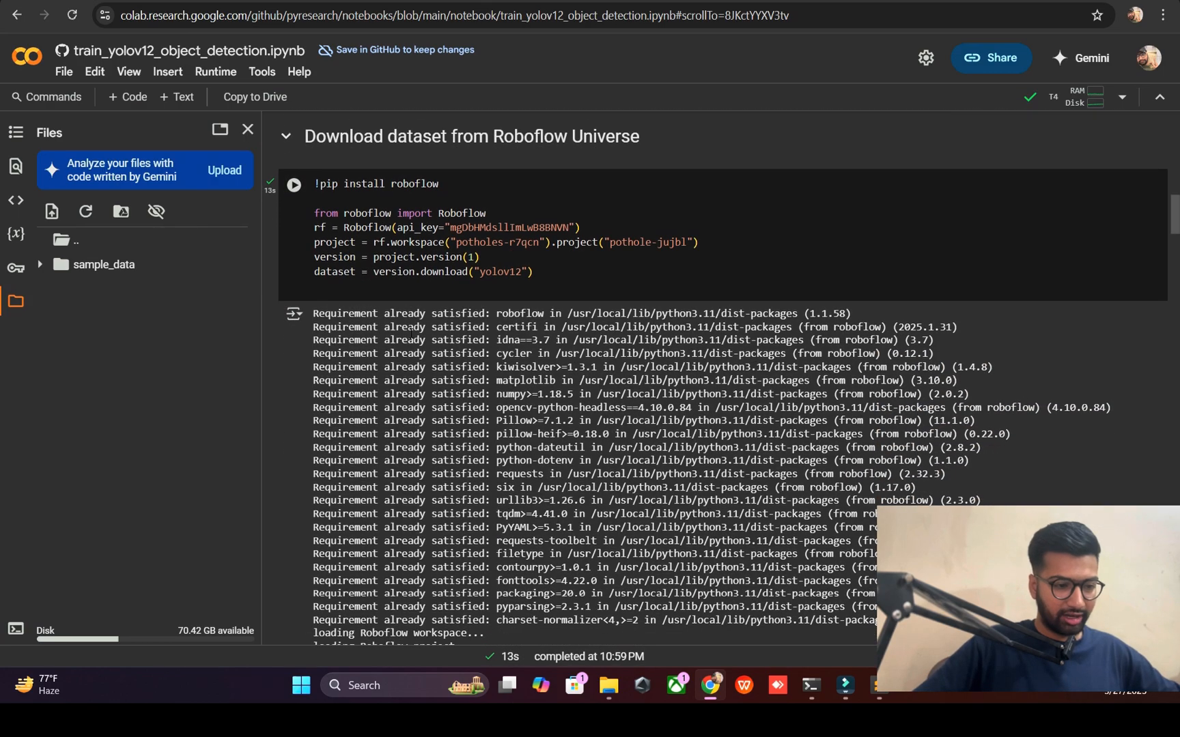
{"action": "scroll", "scroll_direction": "down", "scroll_amount": 3}
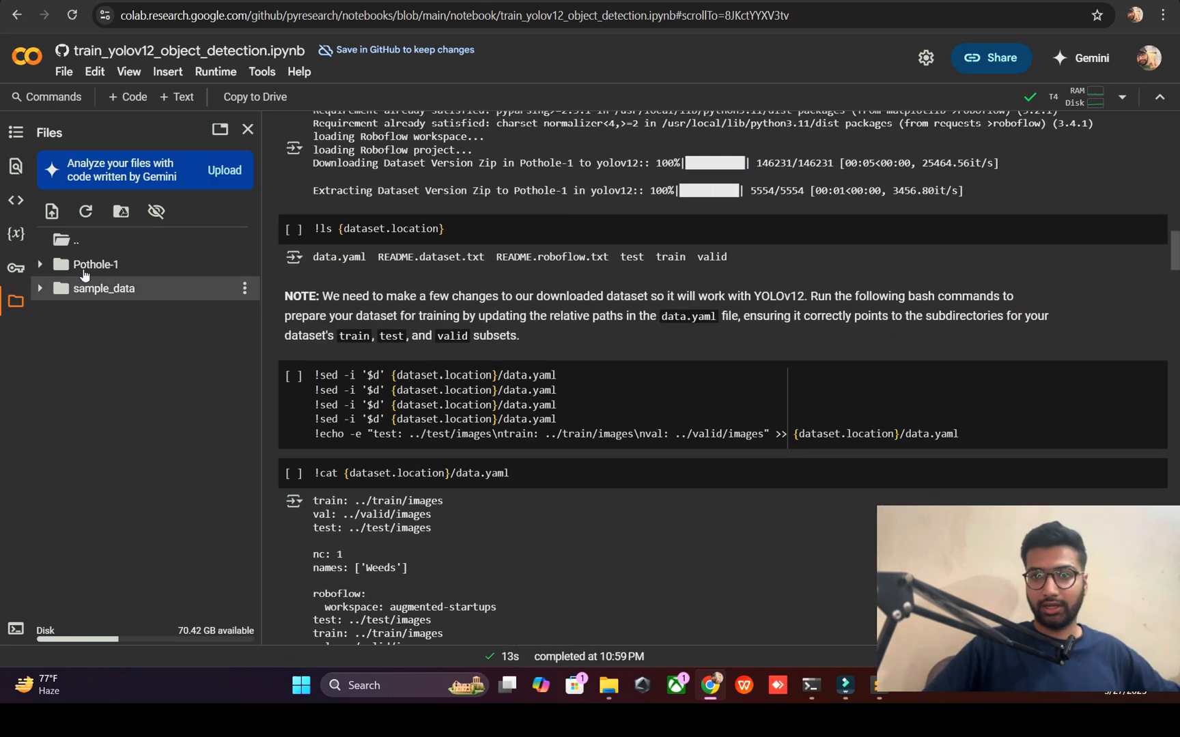
{"action": "left_click", "coordinate": [39, 264]}
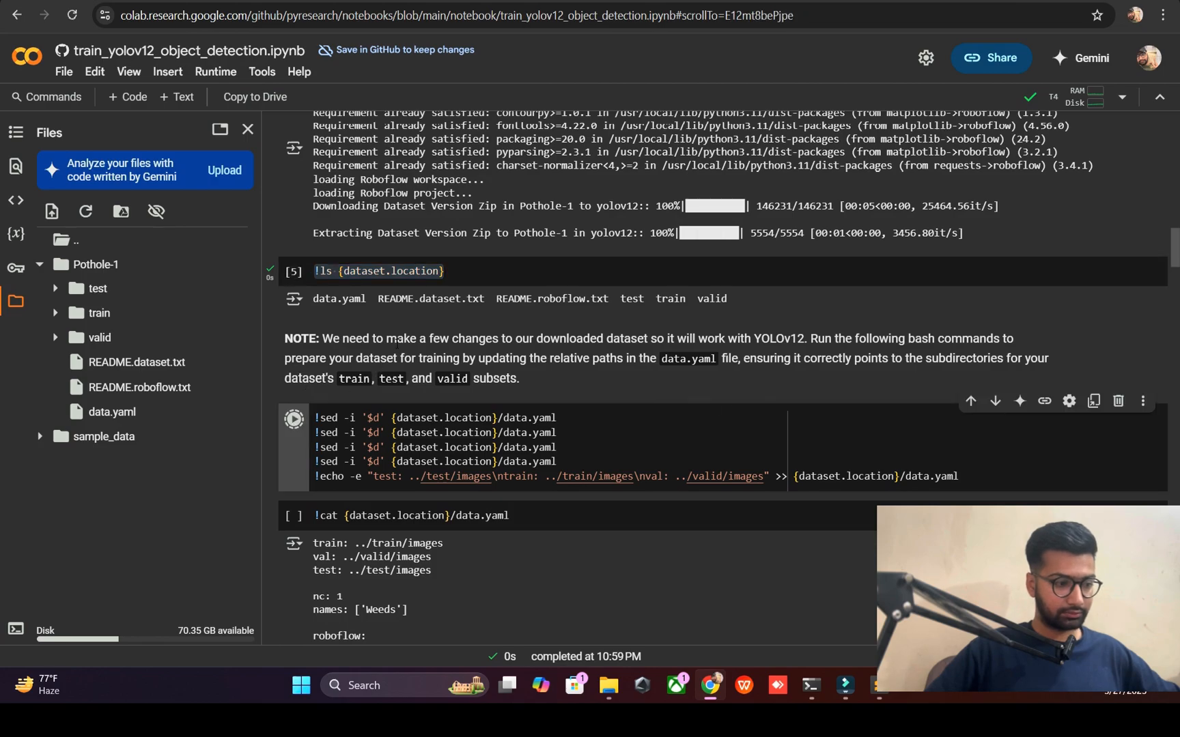
{"action": "scroll", "scroll_direction": "down", "scroll_amount": 3}
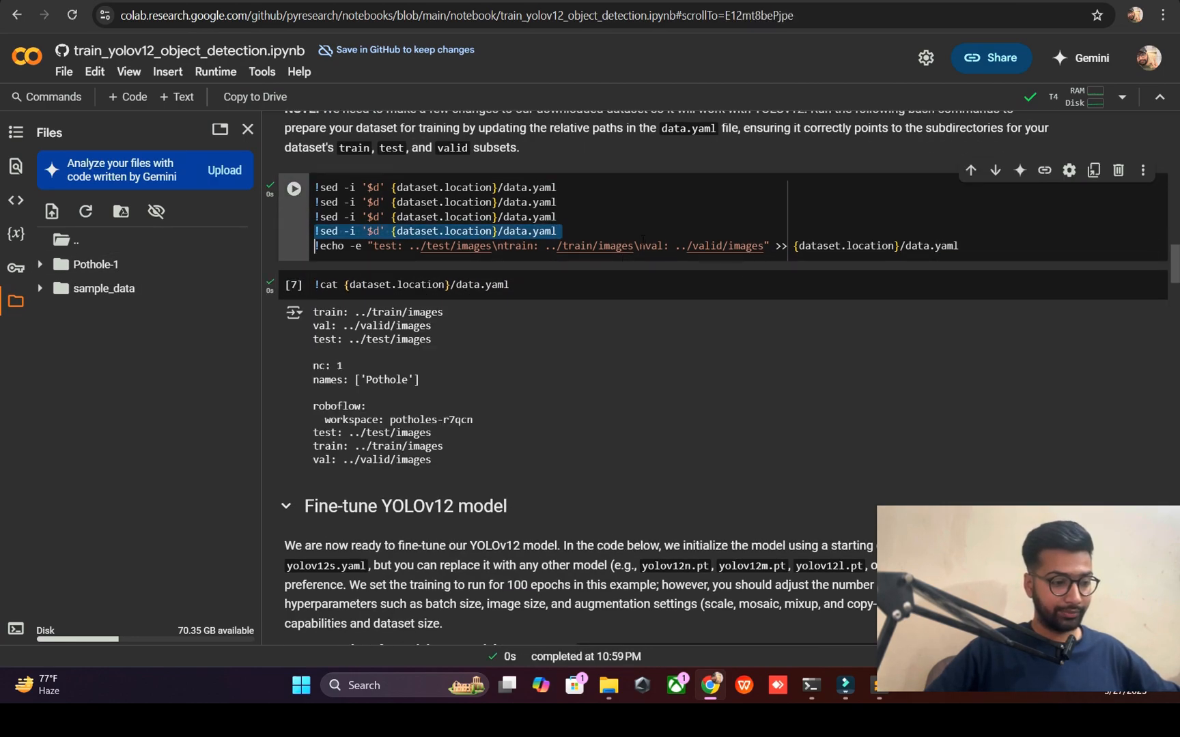
{"action": "scroll", "scroll_direction": "down", "scroll_amount": 3}
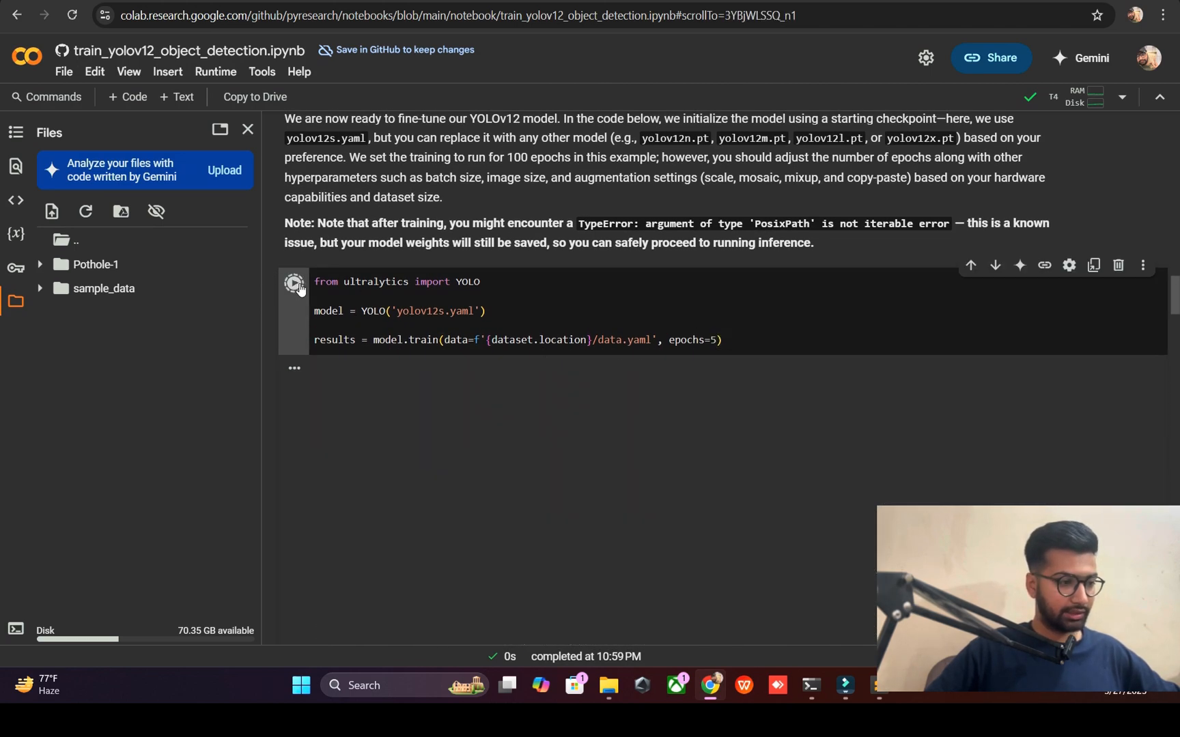
Step: Run the model.train cell with yolov12s.yaml for 5 epochs and follow the training output
{"action": "left_click", "coordinate": [294, 281]}
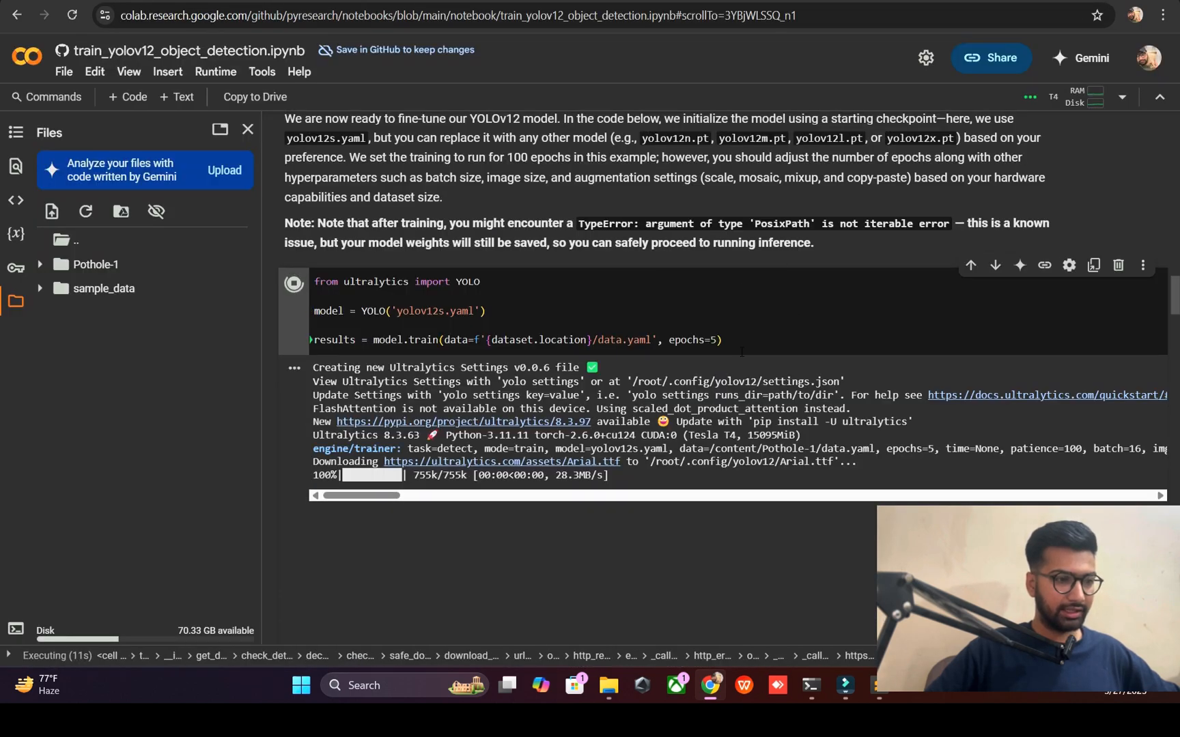
{"action": "scroll", "scroll_direction": "down", "scroll_amount": 3}
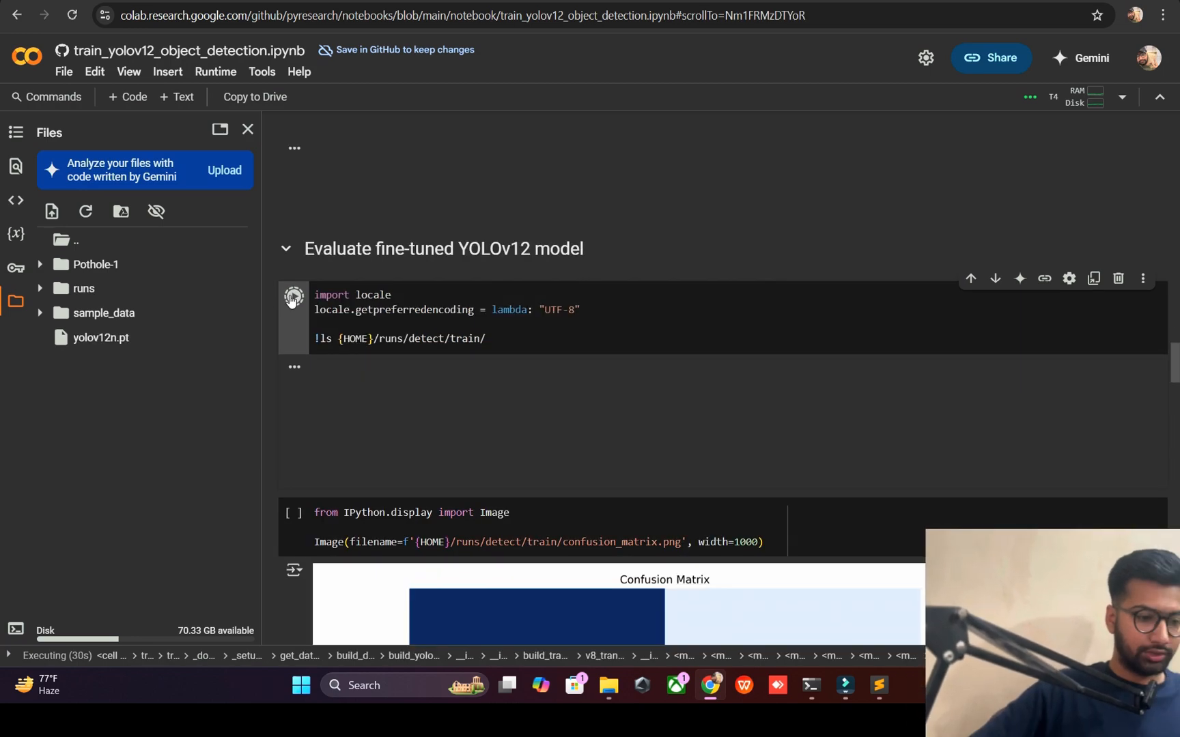
{"action": "scroll", "scroll_direction": "down", "scroll_amount": 3}
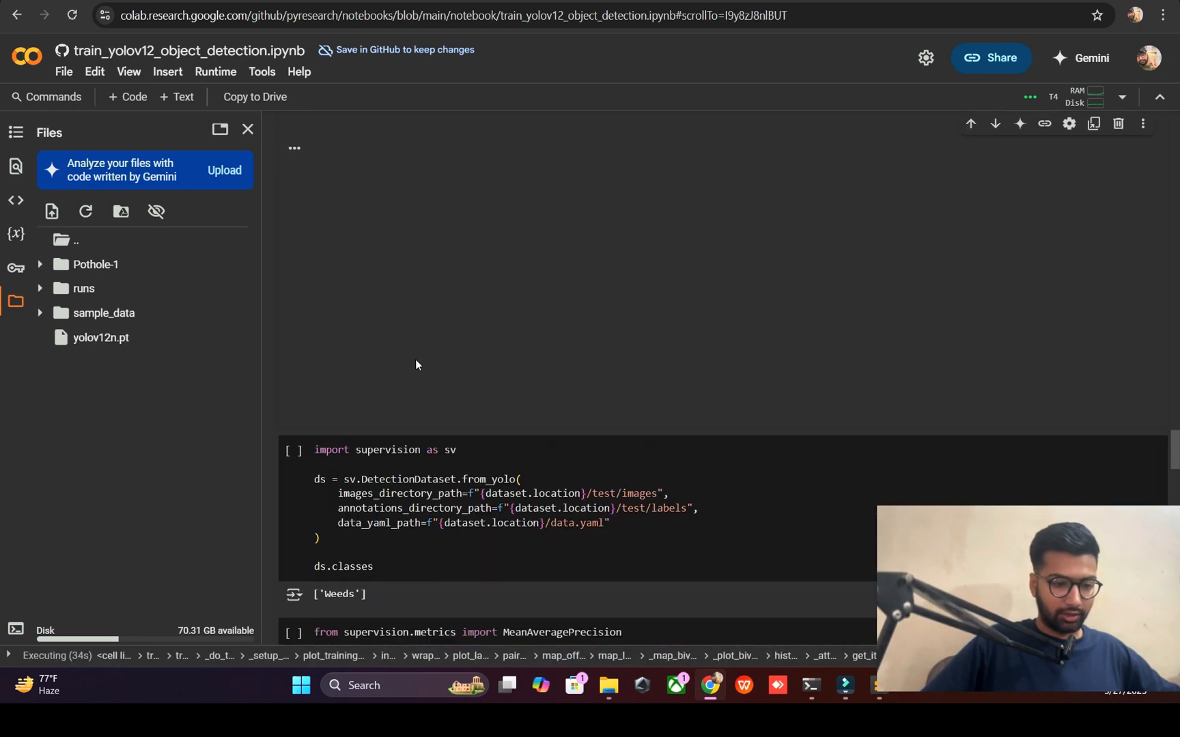
{"action": "scroll", "scroll_direction": "down", "scroll_amount": 3}
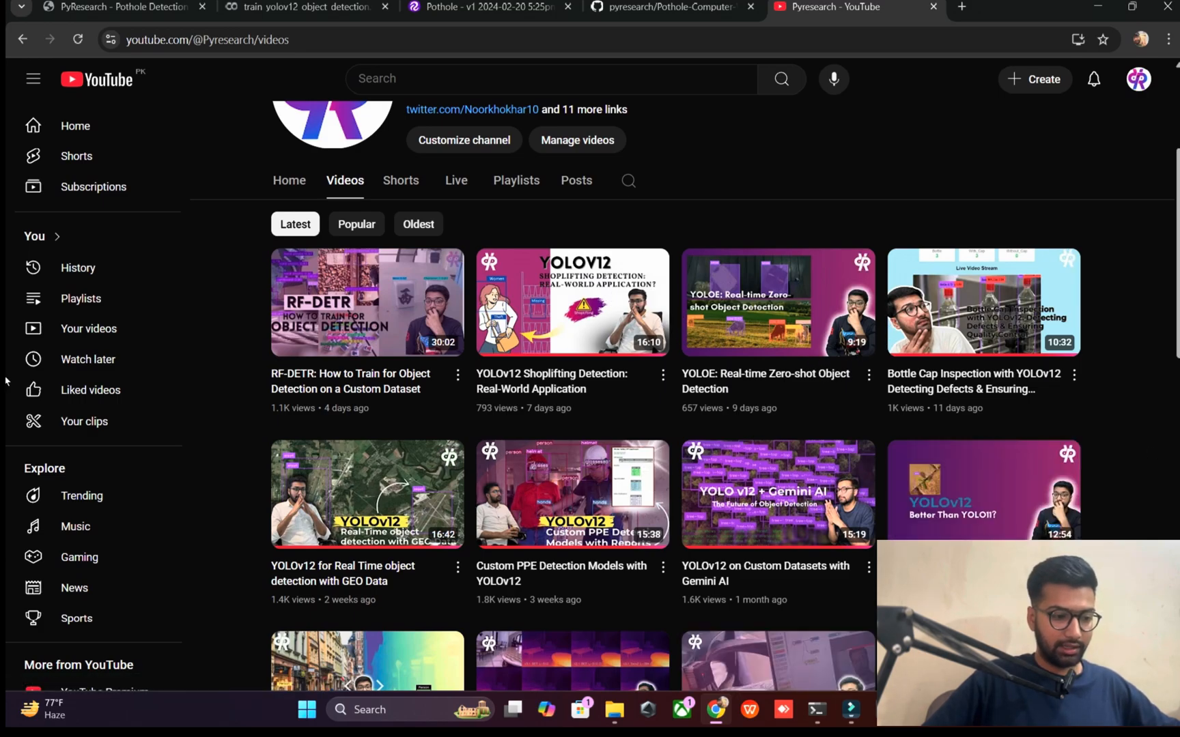
{"action": "mouse_move", "coordinate": [982, 489]}
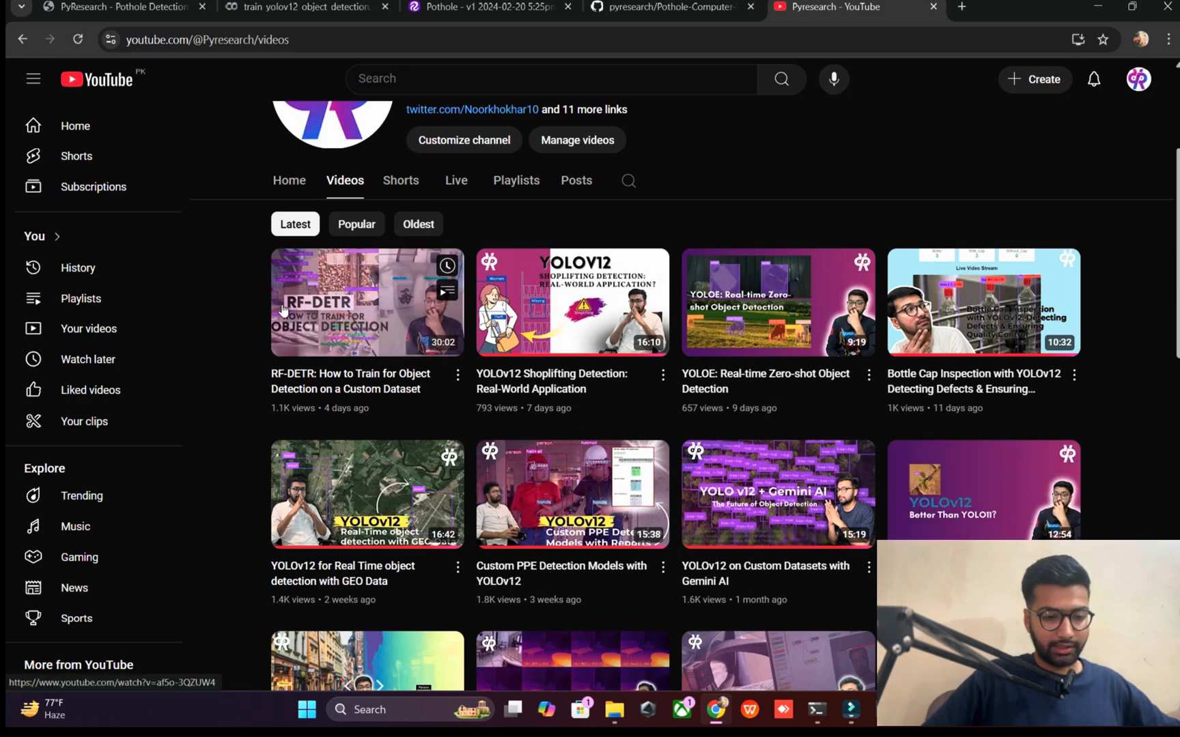
{"action": "mouse_move", "coordinate": [648, 282]}
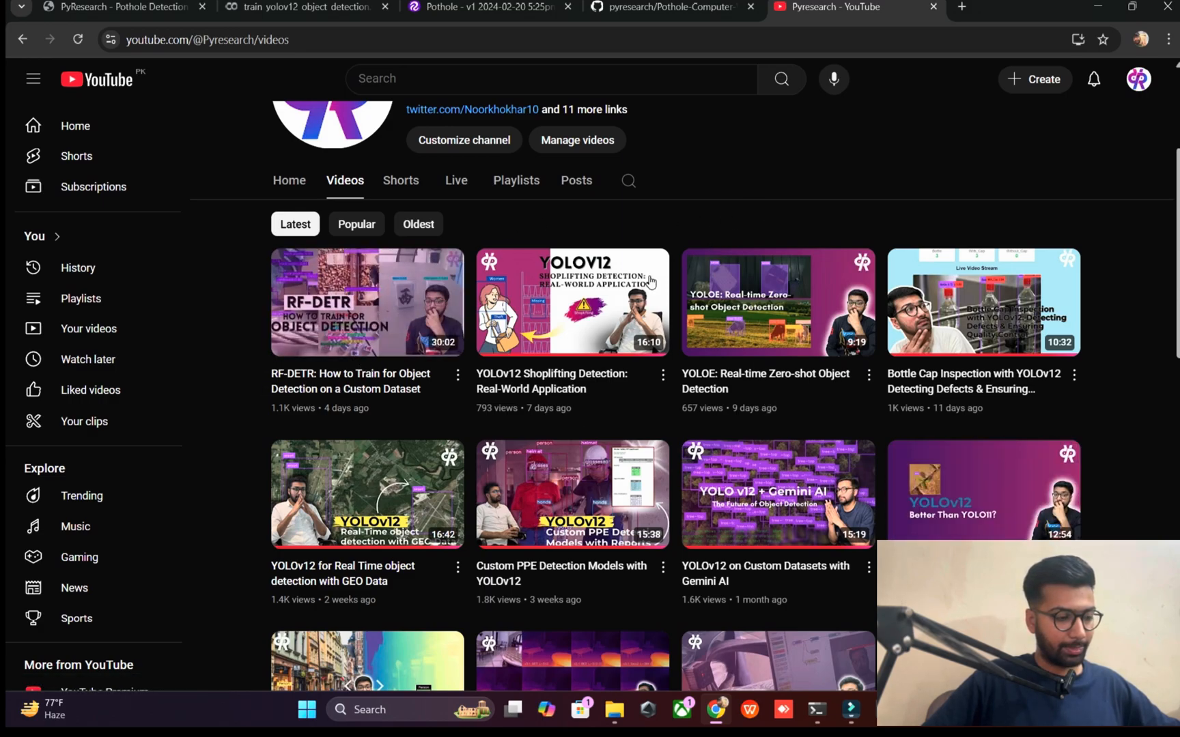
{"action": "mouse_move", "coordinate": [839, 185]}
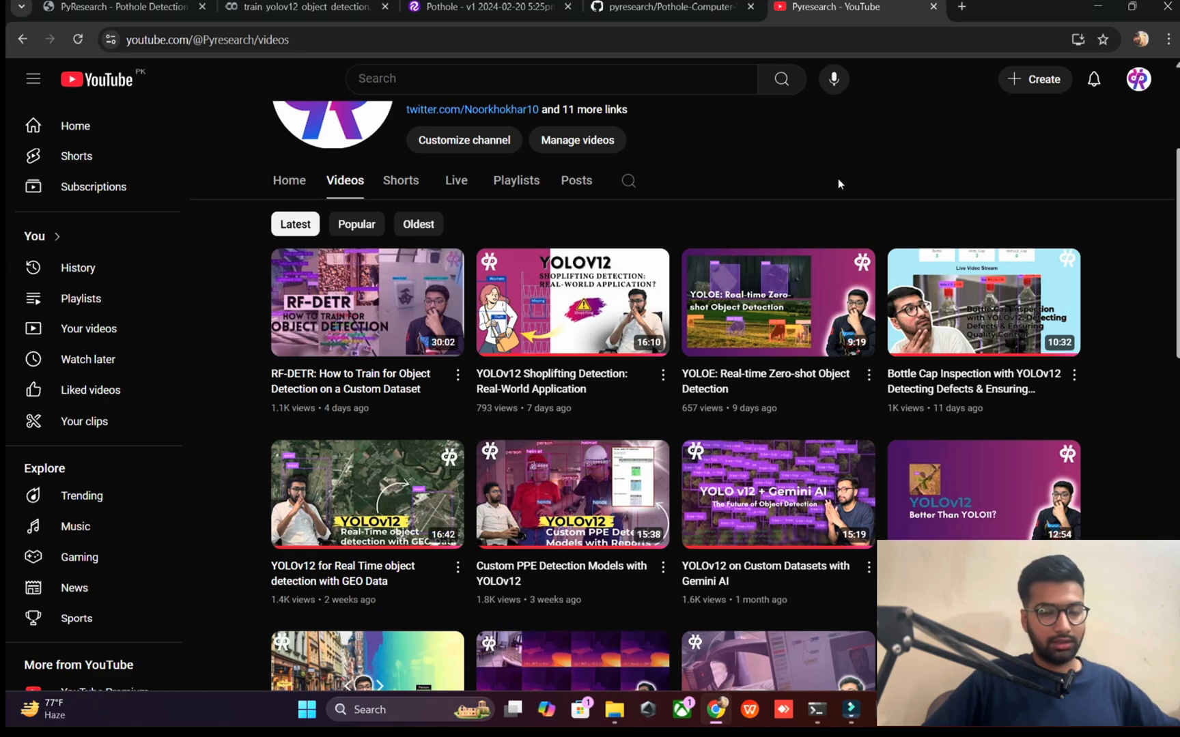
{"action": "mouse_move", "coordinate": [725, 106]}
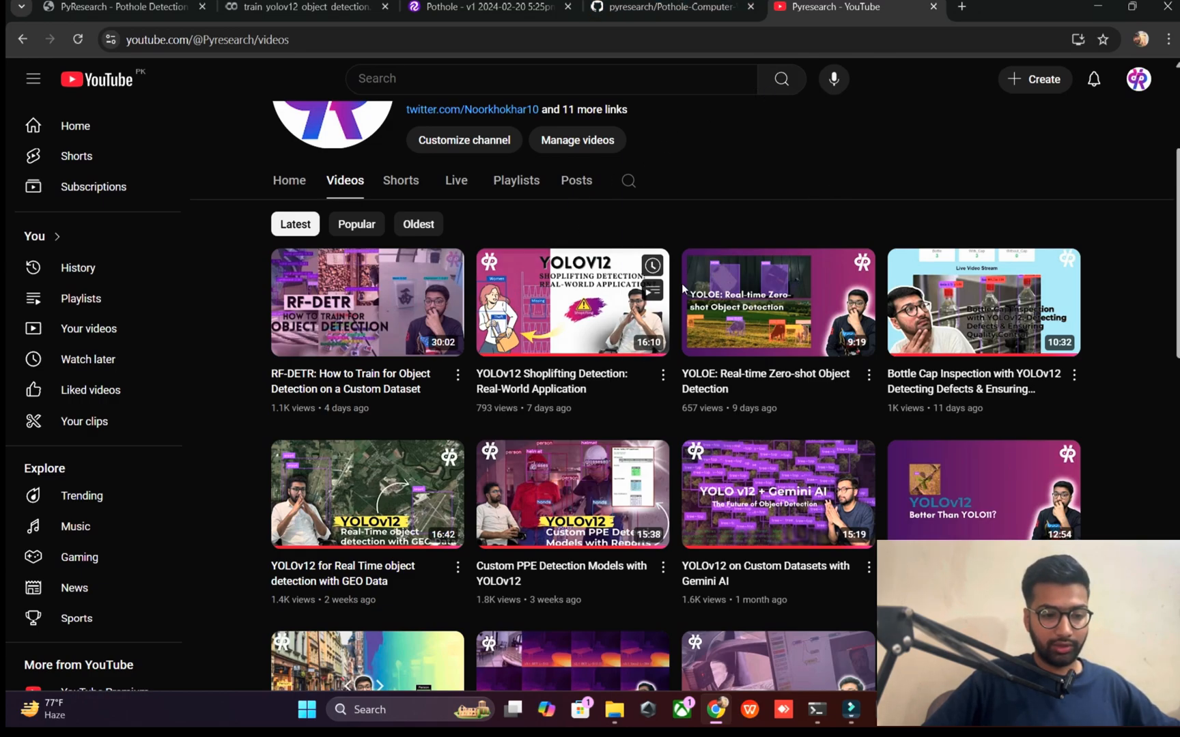
Step: View the Roboflow download snippet, then return to the train_yolov12 Colab notebook
{"action": "left_click", "coordinate": [301, 7]}
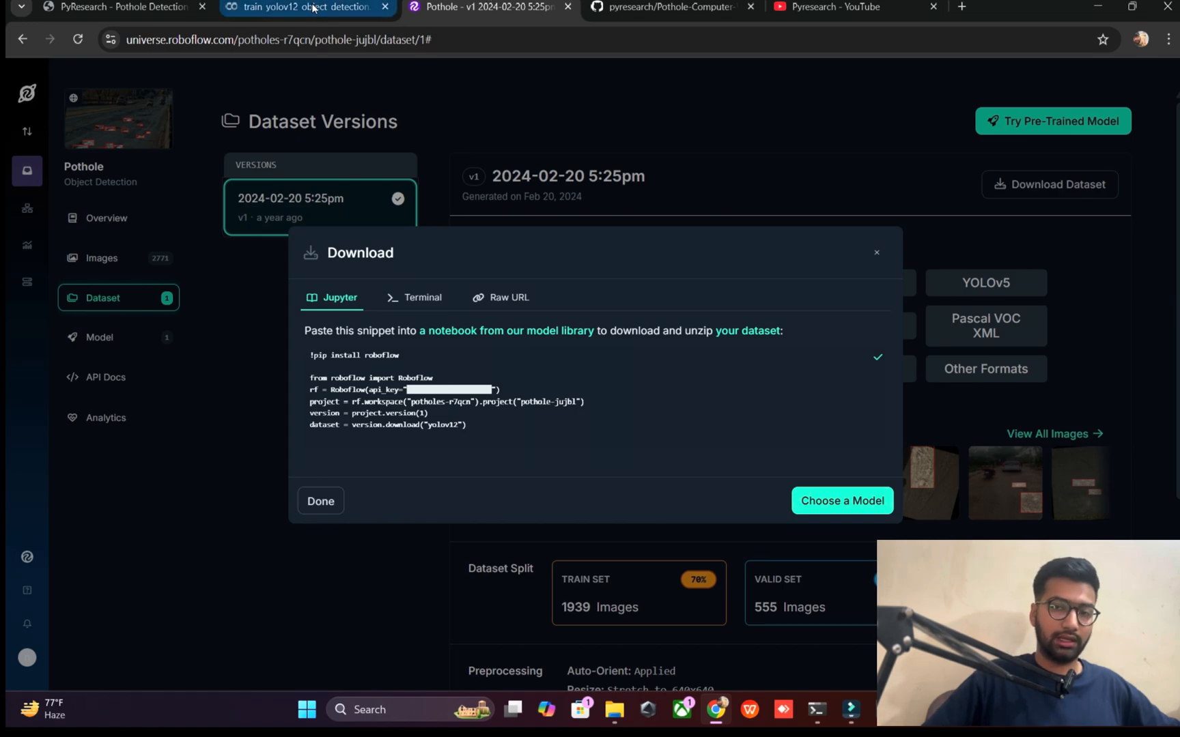
{"action": "left_click", "coordinate": [301, 7]}
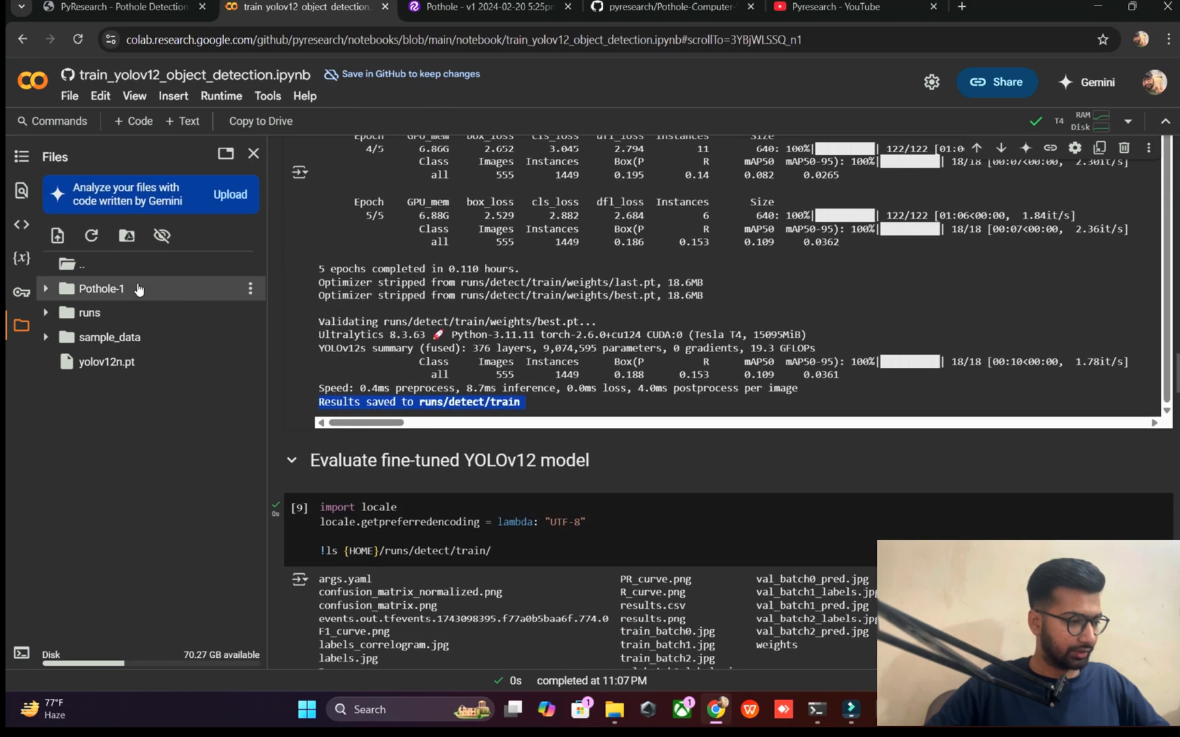
Step: Expand runs/detect/train/weights in Colab's Files panel and download best.pt
{"action": "left_click", "coordinate": [89, 312]}
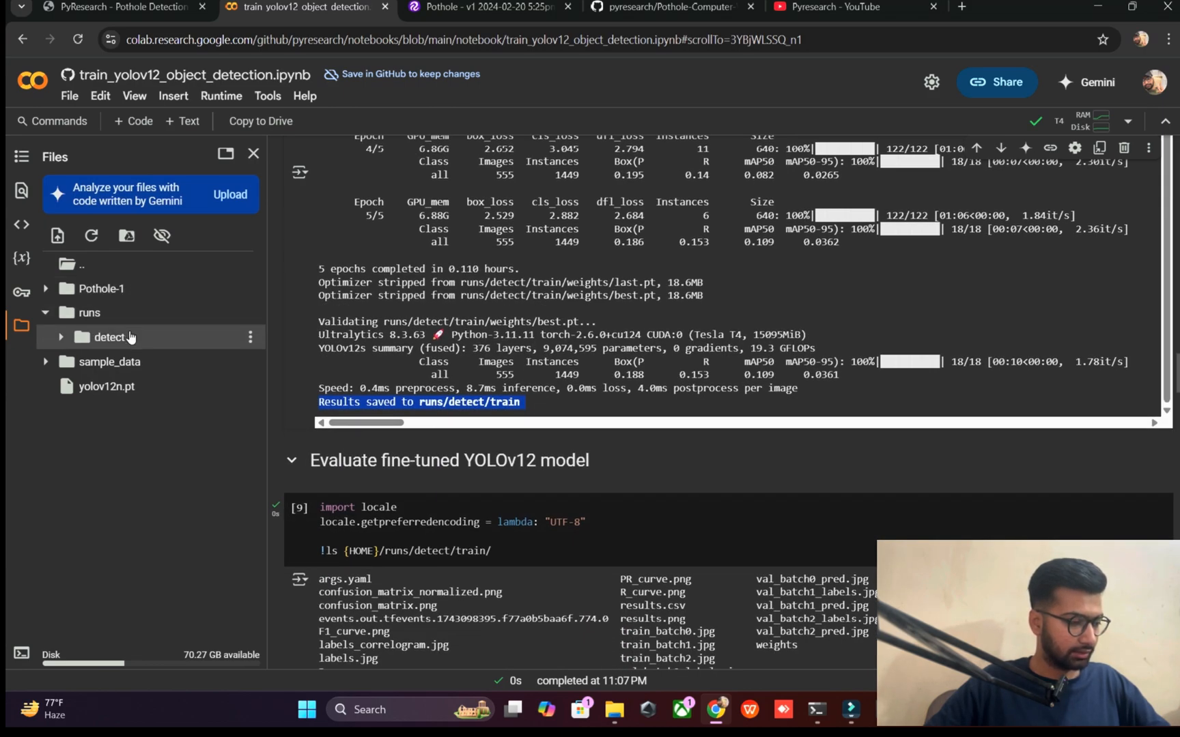
{"action": "left_click", "coordinate": [59, 337]}
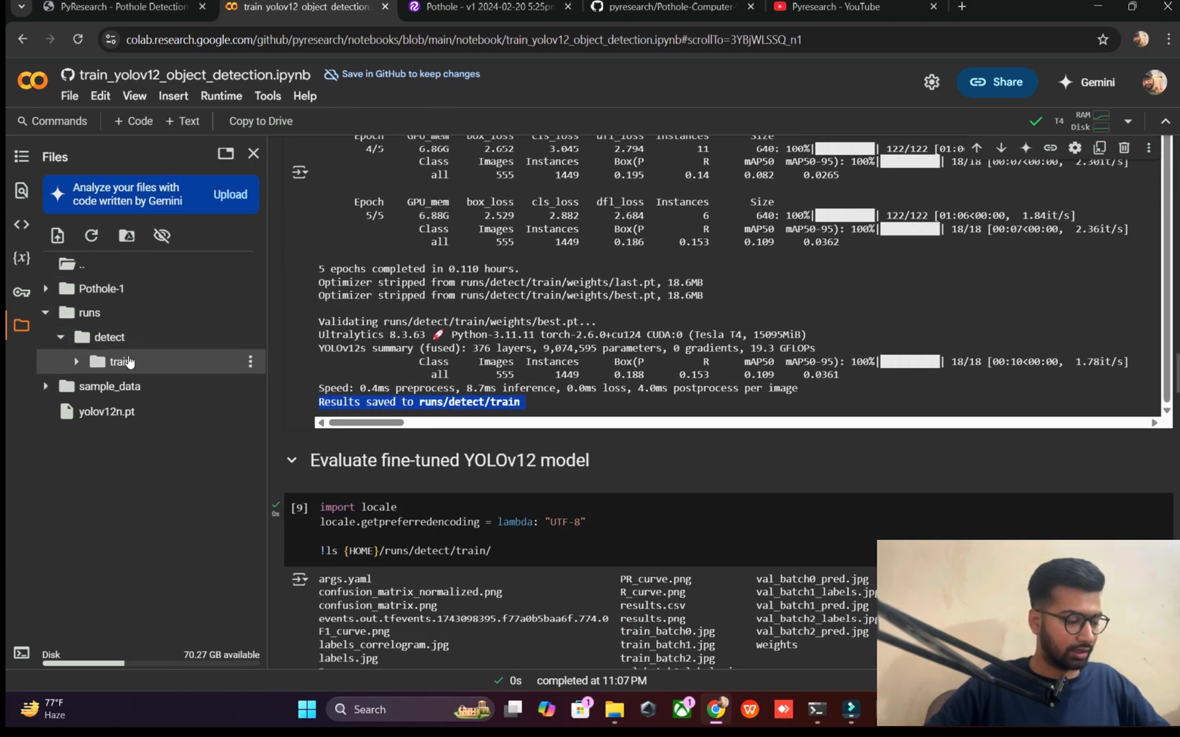
{"action": "left_click", "coordinate": [118, 362]}
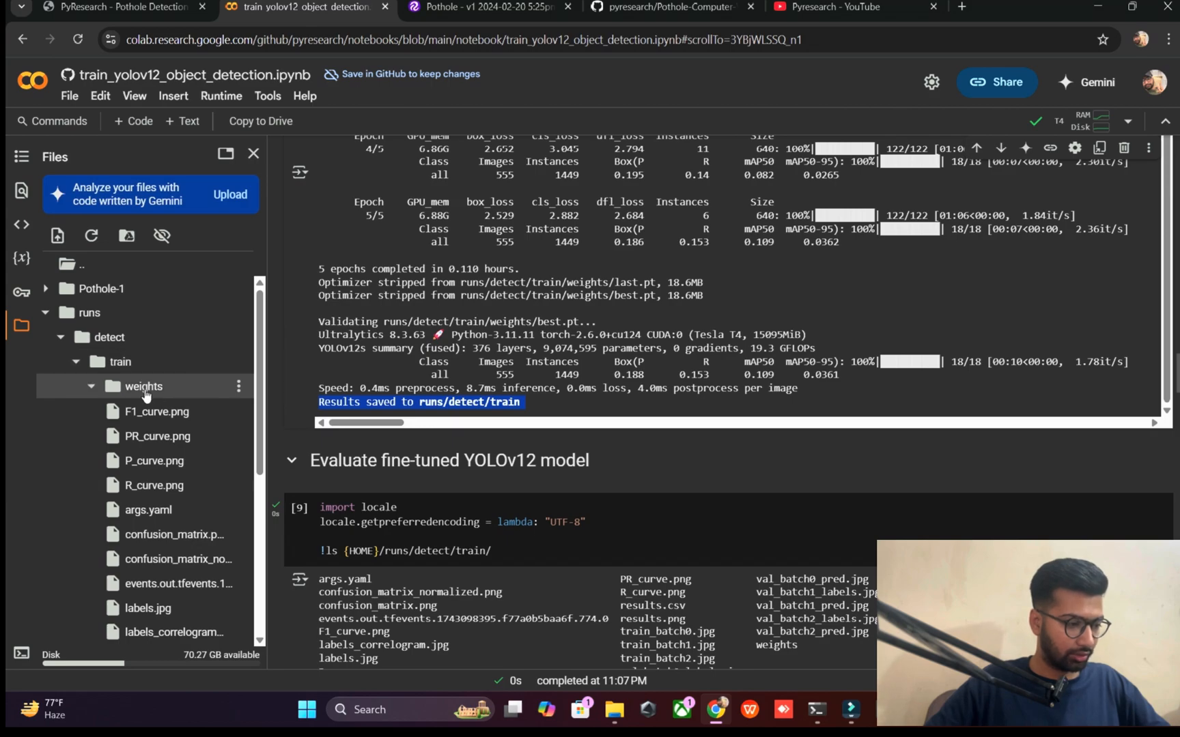
{"action": "left_click", "coordinate": [141, 386]}
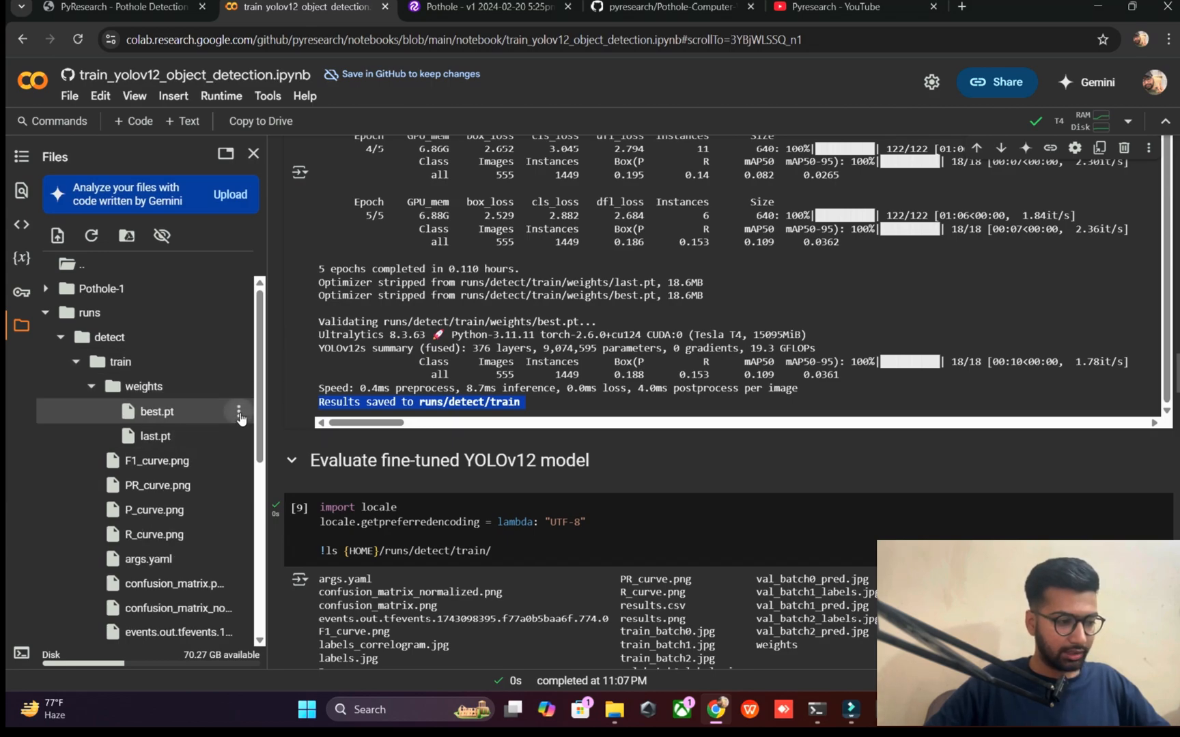
{"action": "left_click", "coordinate": [239, 412]}
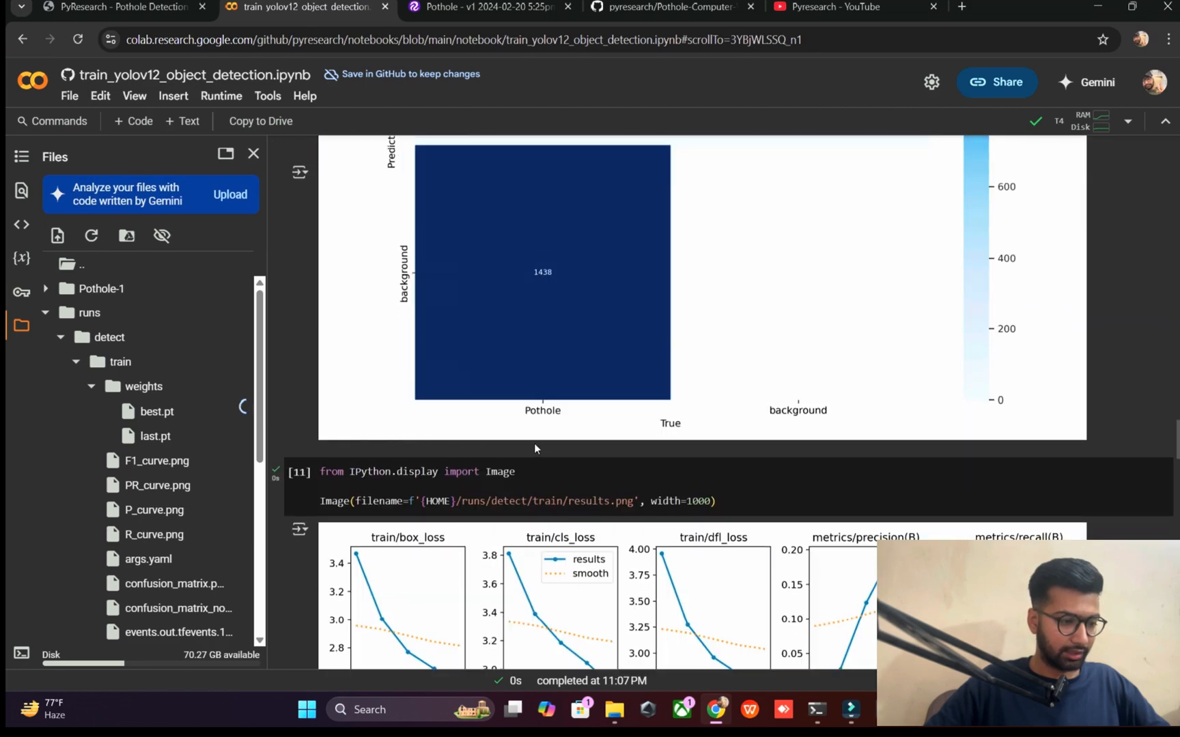
Step: Scroll through the notebook's inference cells, then bring up best.pt in the Downloads folder
{"action": "scroll", "scroll_direction": "down", "scroll_amount": 3}
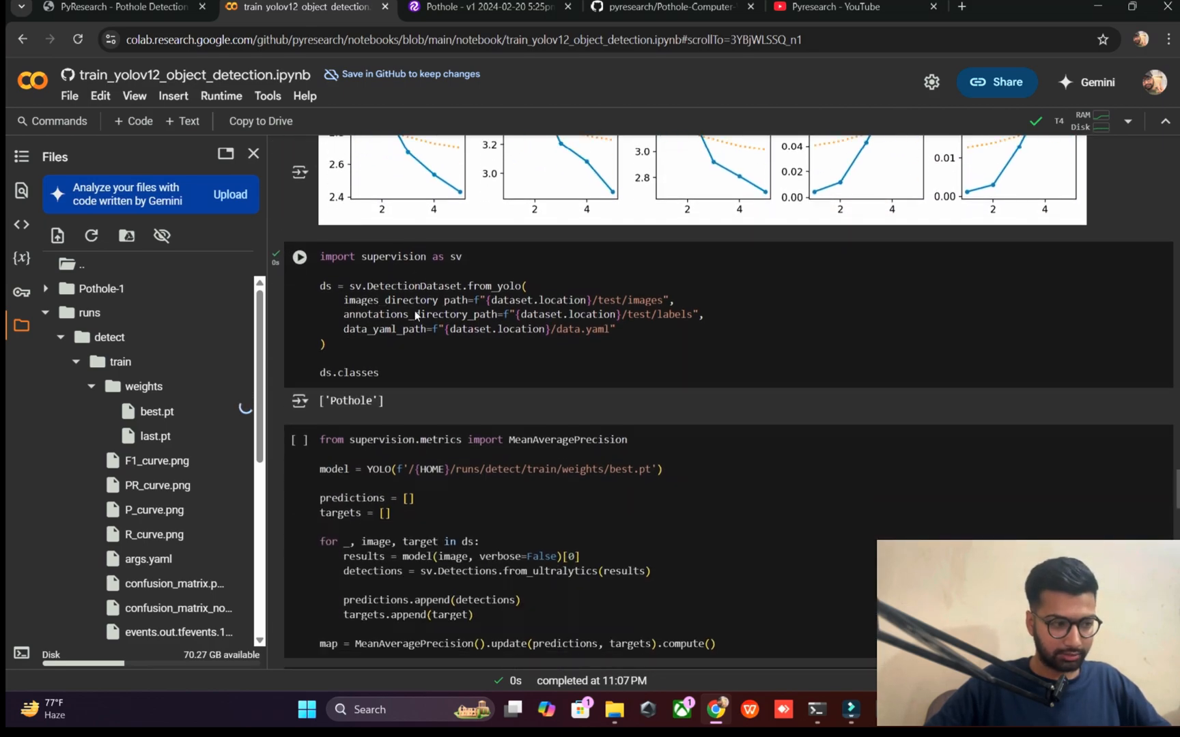
{"action": "scroll", "scroll_direction": "down", "scroll_amount": 3}
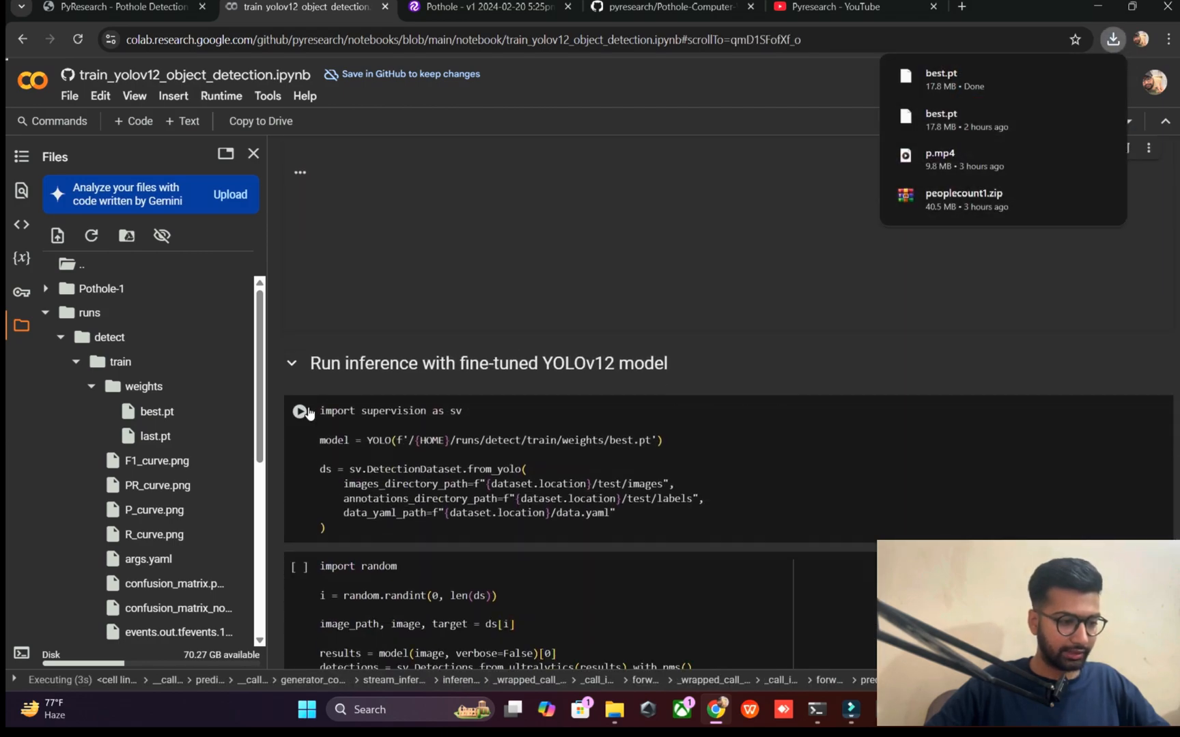
{"action": "scroll", "scroll_direction": "down", "scroll_amount": 3}
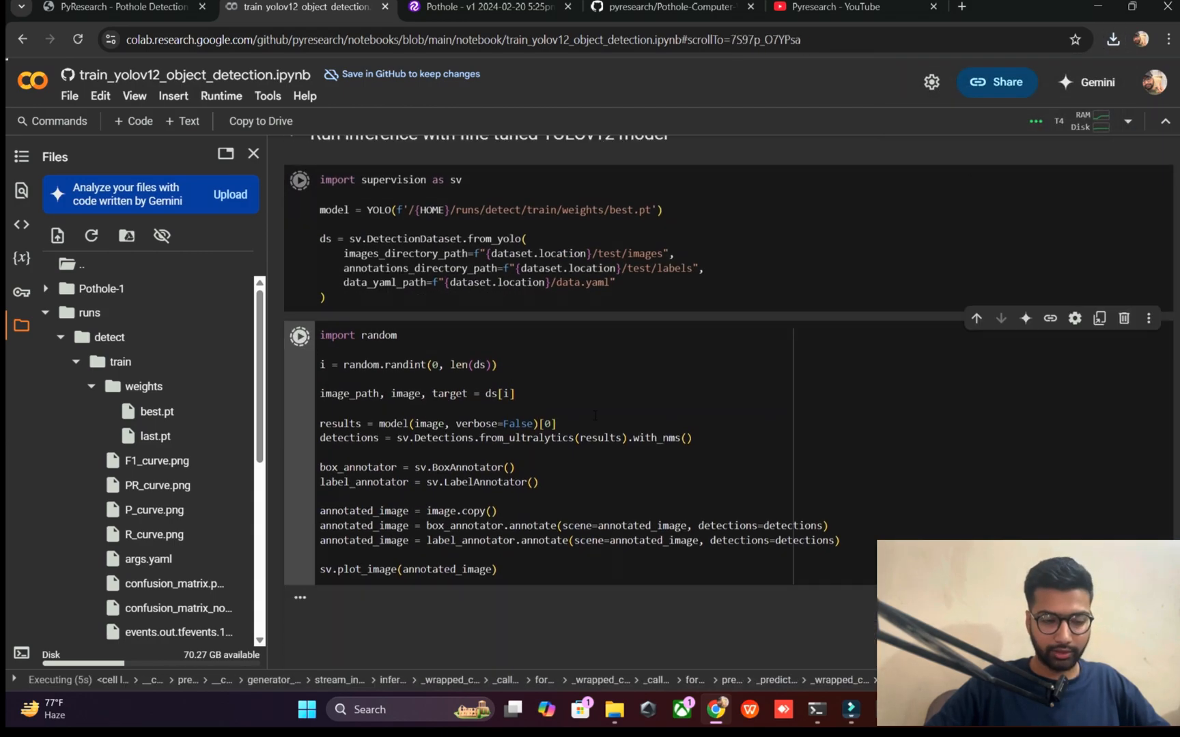
{"action": "scroll", "scroll_direction": "down", "scroll_amount": 3}
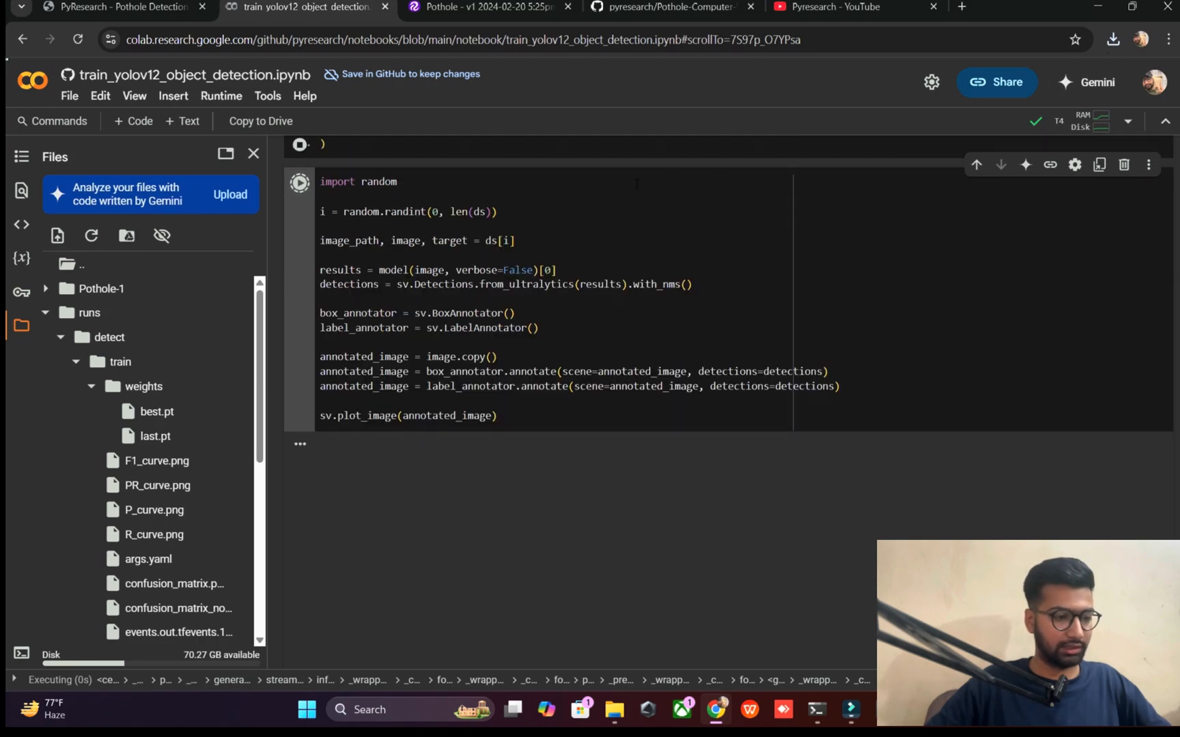
{"action": "left_click", "coordinate": [300, 181]}
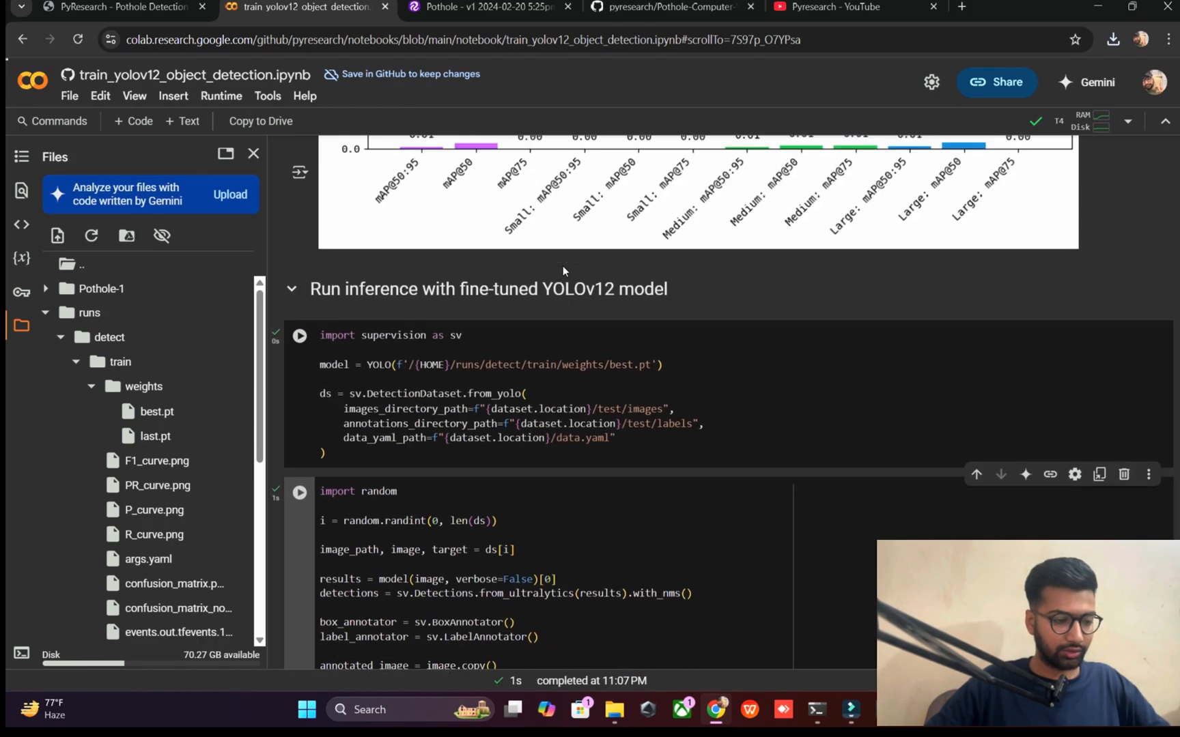
{"action": "mouse_move", "coordinate": [562, 271]}
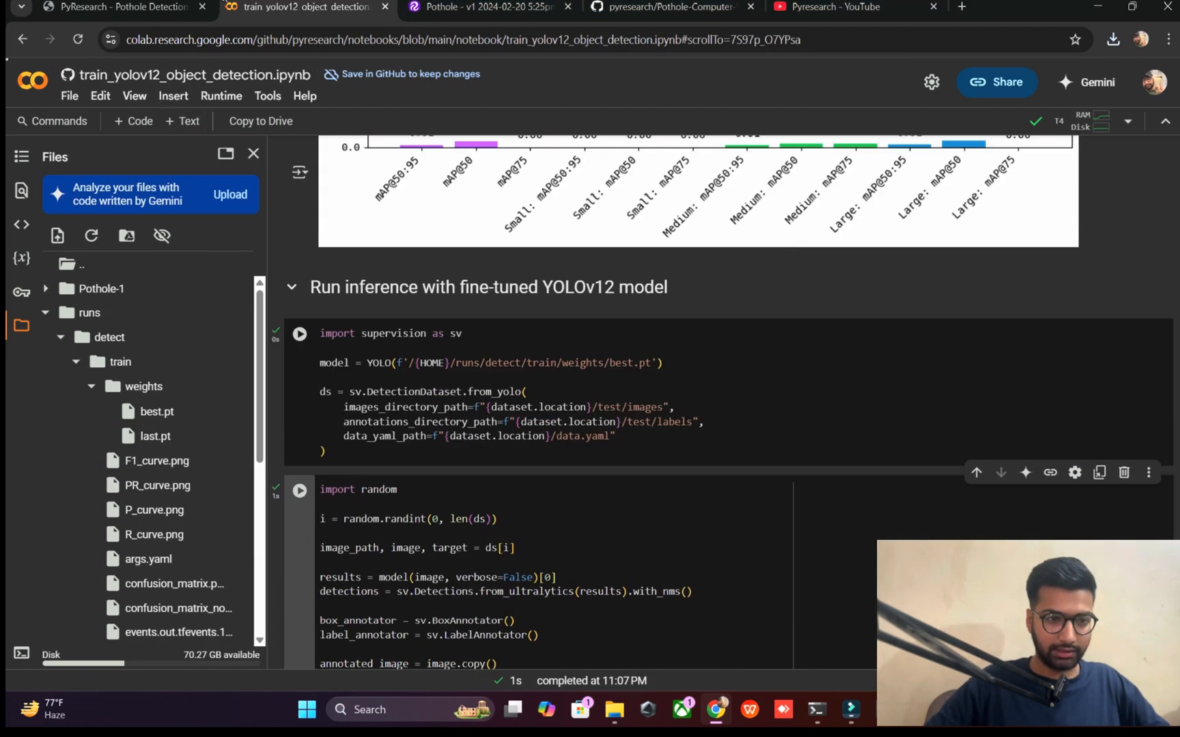
{"action": "left_click", "coordinate": [1112, 39]}
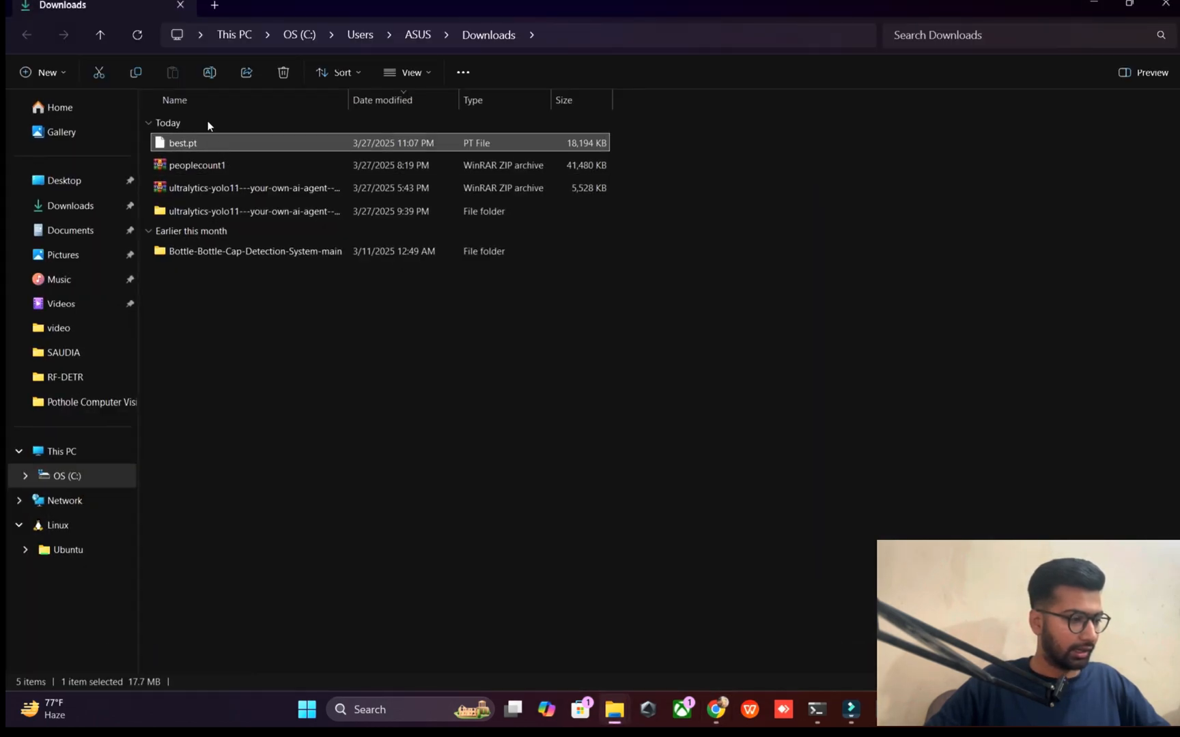
Step: Open Desktop's Pothole Computer Vision Project folder, select best.pt, and open app.py in Sublime Text
{"action": "left_click", "coordinate": [64, 179]}
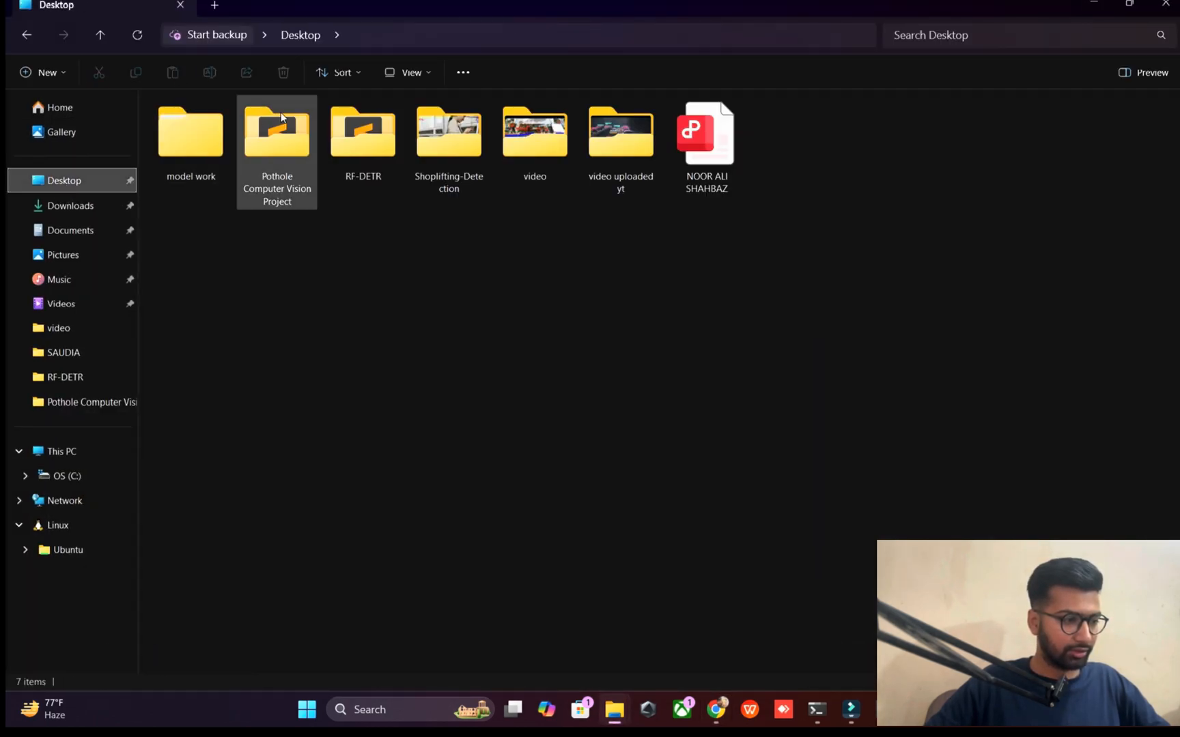
{"action": "double_click", "coordinate": [276, 131]}
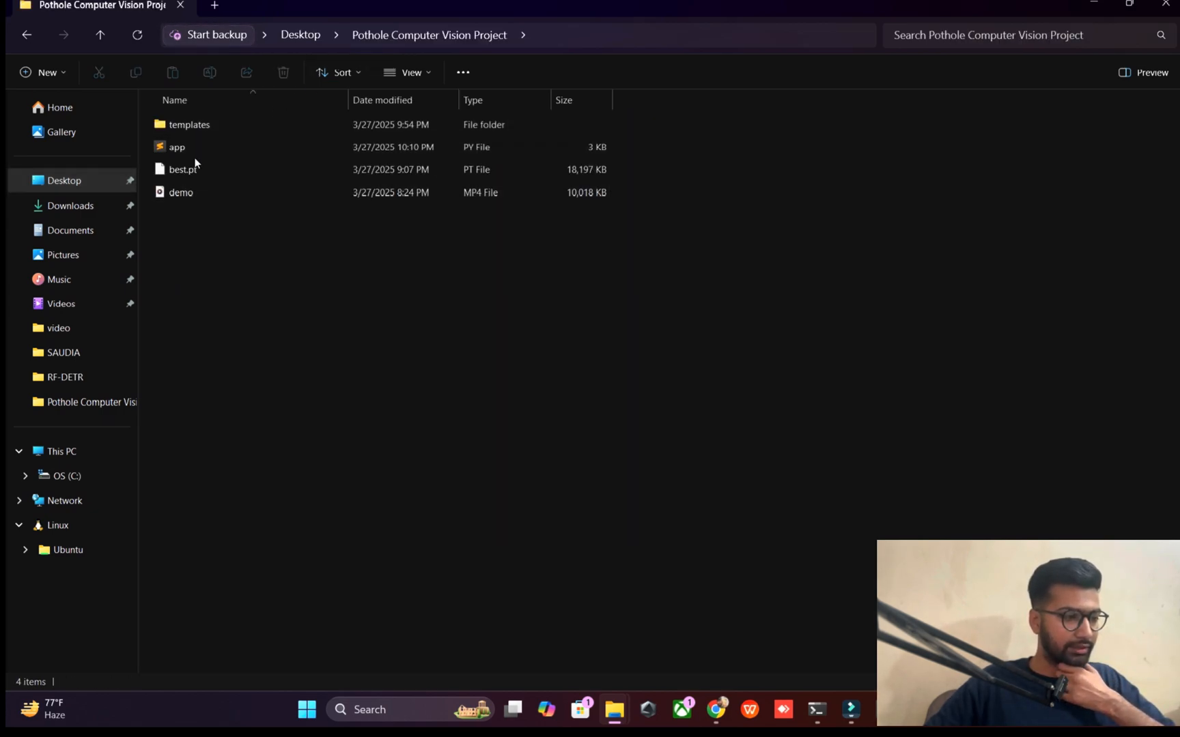
{"action": "left_click", "coordinate": [182, 169]}
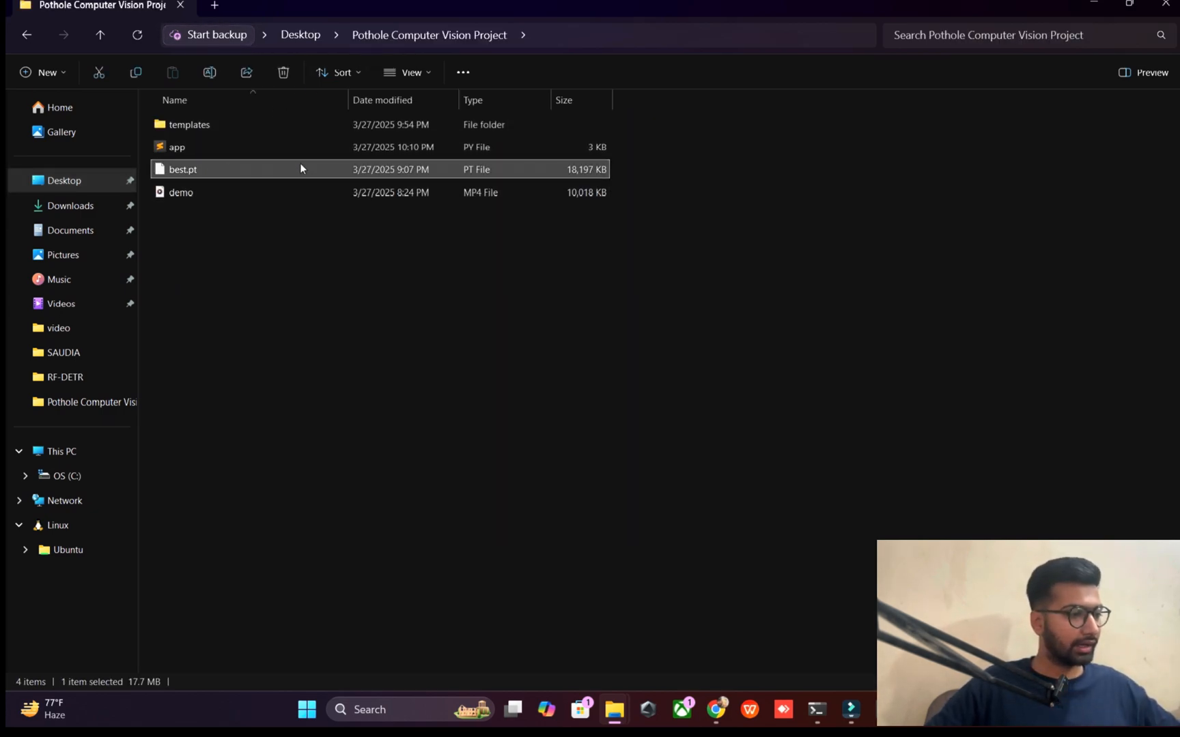
{"action": "left_click", "coordinate": [177, 147]}
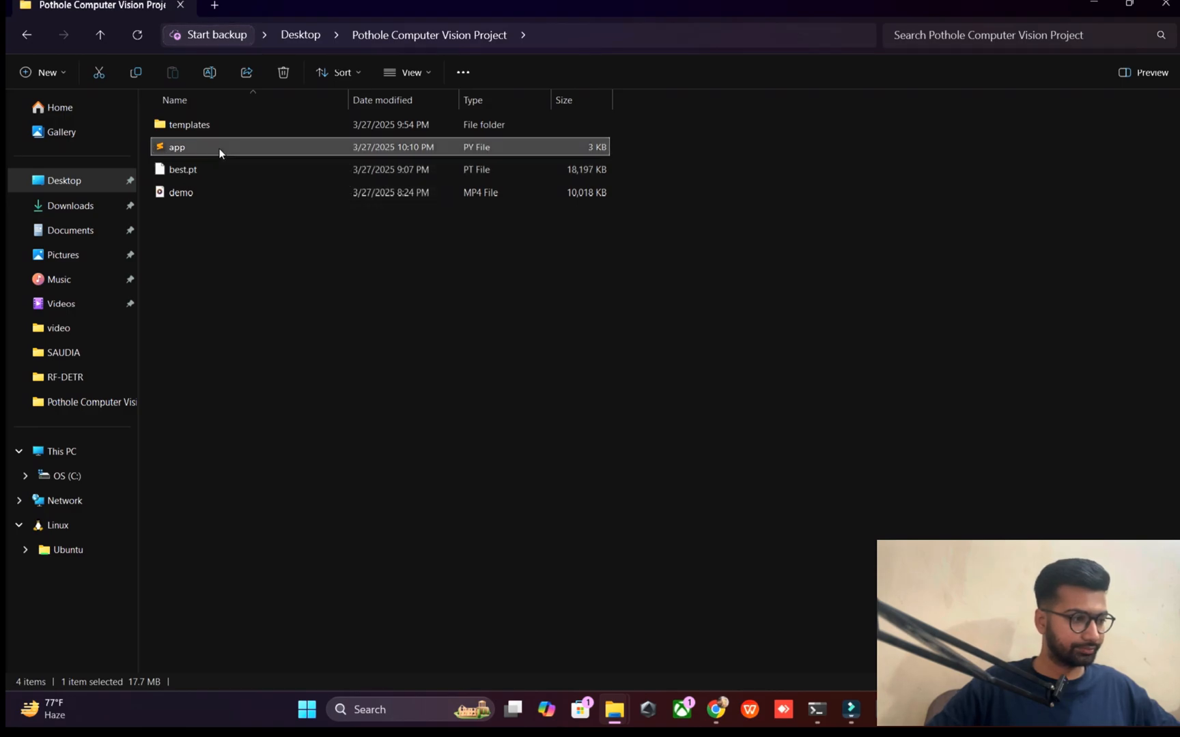
{"action": "double_click", "coordinate": [177, 146]}
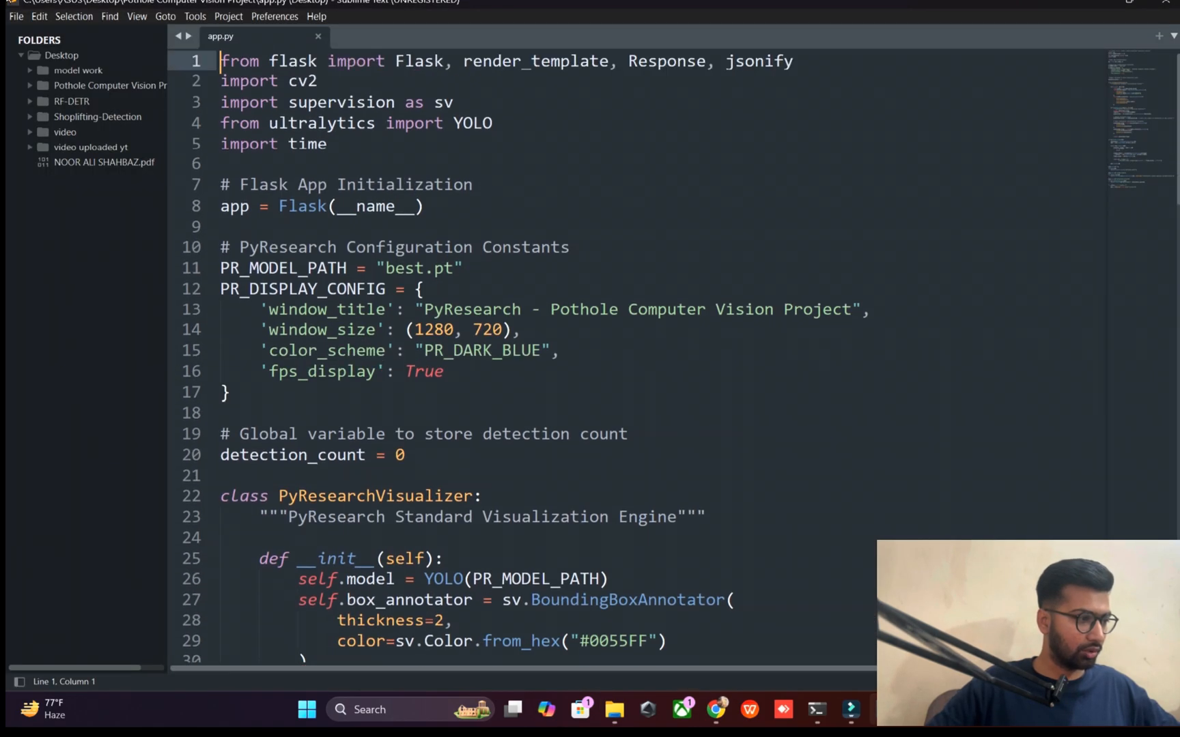
Step: Open the Pothole Computer Vision Project folder as the Sublime Text project
{"action": "left_click", "coordinate": [15, 16]}
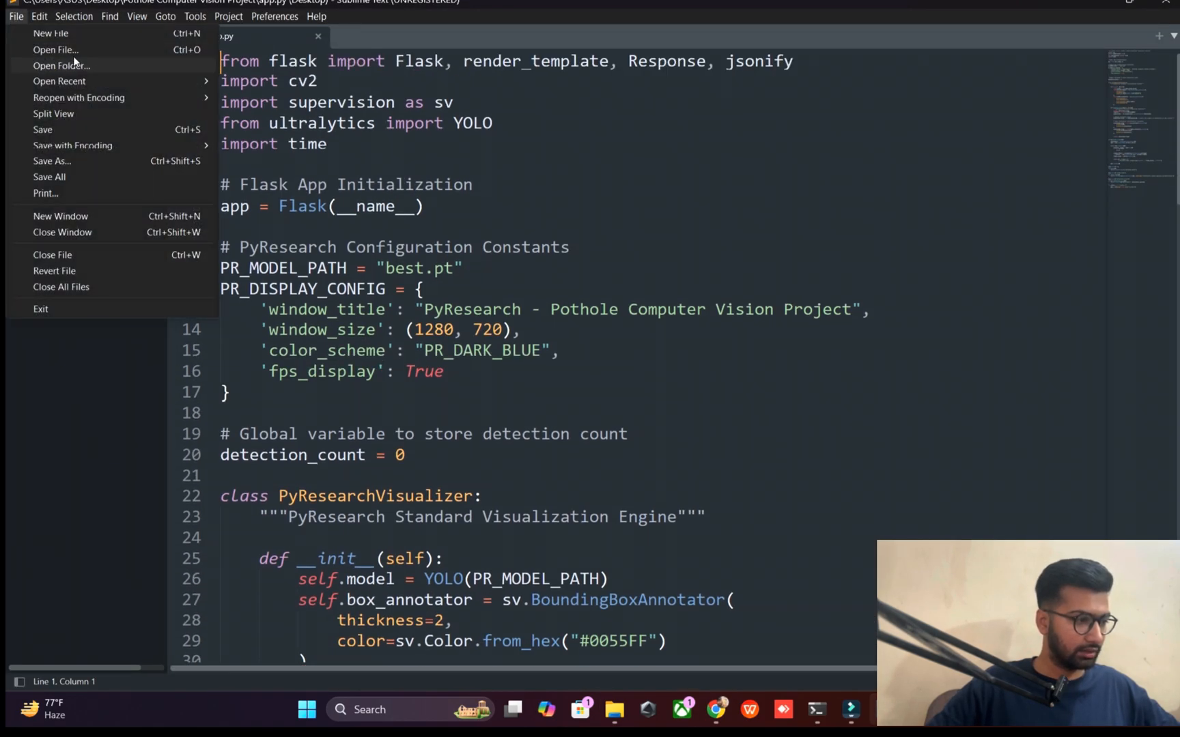
{"action": "left_click", "coordinate": [61, 66]}
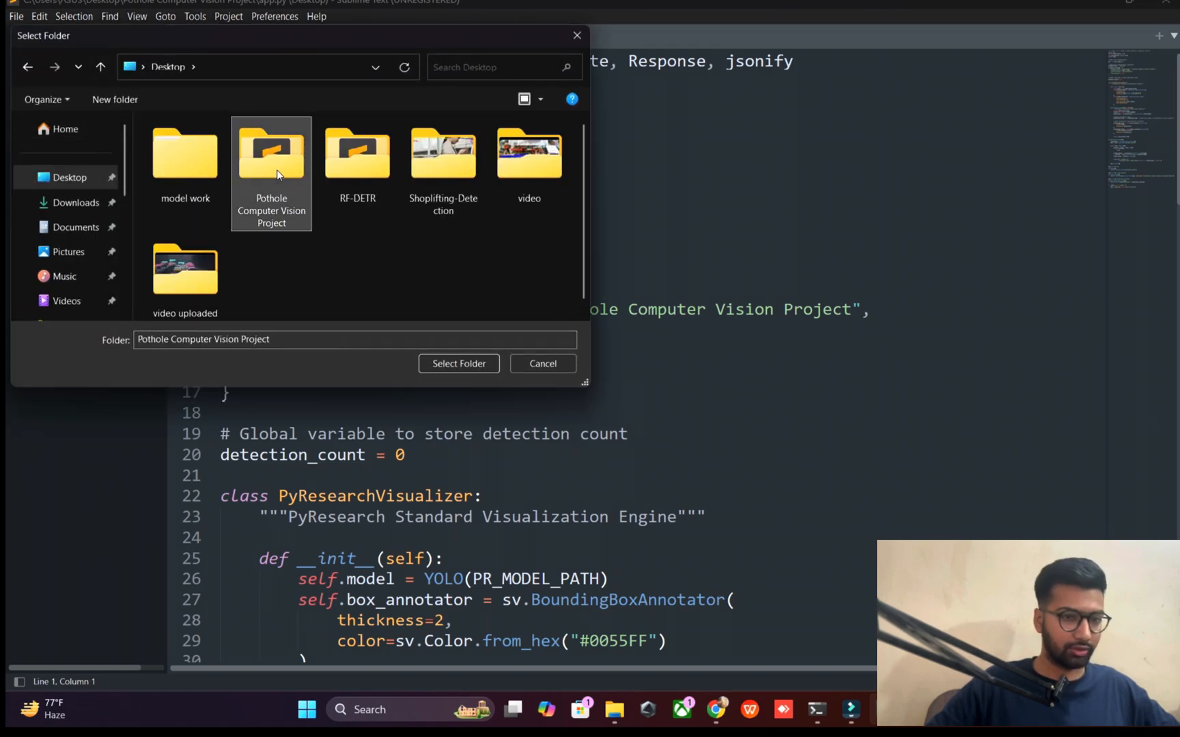
{"action": "left_click", "coordinate": [458, 363]}
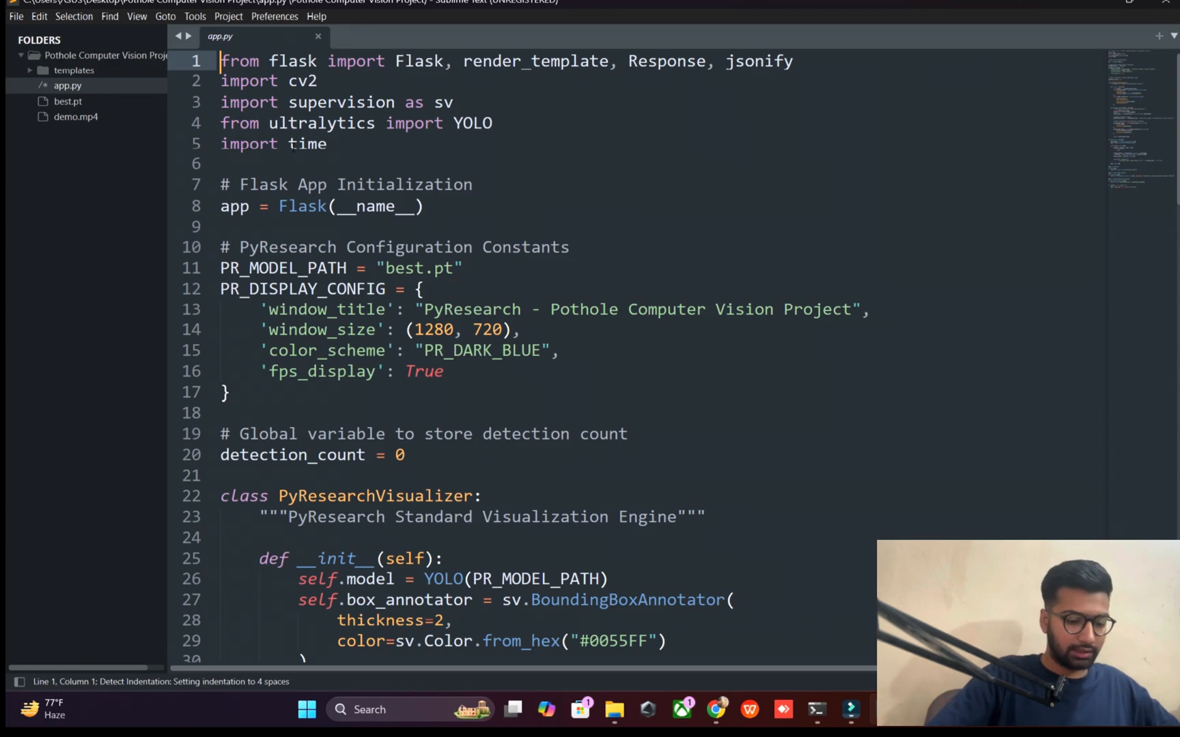
Step: Add an 'import pyresearch' line to app.py alongside the flask import and save
{"action": "type", "text": "import p"}
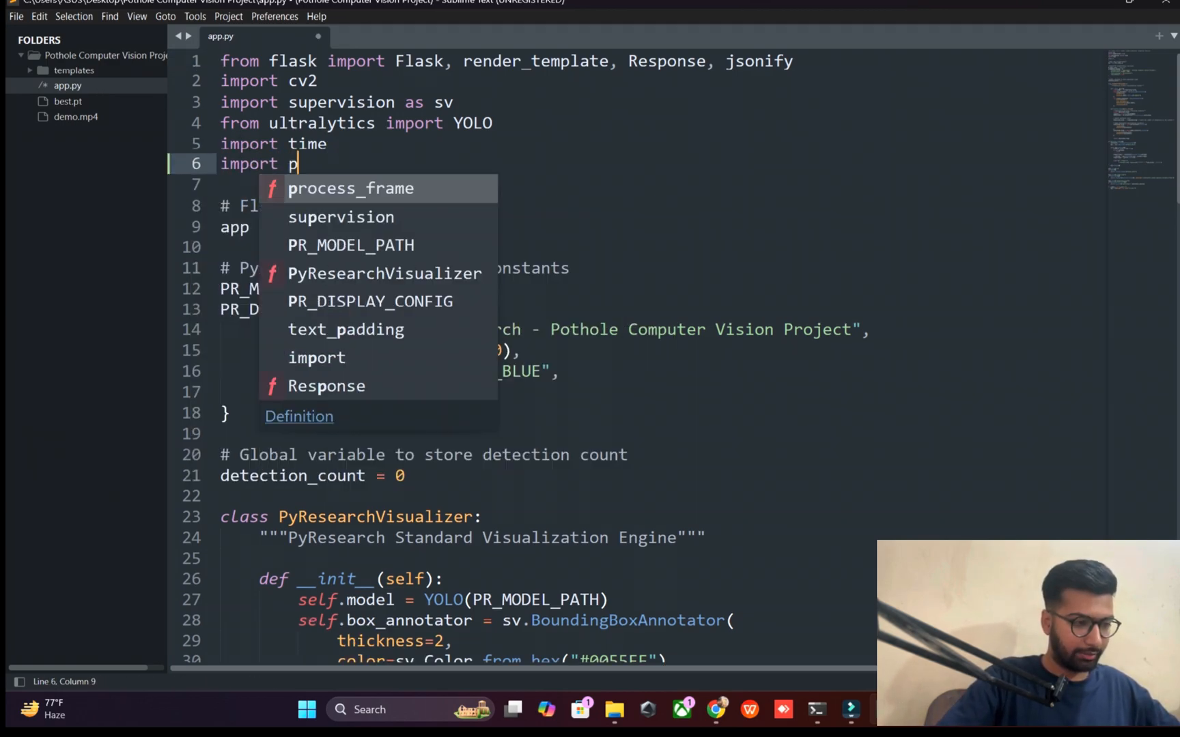
{"action": "type", "text": "yresearch"}
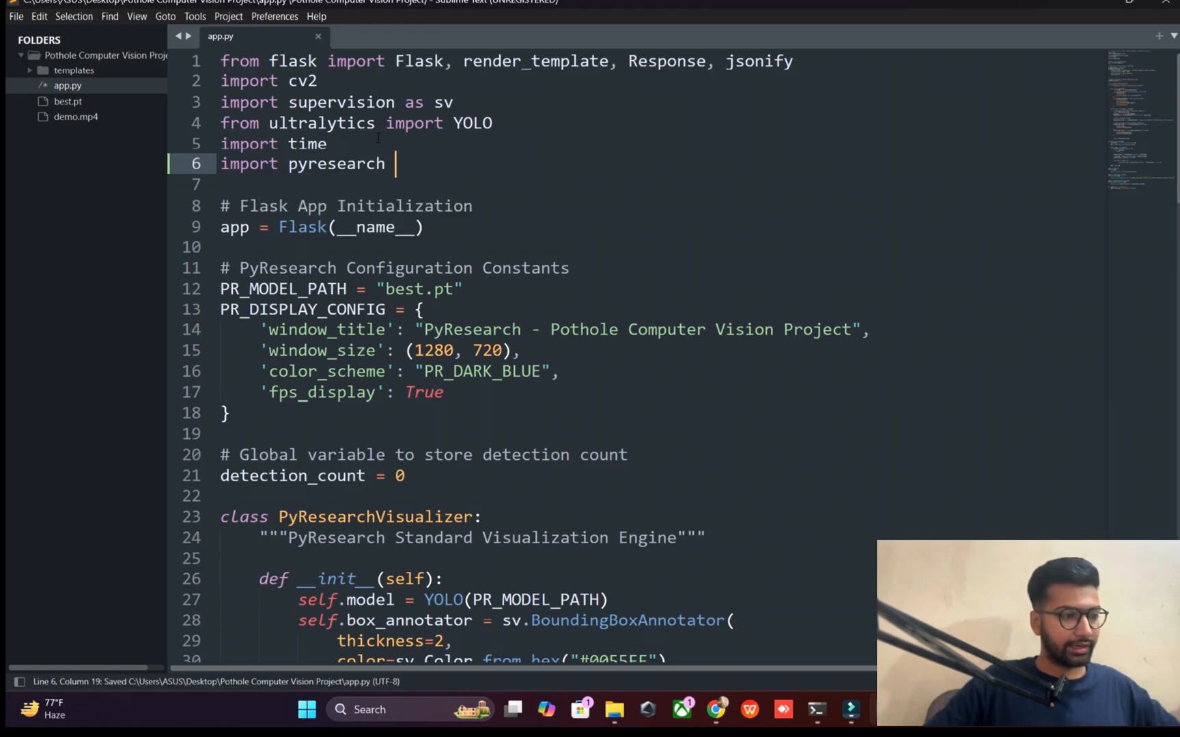
{"action": "double_click", "coordinate": [340, 102]}
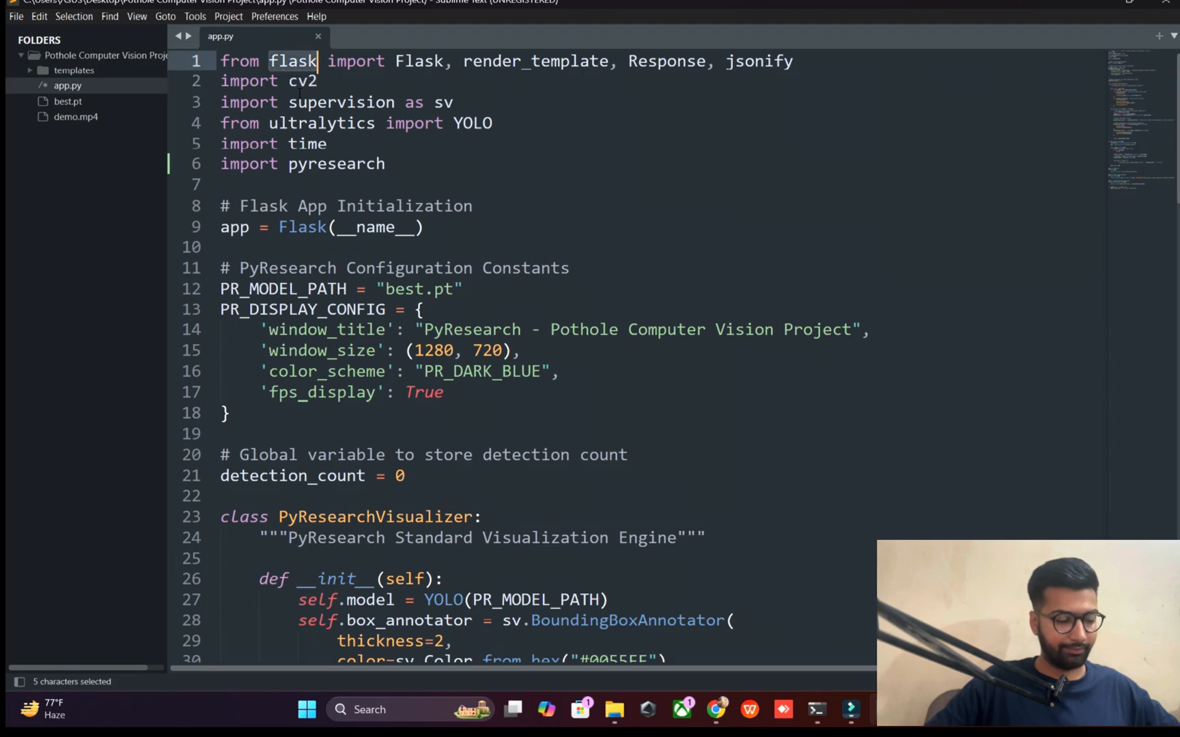
{"action": "double_click", "coordinate": [336, 164]}
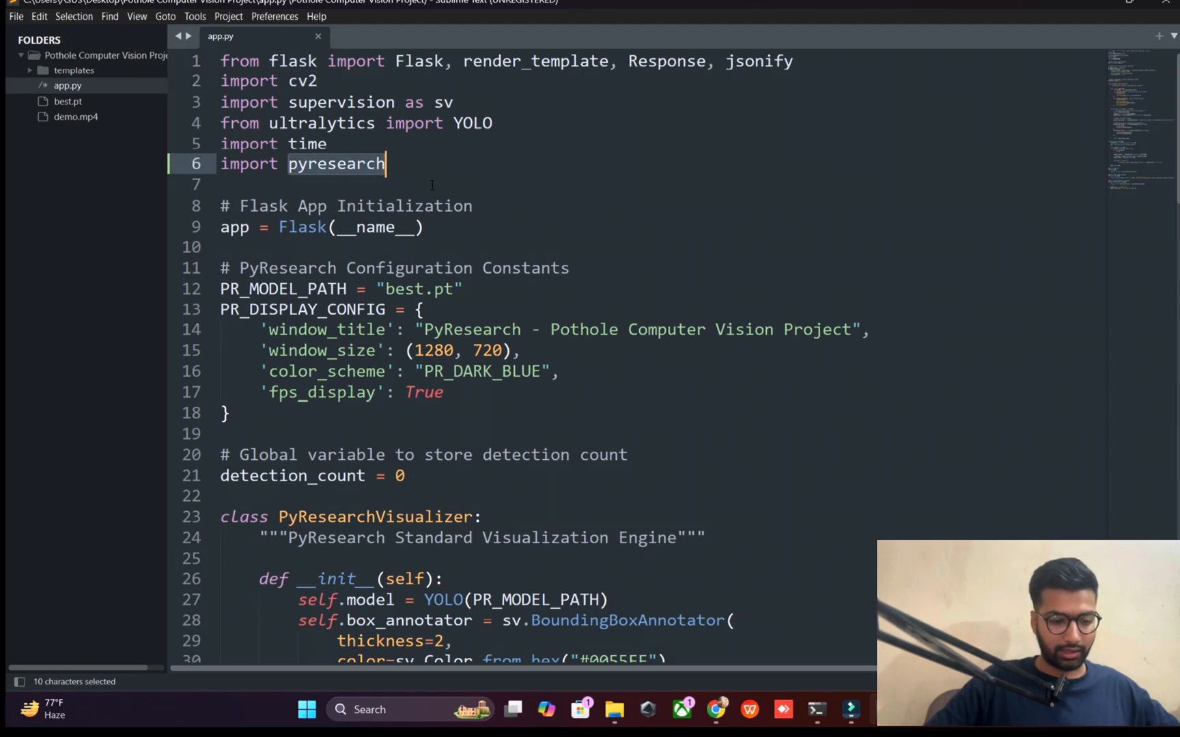
{"action": "mouse_move", "coordinate": [817, 699]}
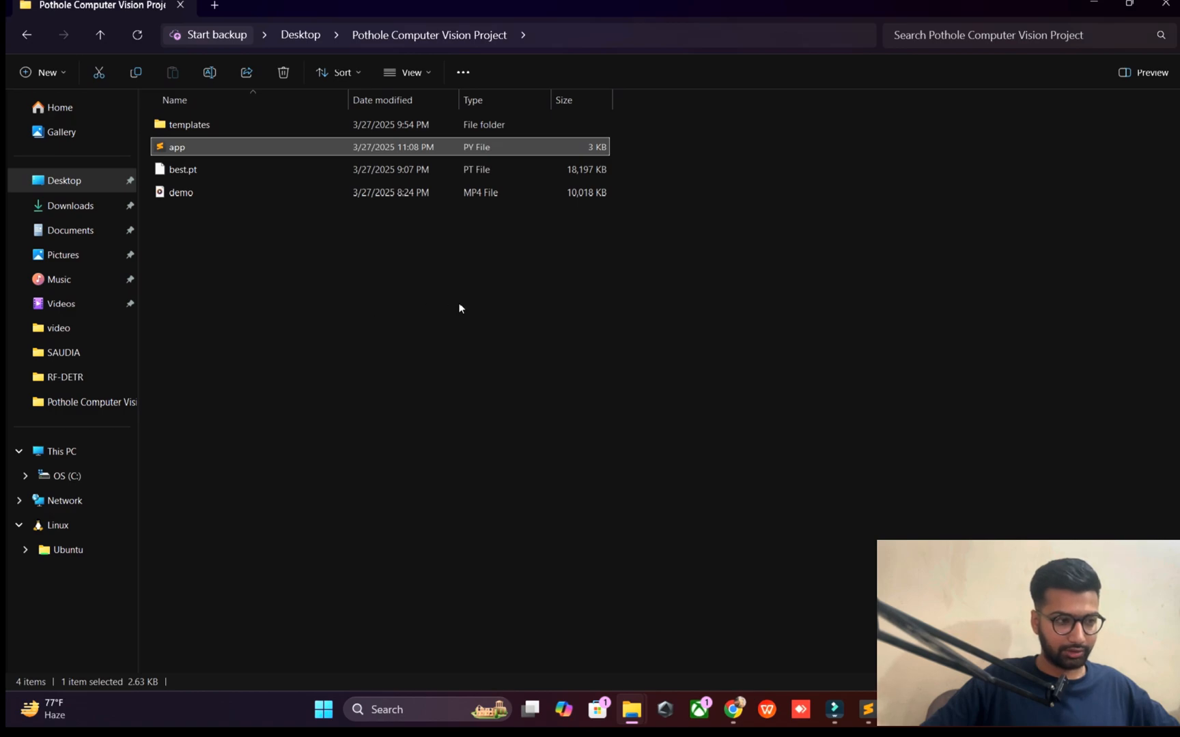
Step: In a project-folder terminal, activate the py conda env and pip install YOLOv12 from GitHub
{"action": "right_click", "coordinate": [459, 309]}
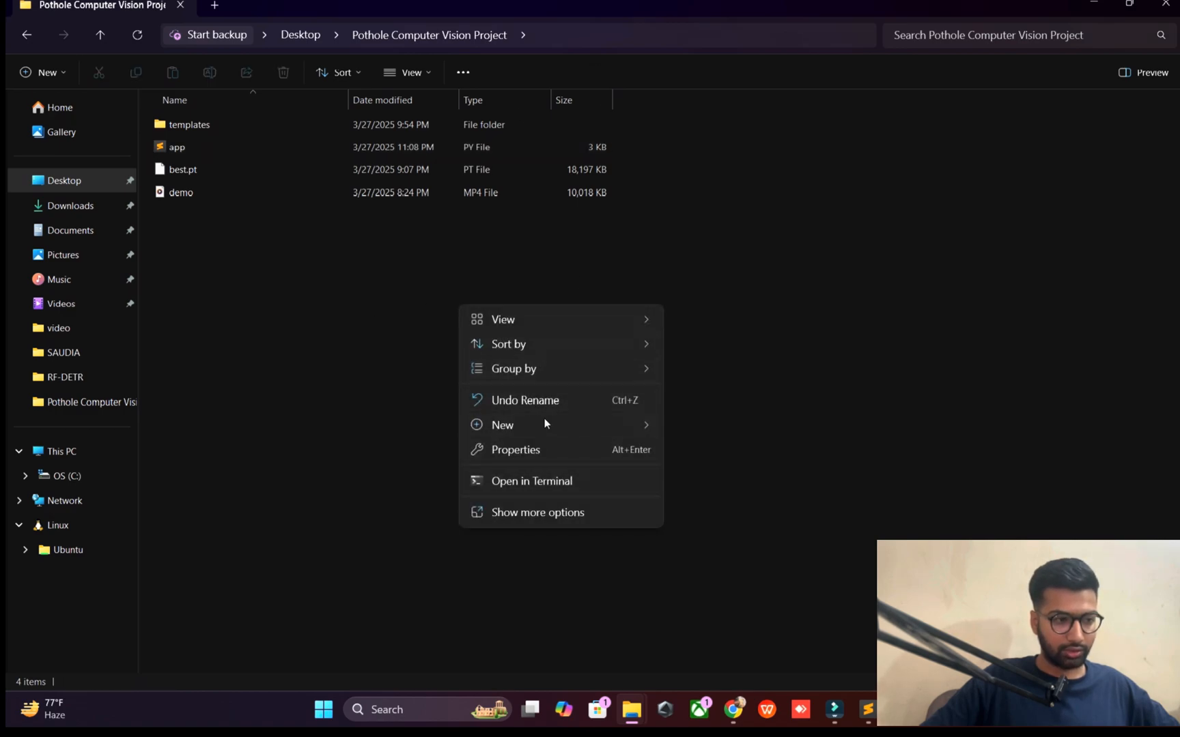
{"action": "left_click", "coordinate": [531, 481]}
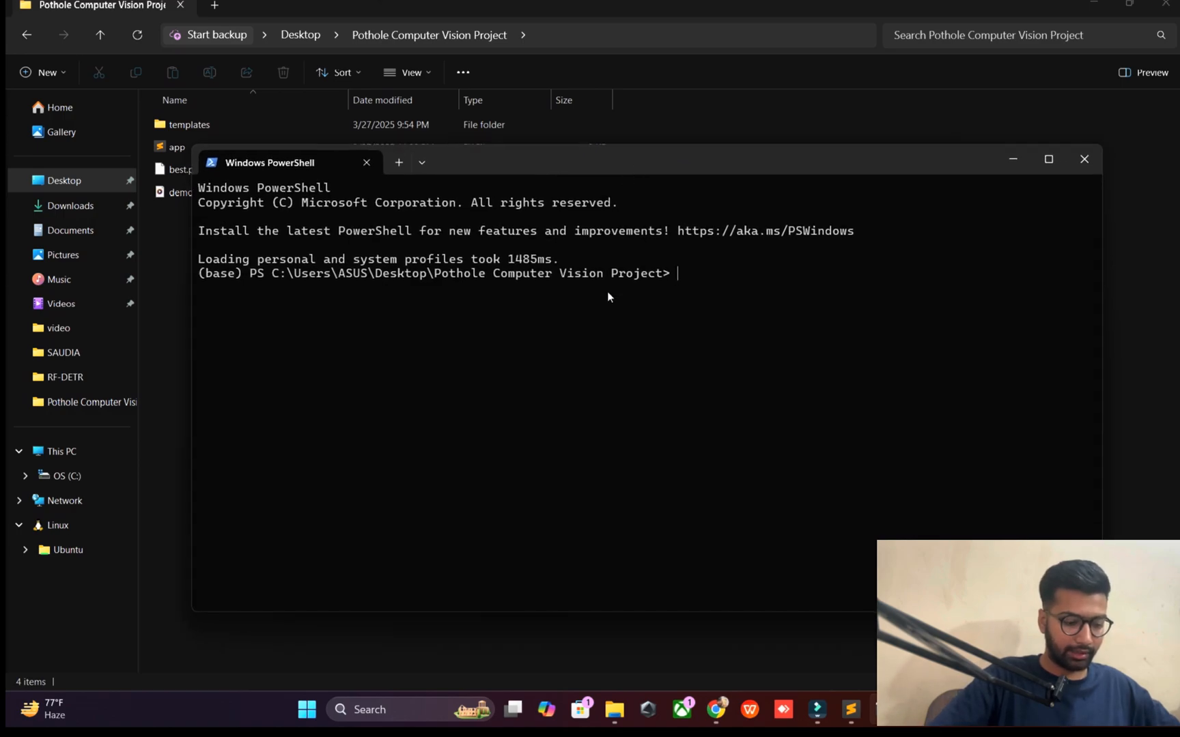
{"action": "type", "text": "conda ac"}
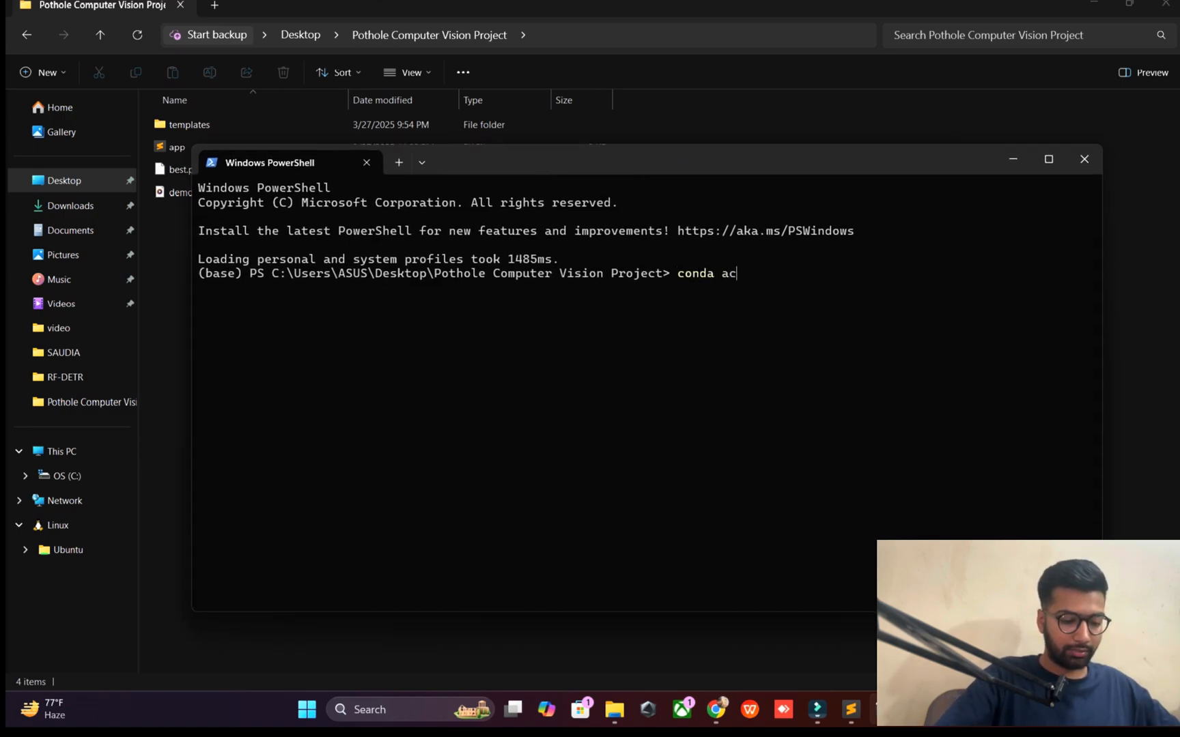
{"action": "type", "text": "tivate python^C"}
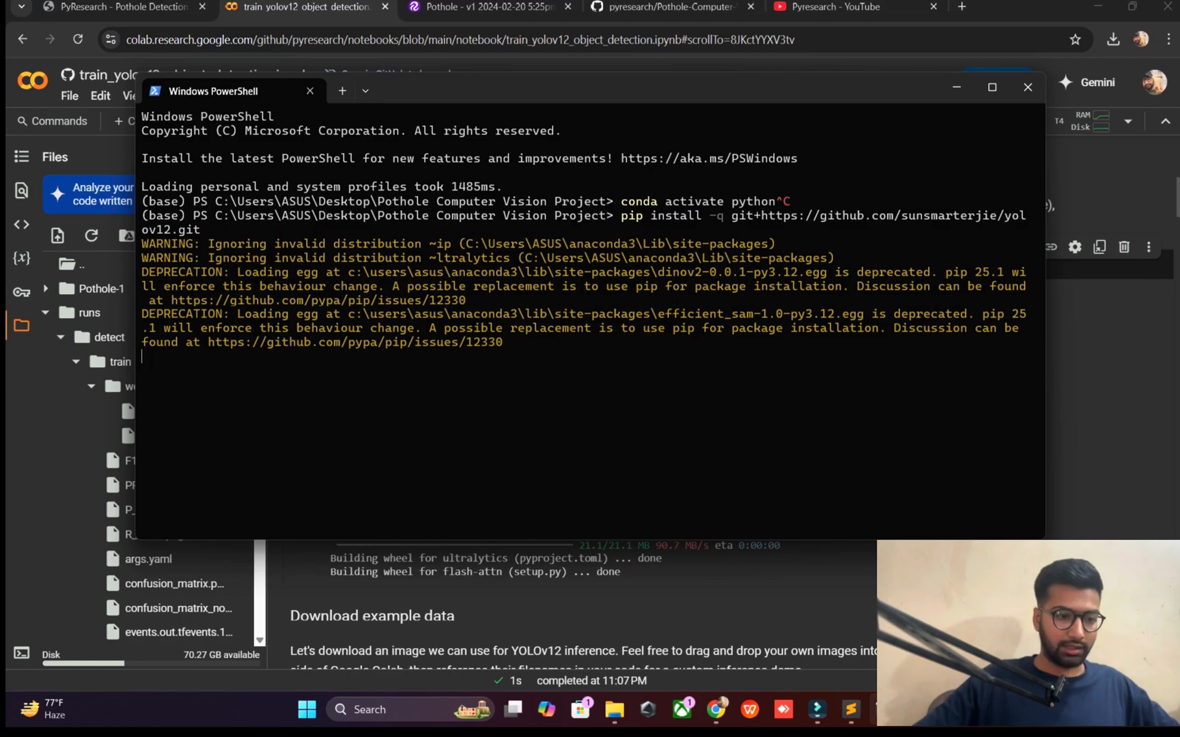
{"action": "mouse_move", "coordinate": [724, 188]}
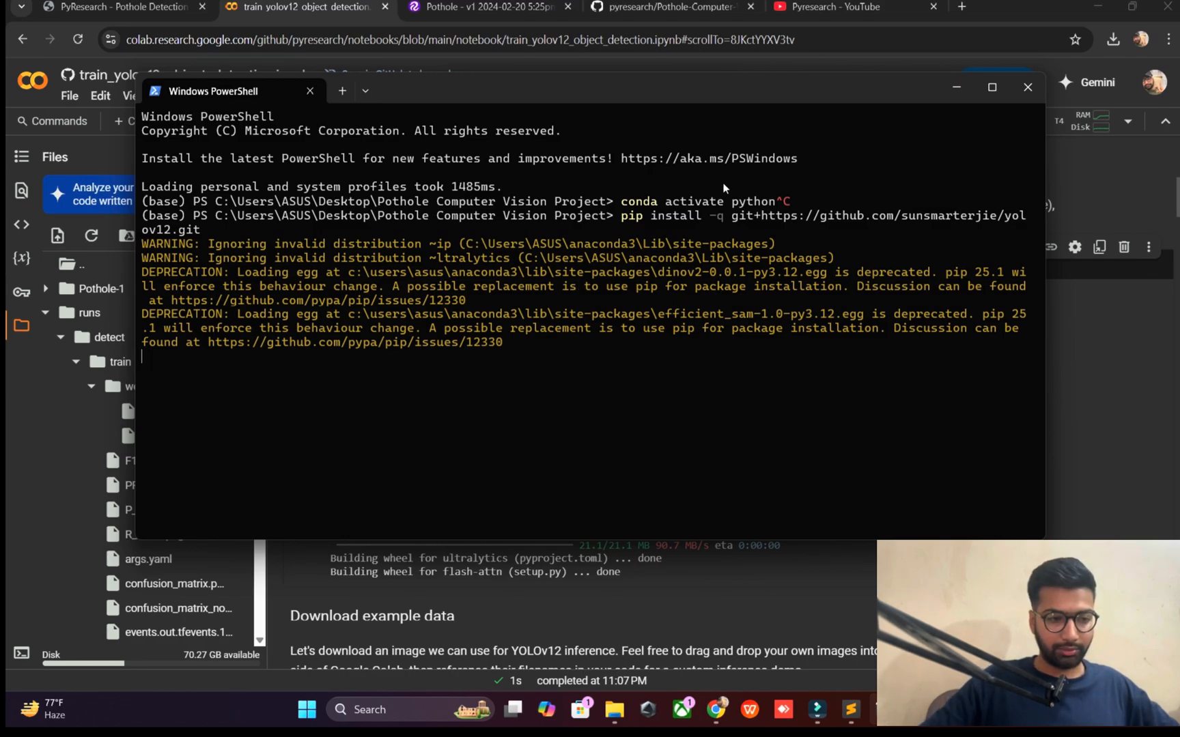
{"action": "mouse_move", "coordinate": [723, 220]}
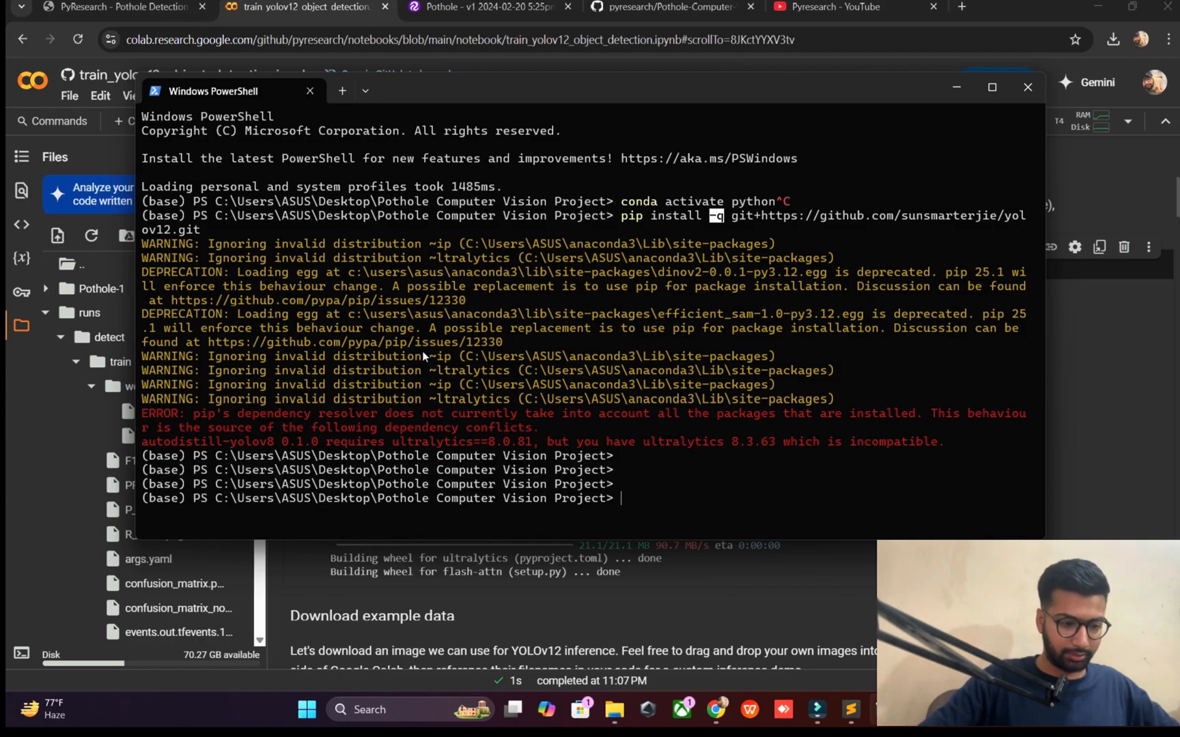
{"action": "type", "text": "pip install -q git+https://github.com/sunsmarterjie/yolov12.git"}
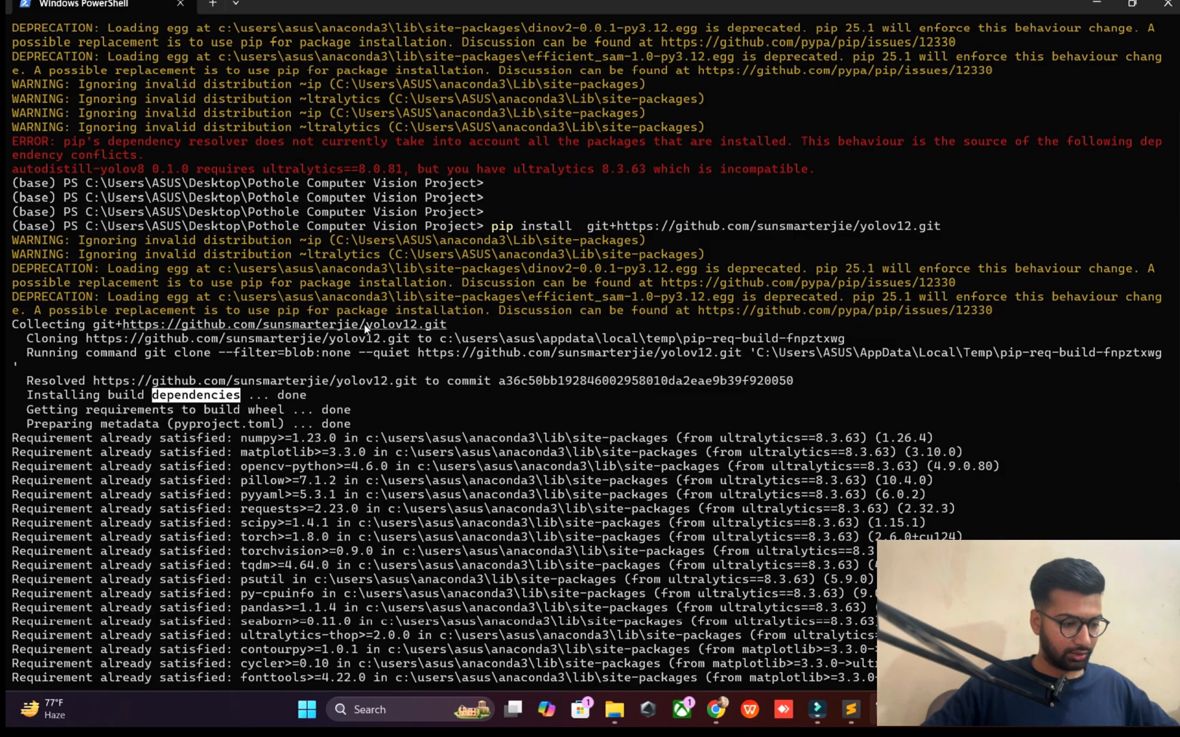
Step: Pip install opencv-python and supervision, then run python .\app.py to start the Flask app
{"action": "scroll", "scroll_direction": "down", "scroll_amount": 3}
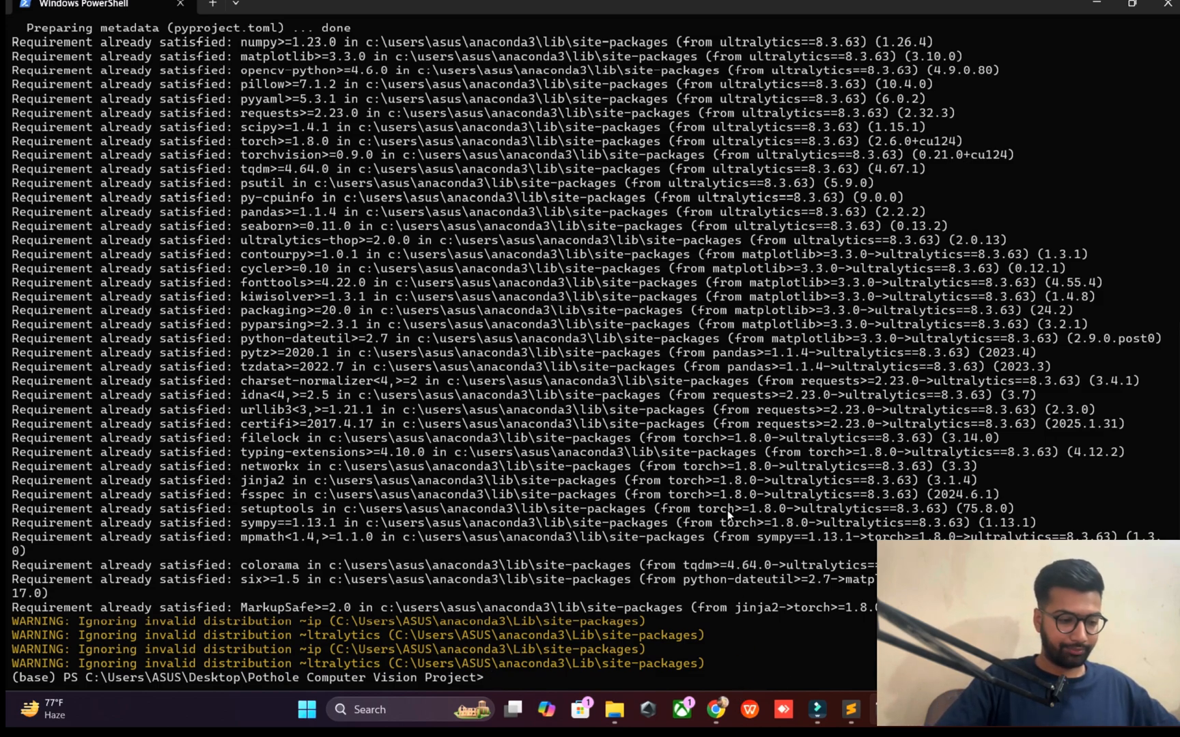
{"action": "type", "text": "p"}
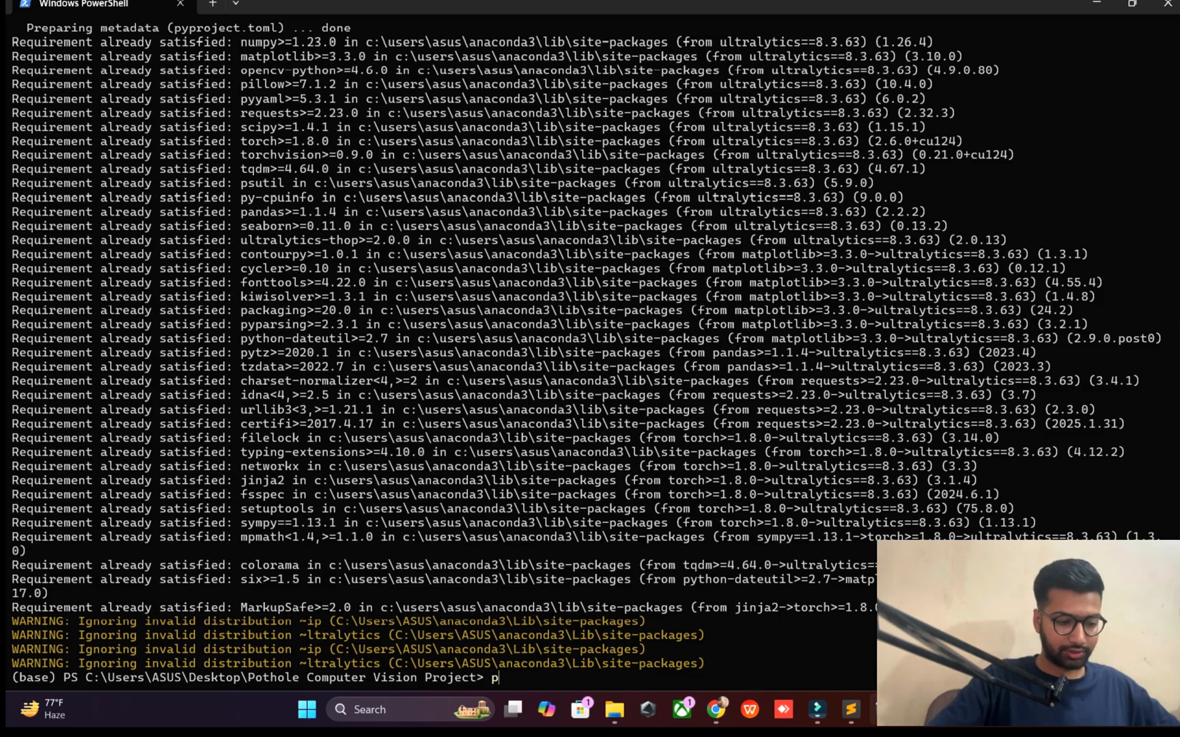
{"action": "type", "text": "ip install"}
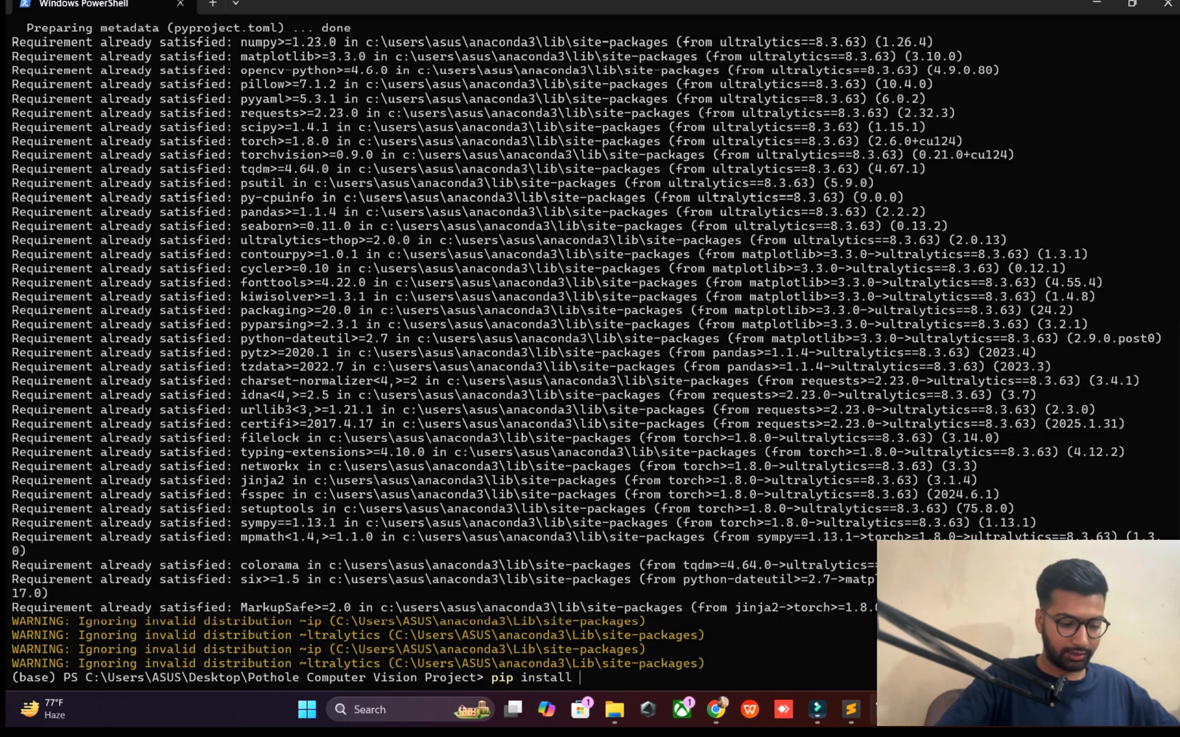
{"action": "type", "text": "opencv-py"}
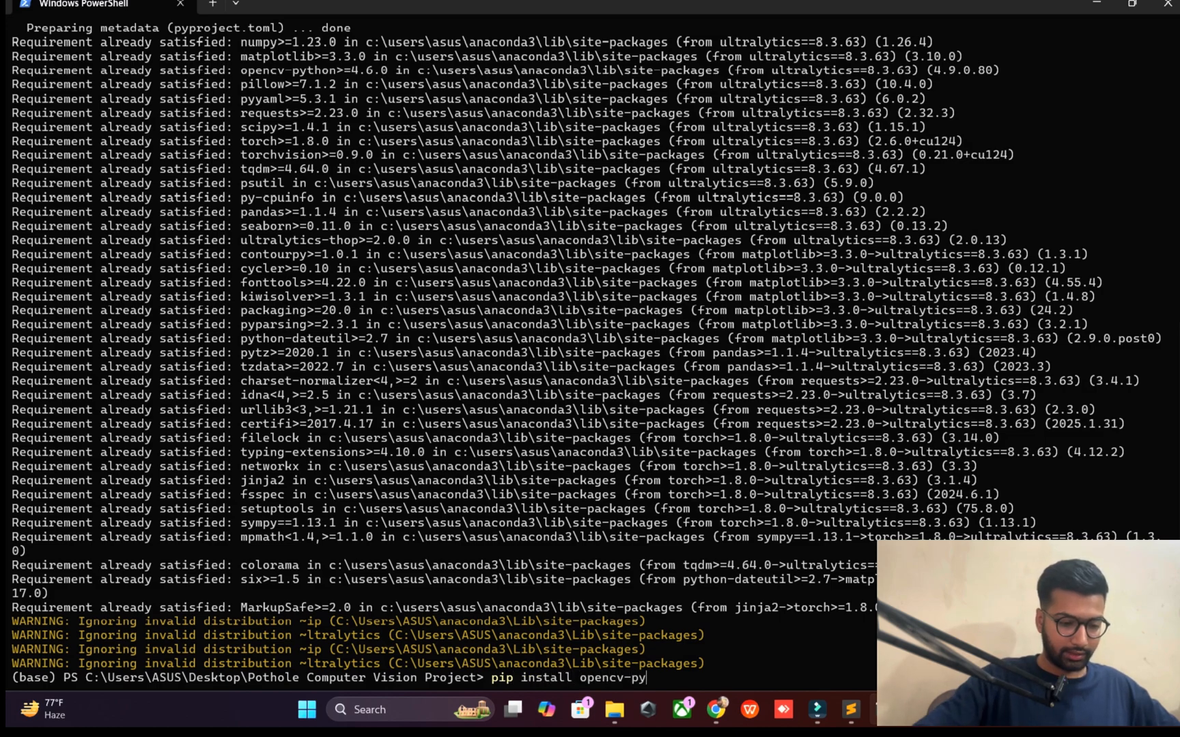
{"action": "type", "text": "thon"}
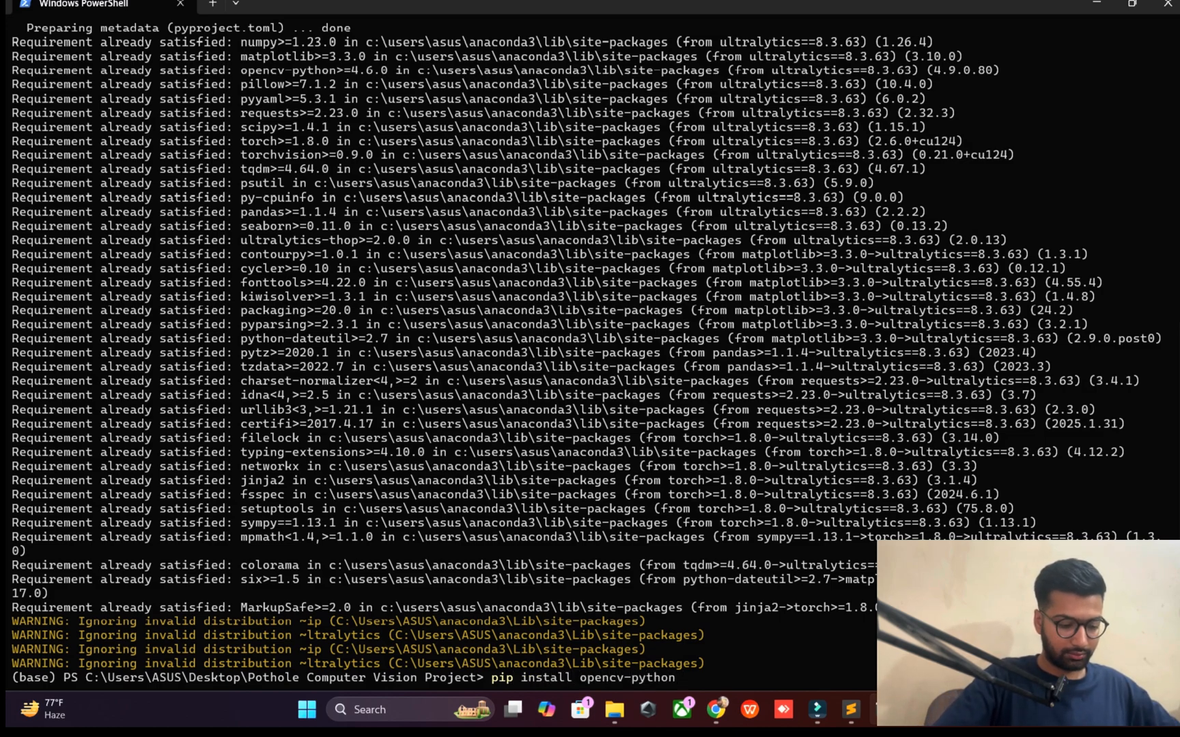
{"action": "type", "text": "superv"}
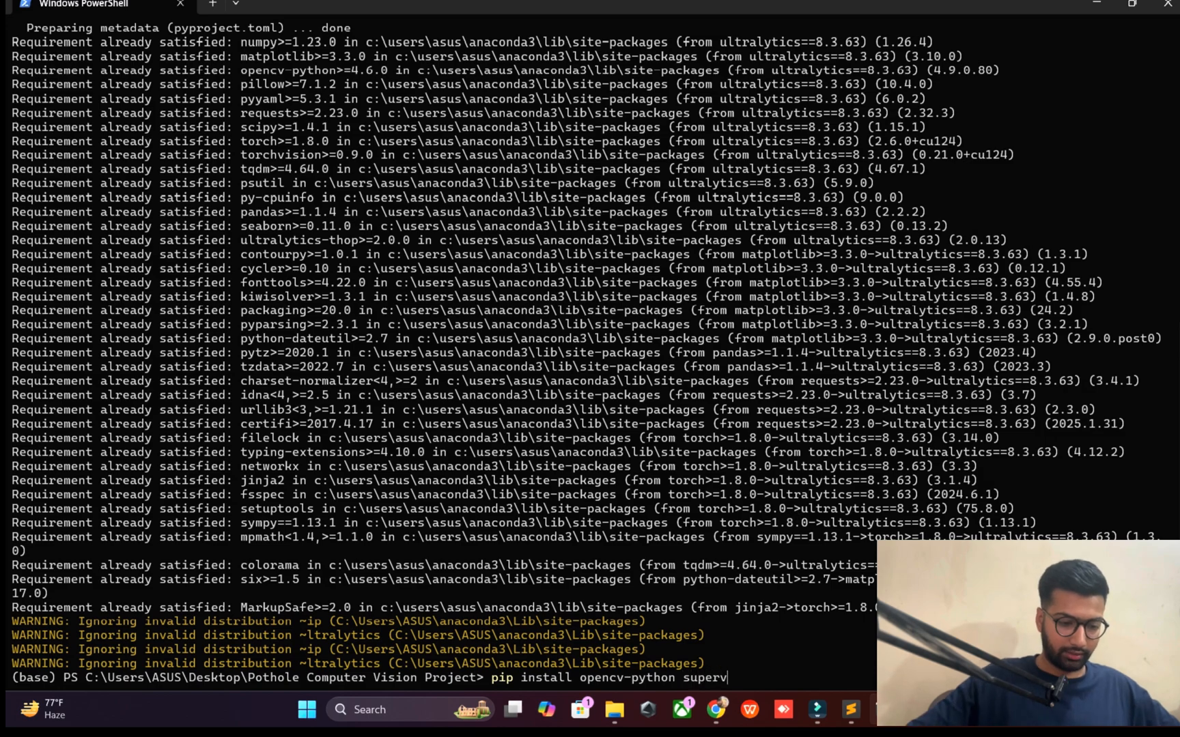
{"action": "type", "text": "ision"}
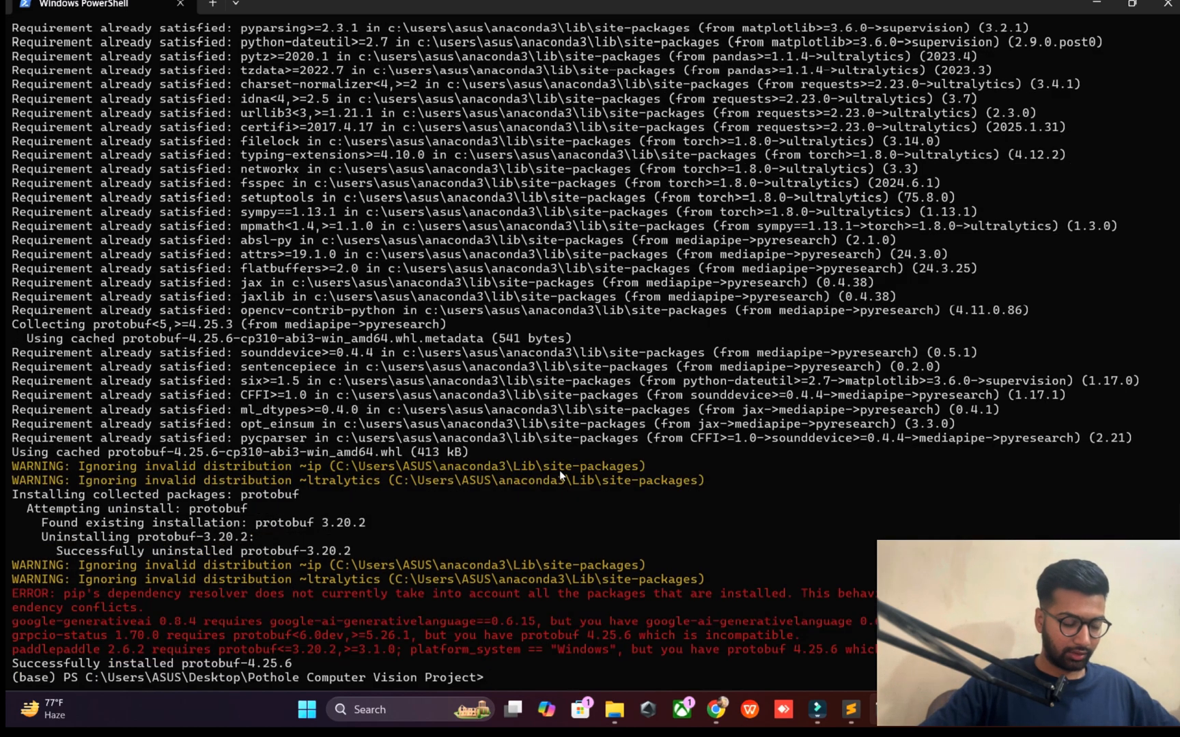
{"action": "type", "text": "python .\\app.py"}
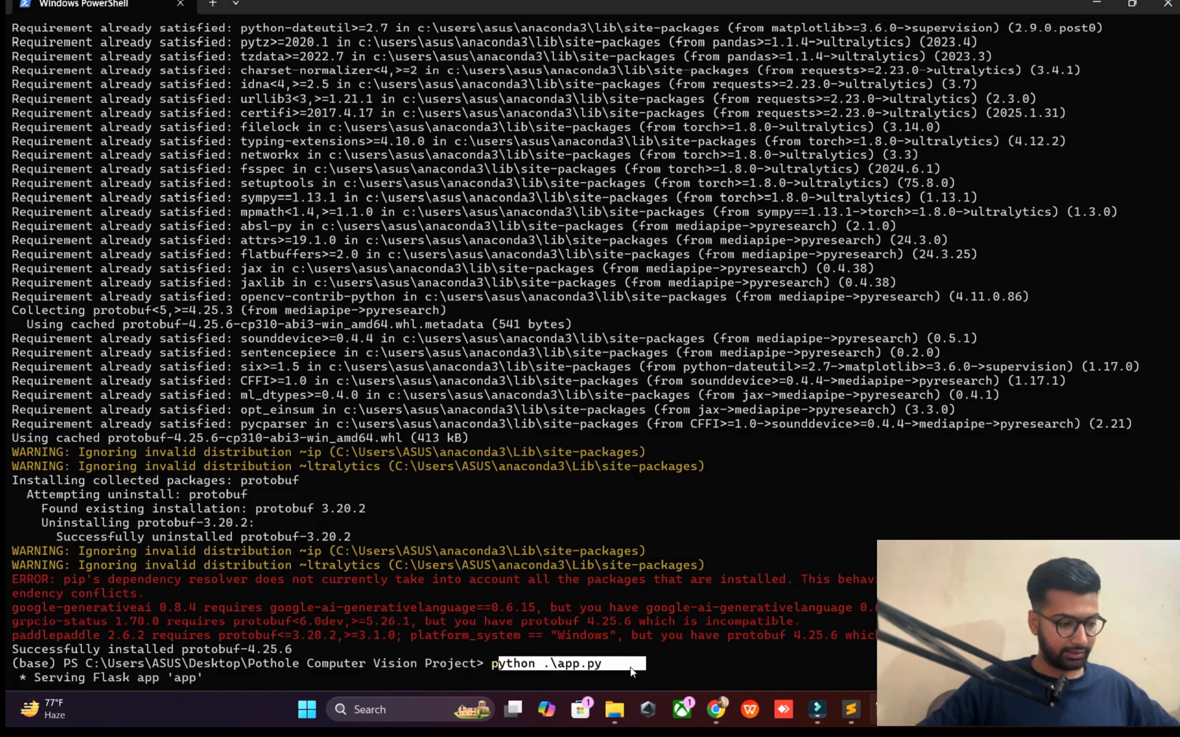
{"action": "key", "text": "enter"}
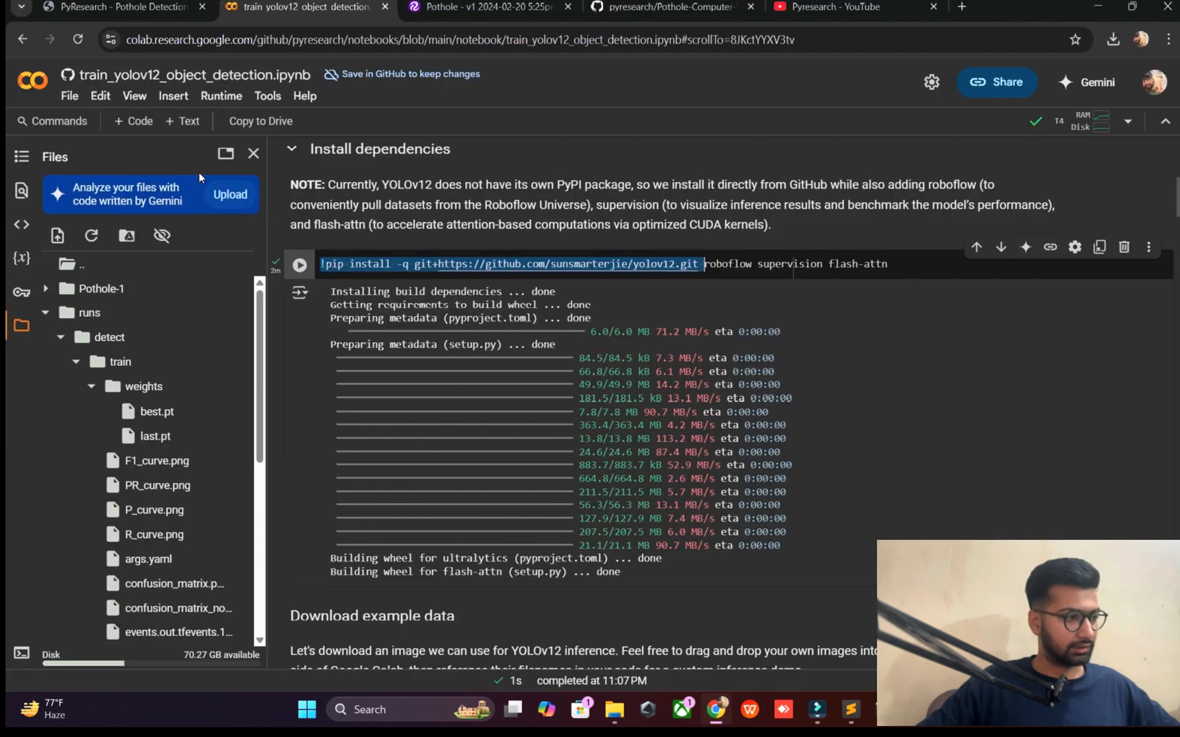
Step: Switch from Colab's install-dependencies cell to app.py in Sublime Text
{"action": "left_click", "coordinate": [113, 7]}
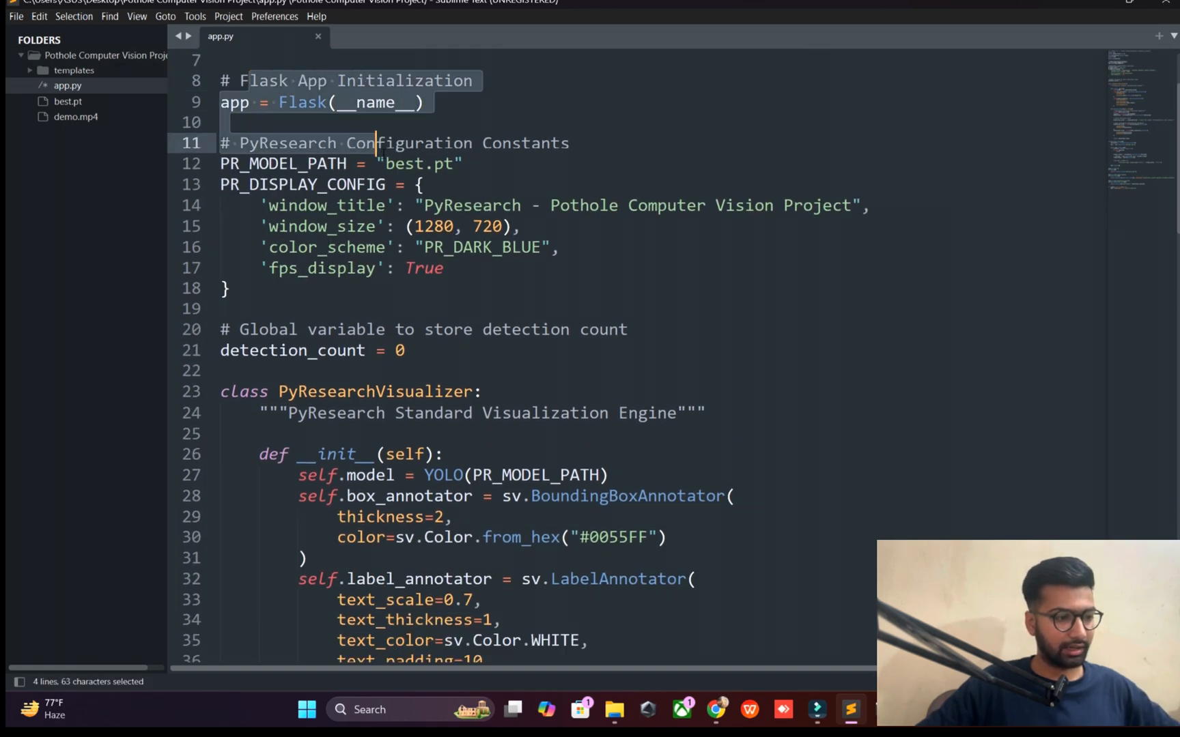
Step: Scroll through app.py's detection code, select 'demo' in the VideoCapture path, and open index.html
{"action": "left_click", "coordinate": [373, 267]}
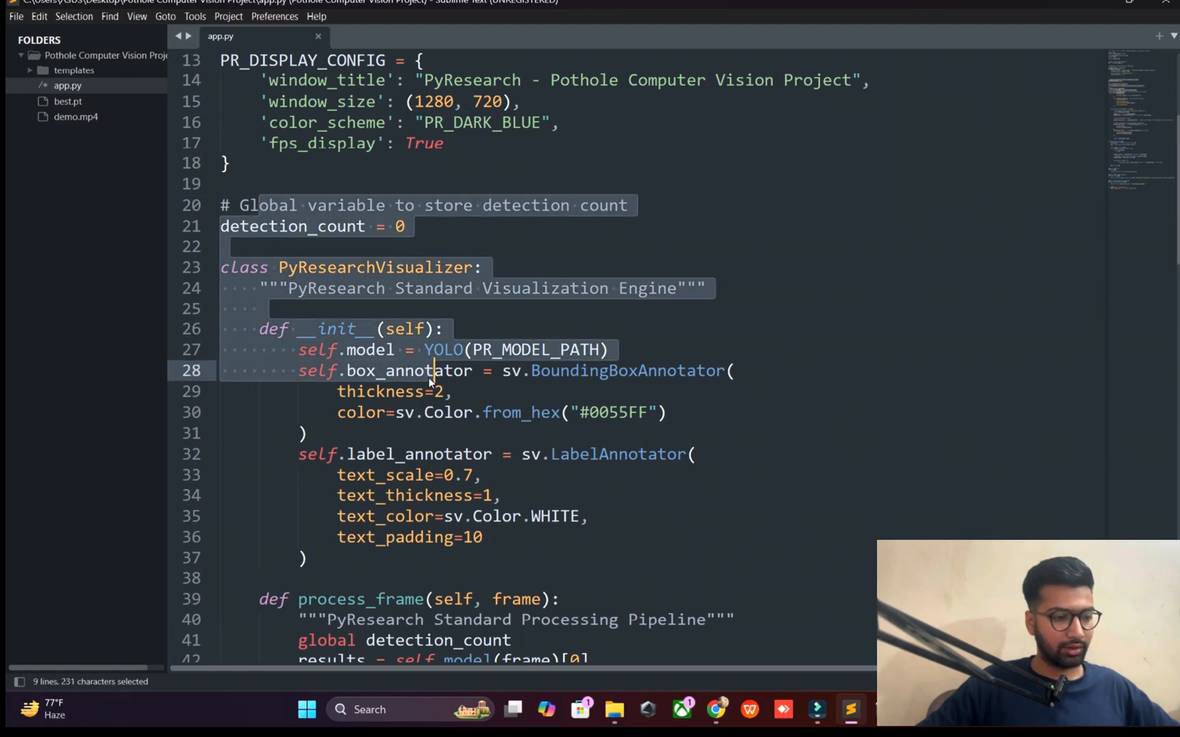
{"action": "scroll", "scroll_direction": "down", "scroll_amount": 3}
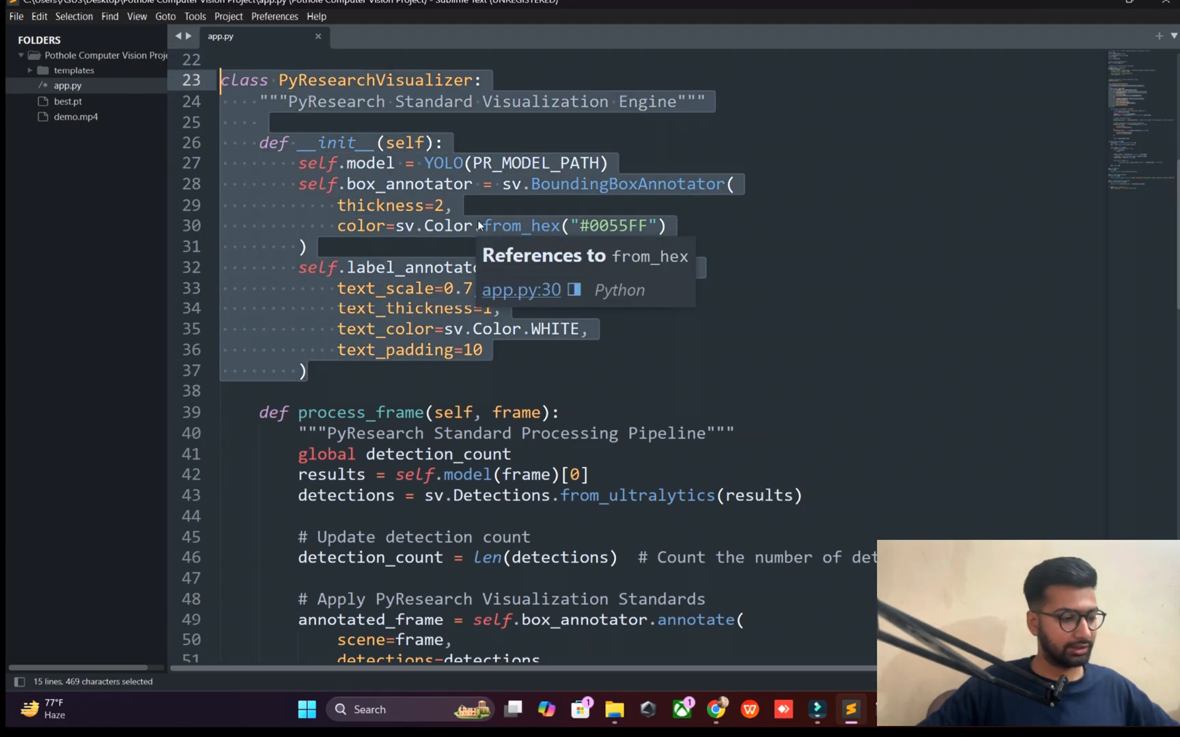
{"action": "scroll", "scroll_direction": "down", "scroll_amount": 3}
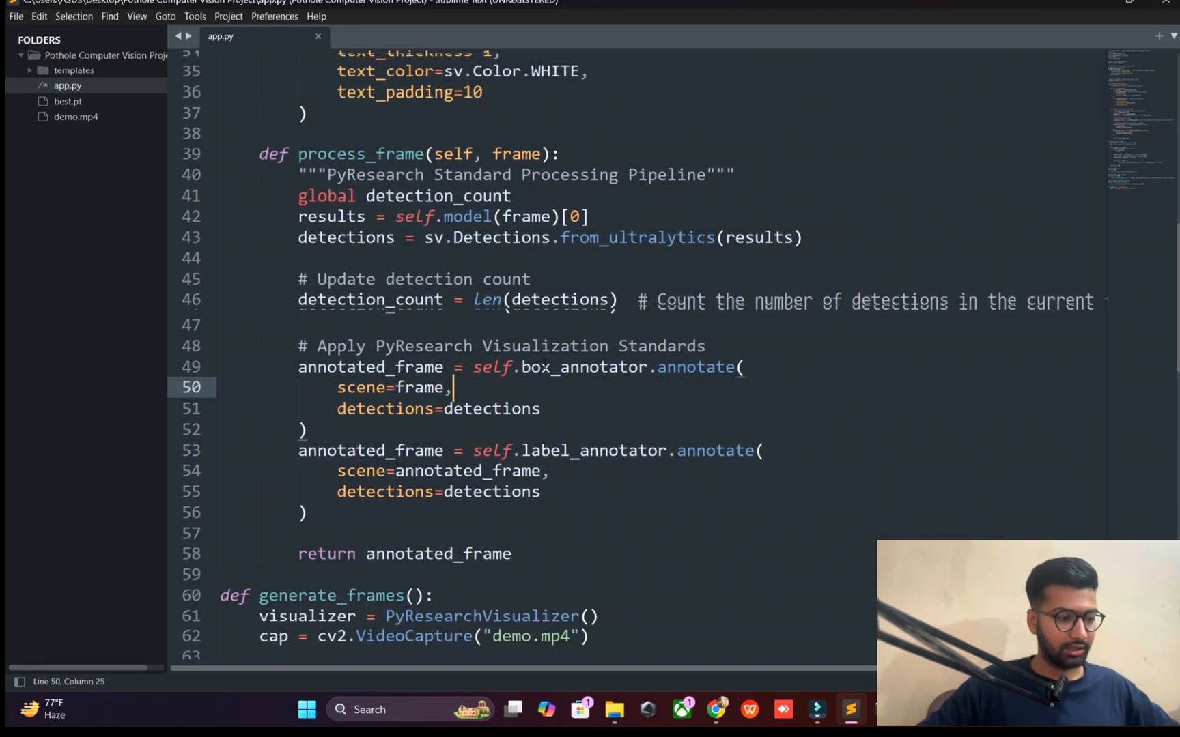
{"action": "scroll", "scroll_direction": "down", "scroll_amount": 3}
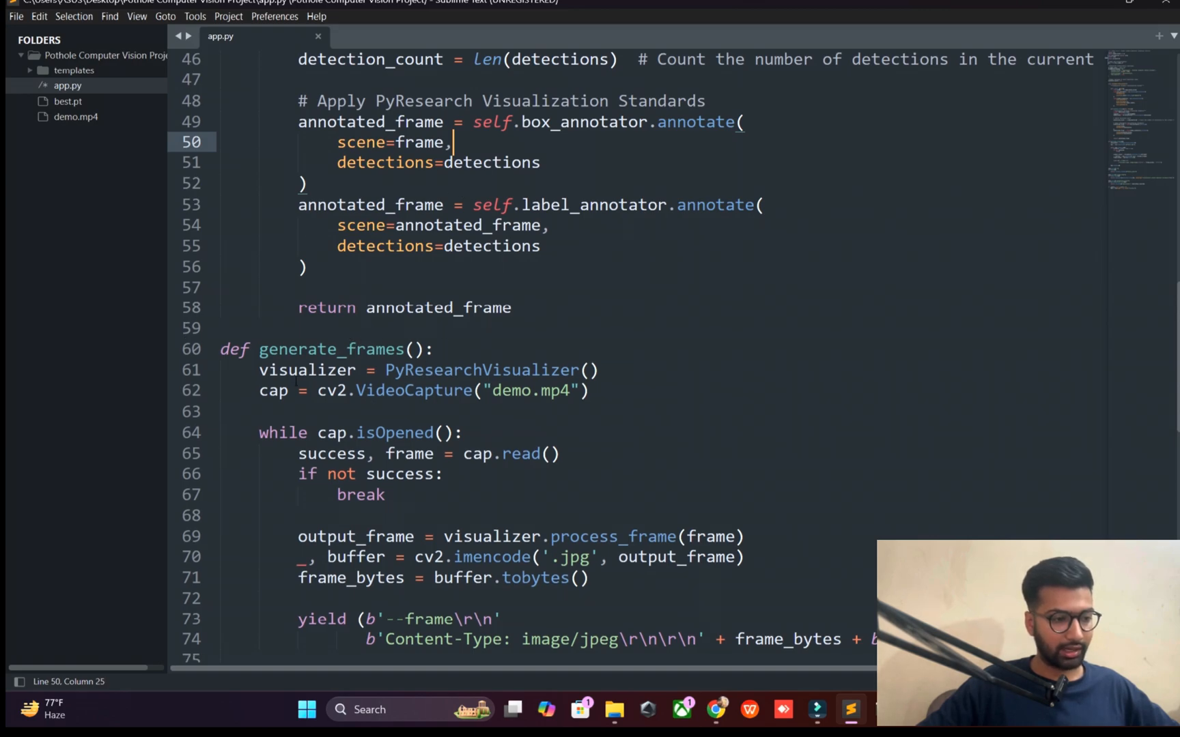
{"action": "scroll", "scroll_direction": "down", "scroll_amount": 3}
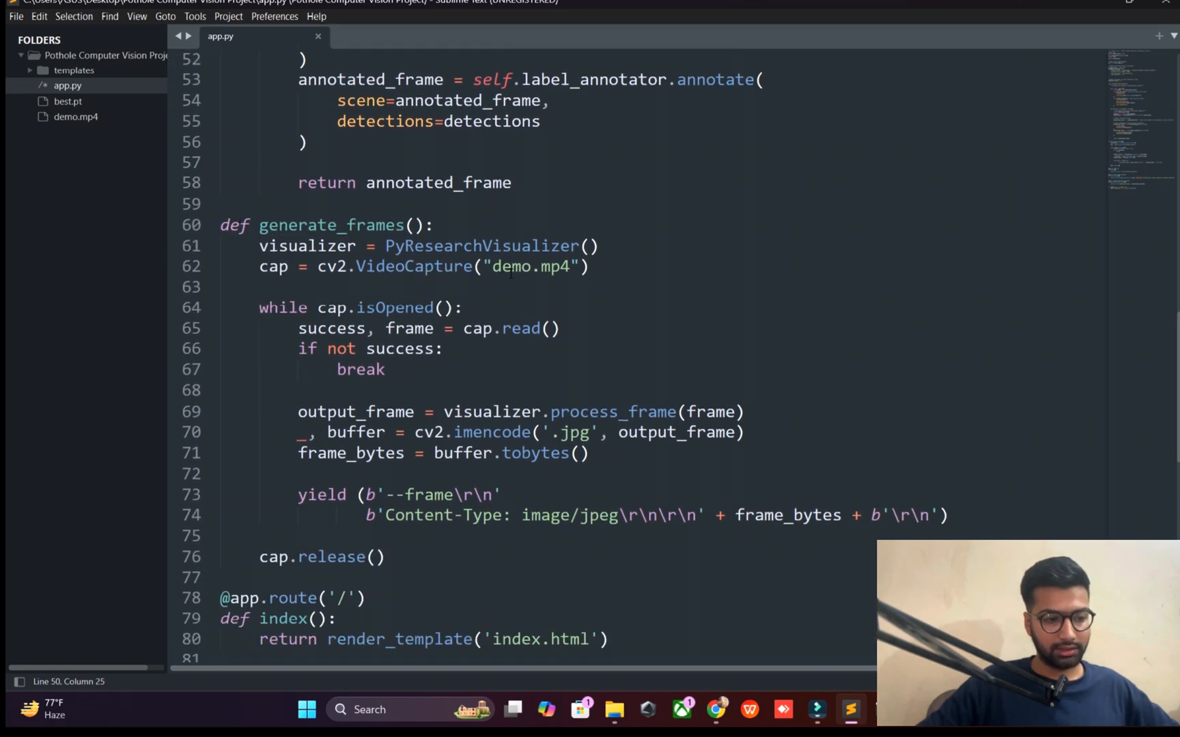
{"action": "double_click", "coordinate": [526, 266]}
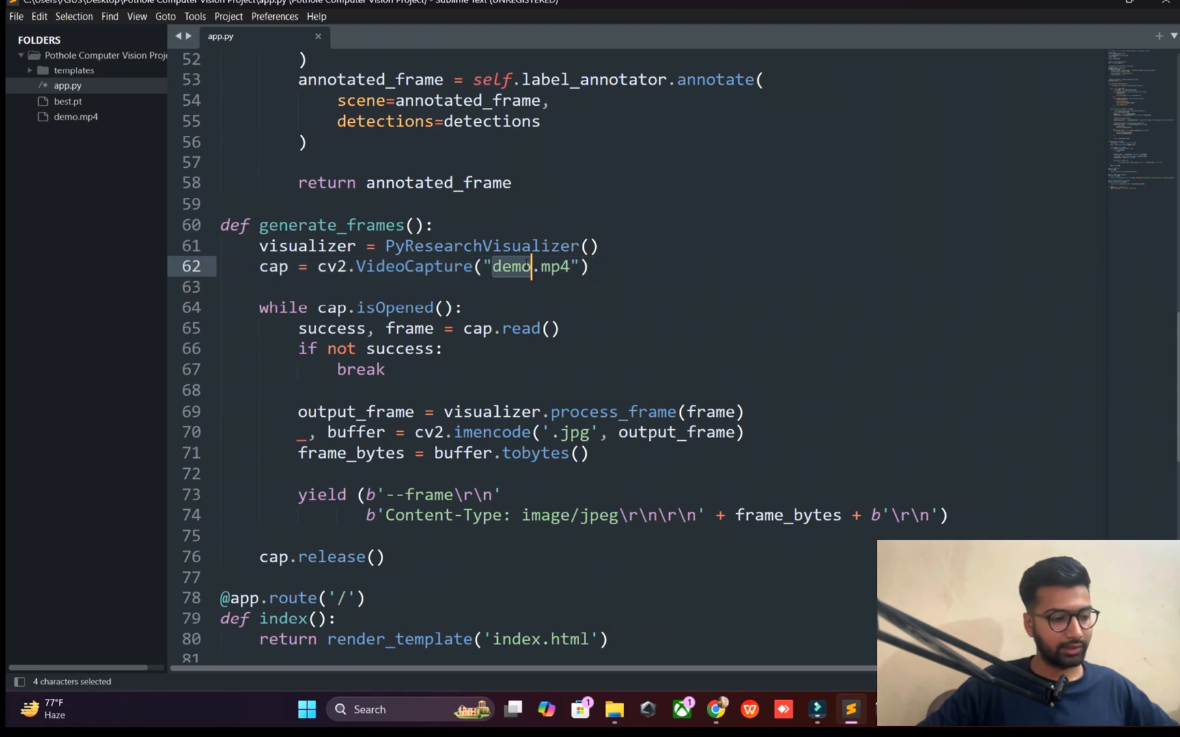
{"action": "scroll", "scroll_direction": "down", "scroll_amount": 3}
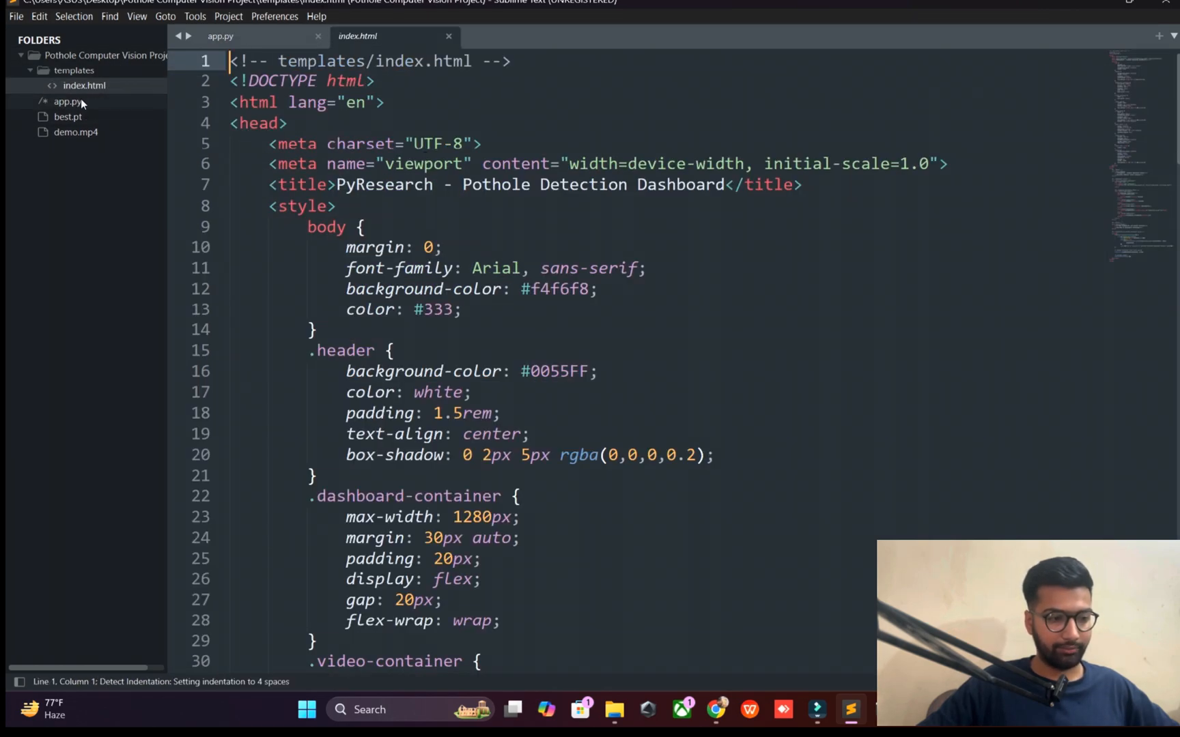
Step: Scroll index.html to its end and switch to the project folder in File Explorer
{"action": "scroll", "scroll_direction": "down", "scroll_amount": 3}
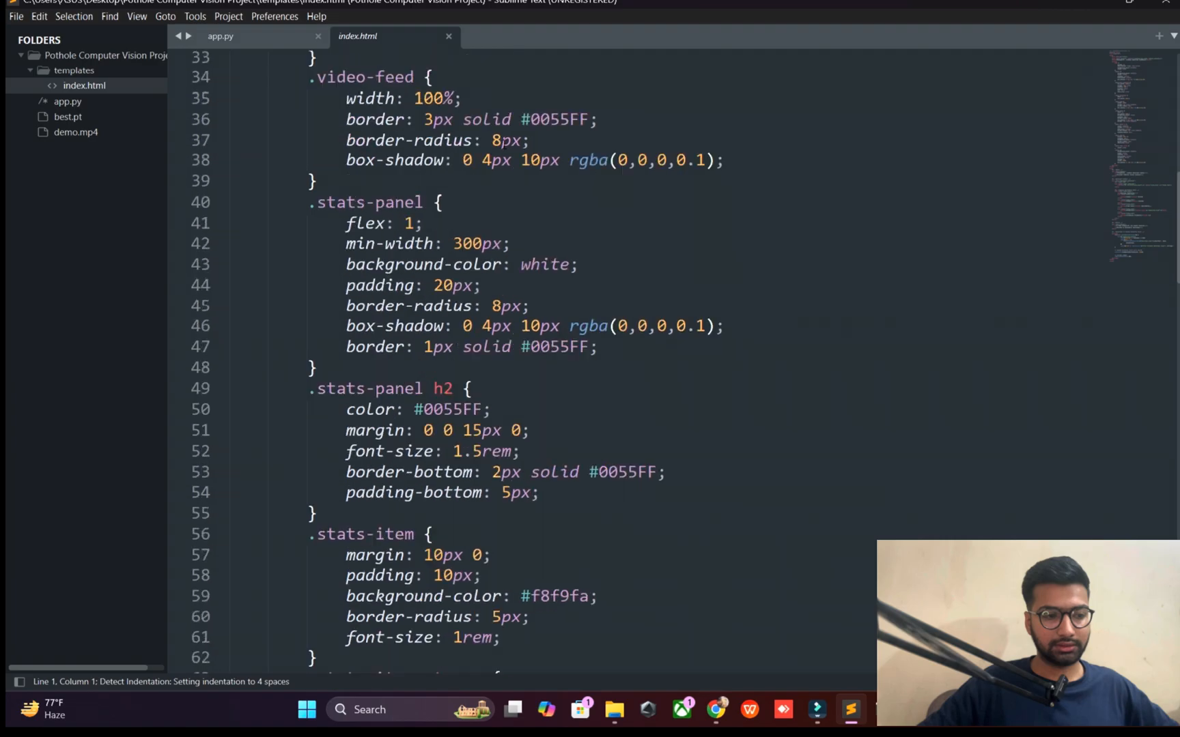
{"action": "scroll", "scroll_direction": "down", "scroll_amount": 3}
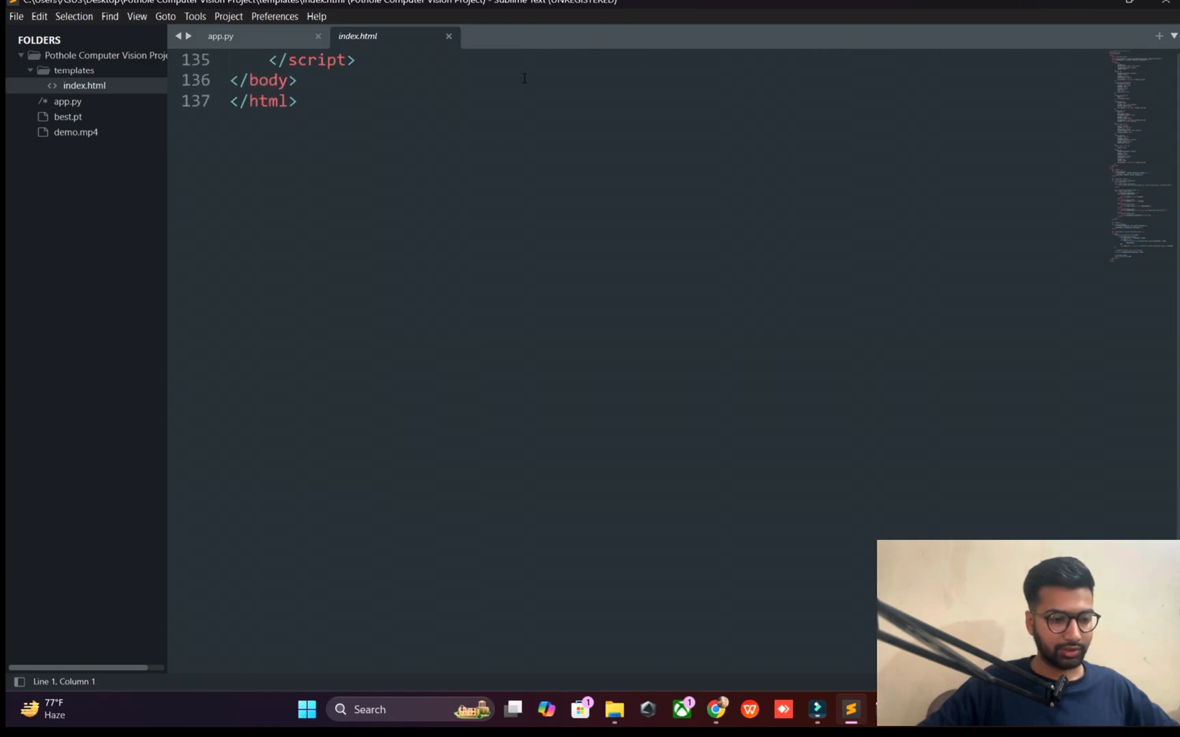
{"action": "left_click", "coordinate": [220, 35]}
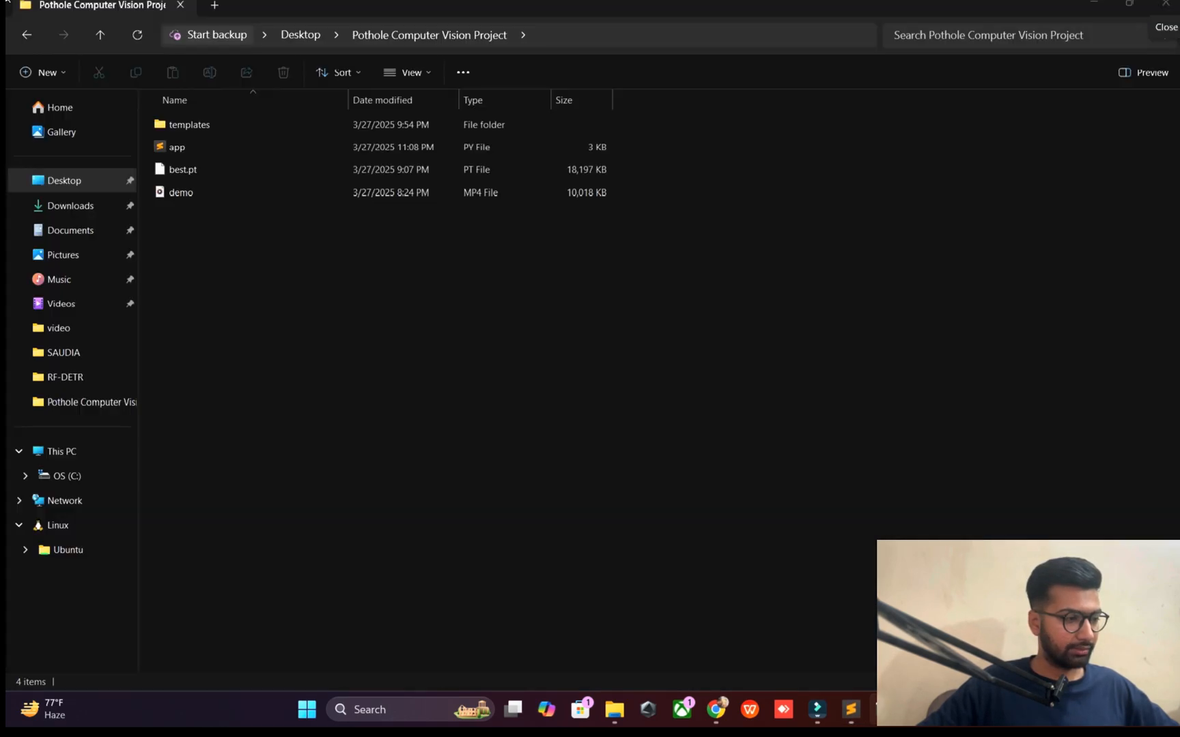
Step: Preview demo.mp4, then open a terminal in the project folder and run python app.py
{"action": "left_click", "coordinate": [180, 192]}
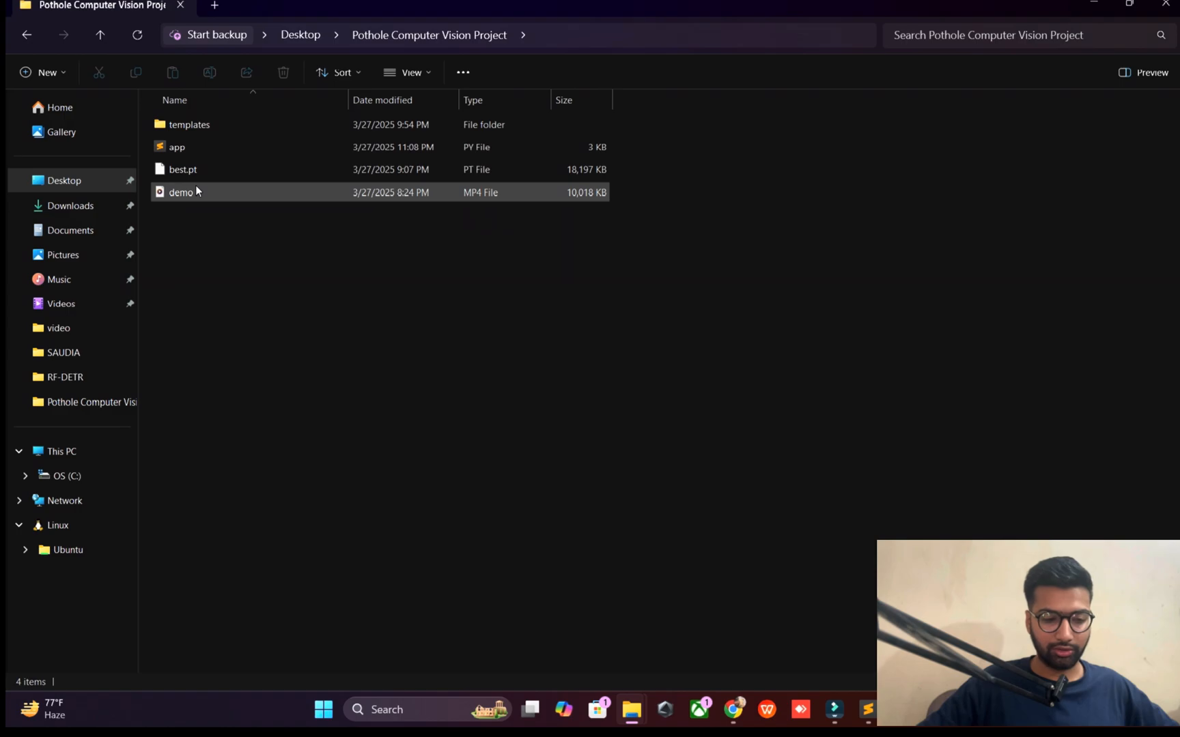
{"action": "double_click", "coordinate": [180, 192]}
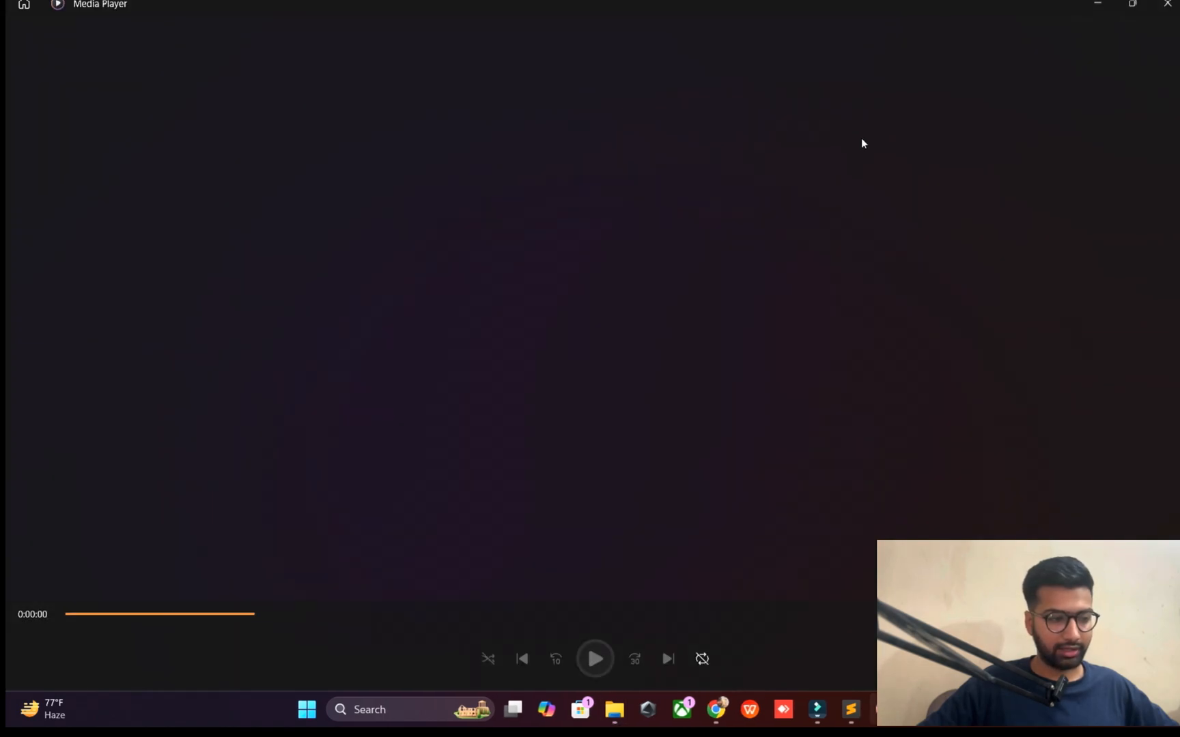
{"action": "left_click", "coordinate": [594, 658]}
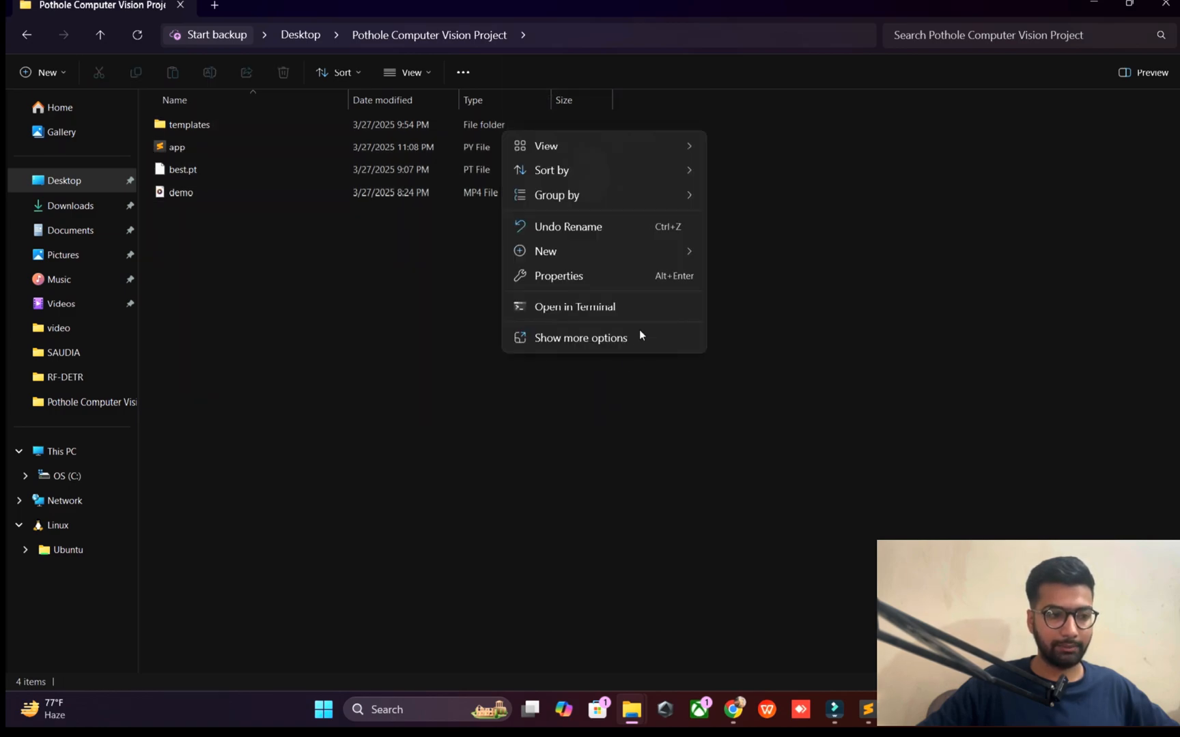
{"action": "left_click", "coordinate": [574, 307]}
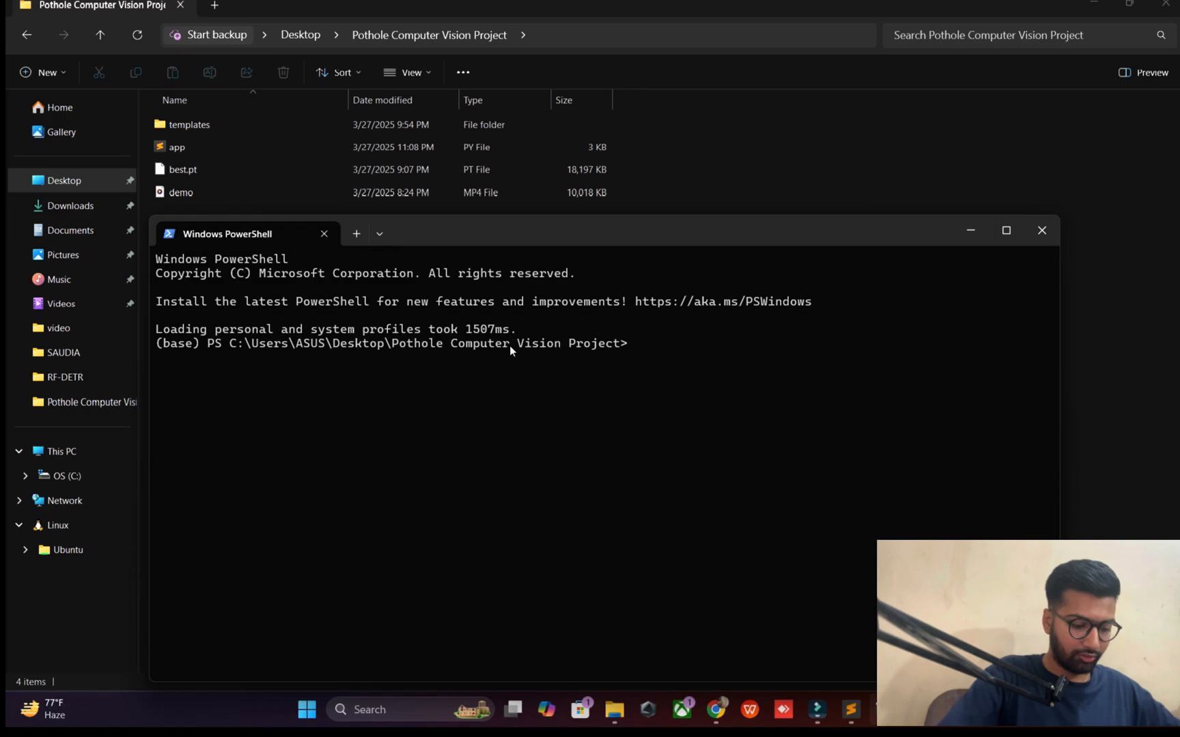
{"action": "type", "text": "pyt"}
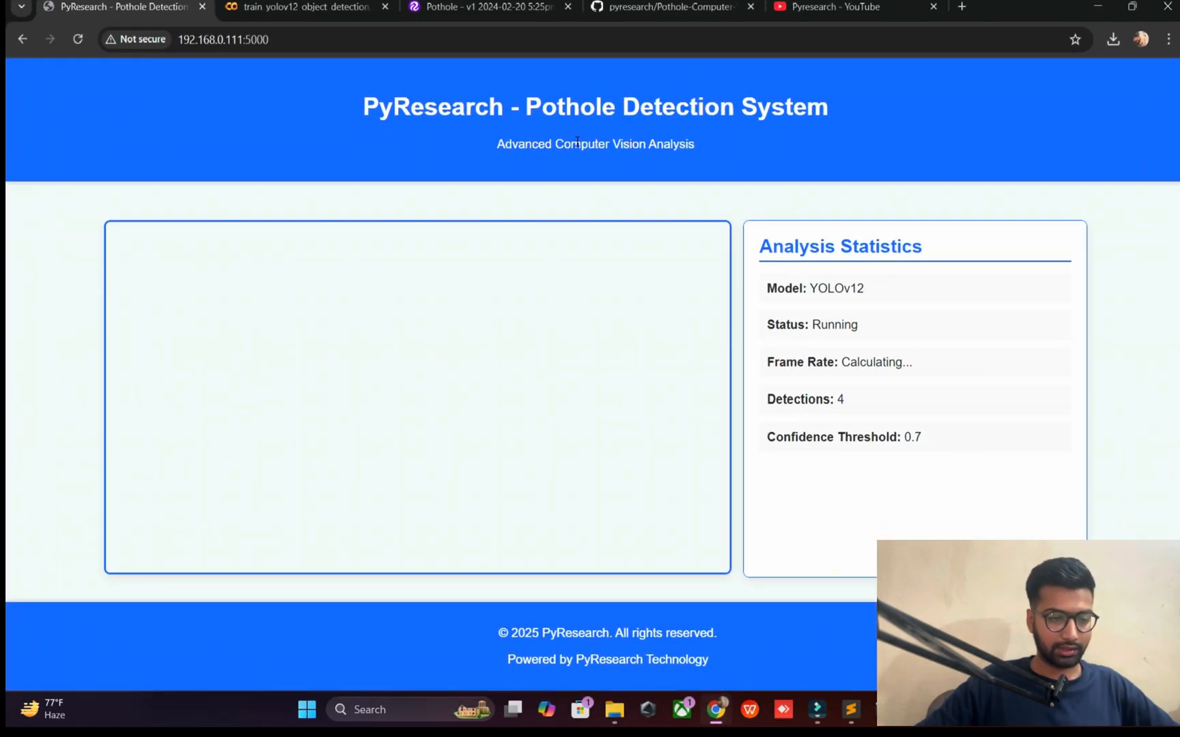
Step: Browse the Pyresearch channel's pothole video results on YouTube in Chrome
{"action": "left_click", "coordinate": [827, 7]}
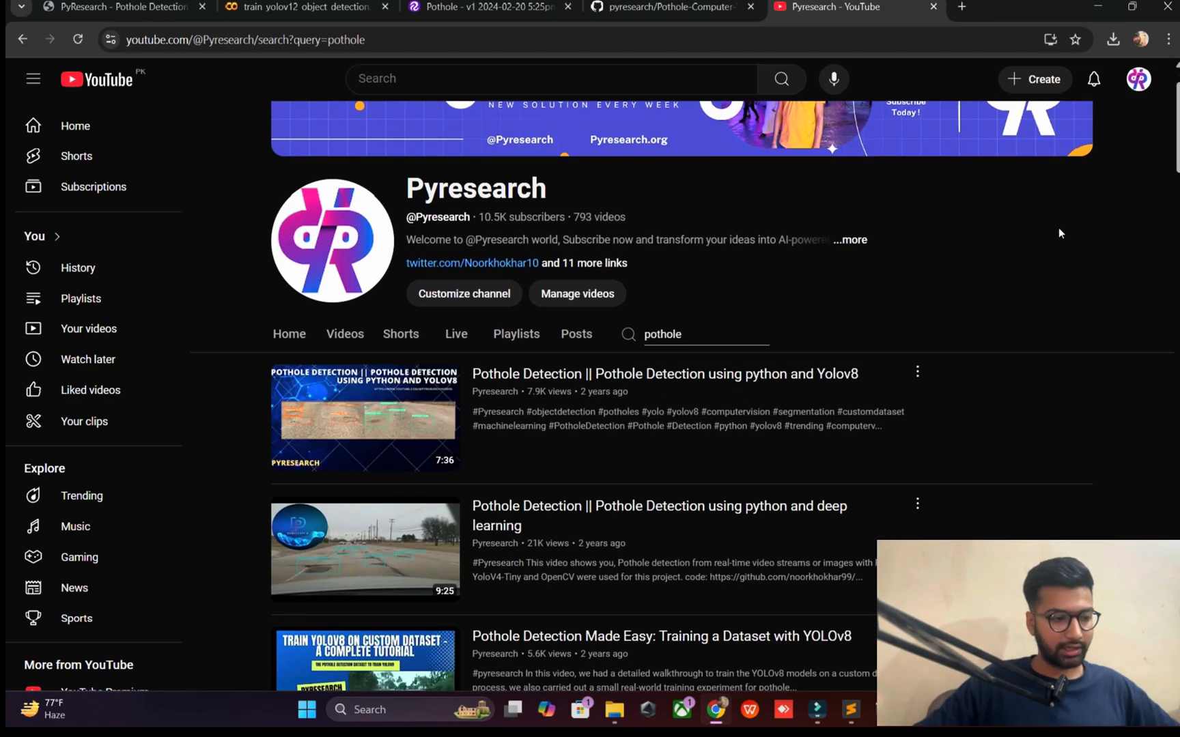
{"action": "scroll", "scroll_direction": "down", "scroll_amount": 3}
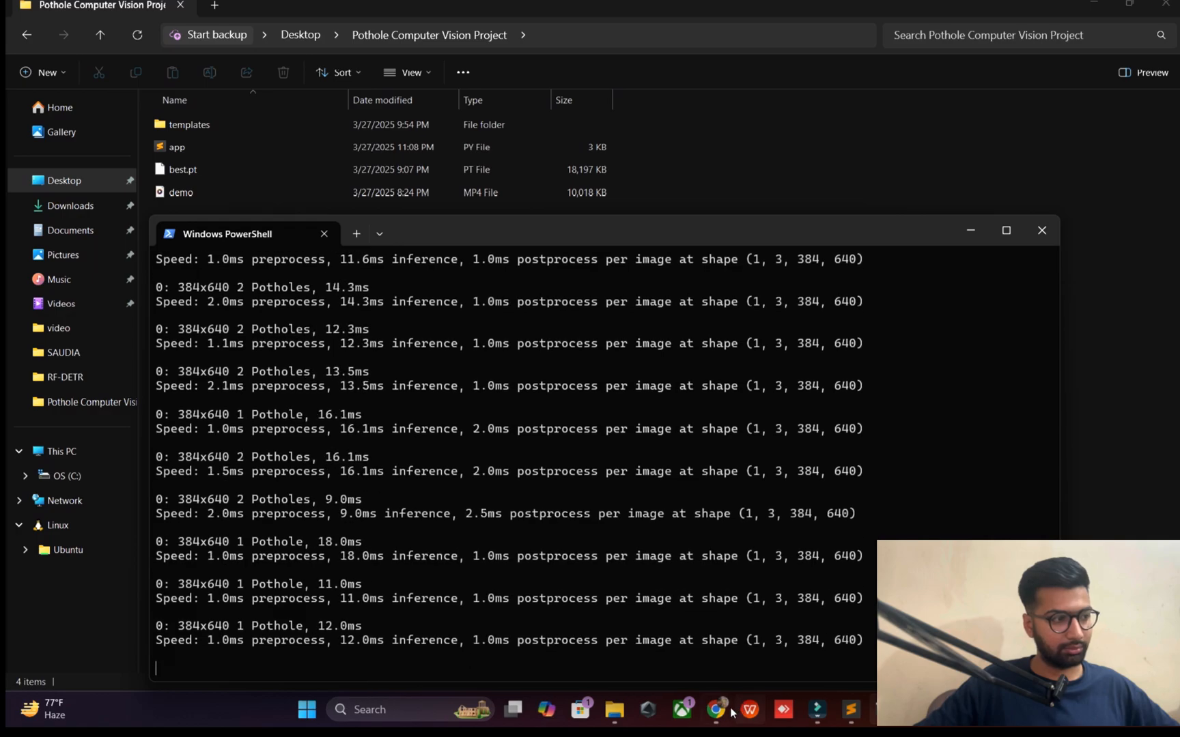
Step: Switch to Chrome to view the dashboard streaming road video with one pothole boxed and counted
{"action": "left_click", "coordinate": [715, 710]}
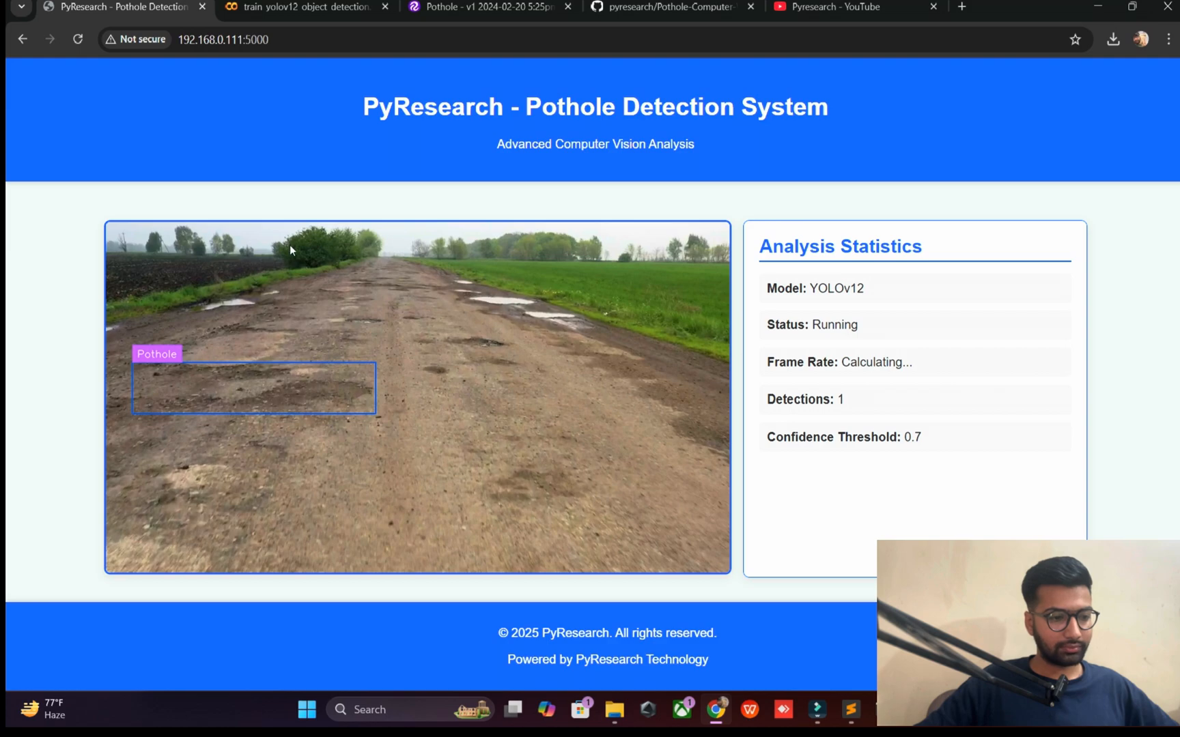
{"action": "left_click", "coordinate": [305, 7]}
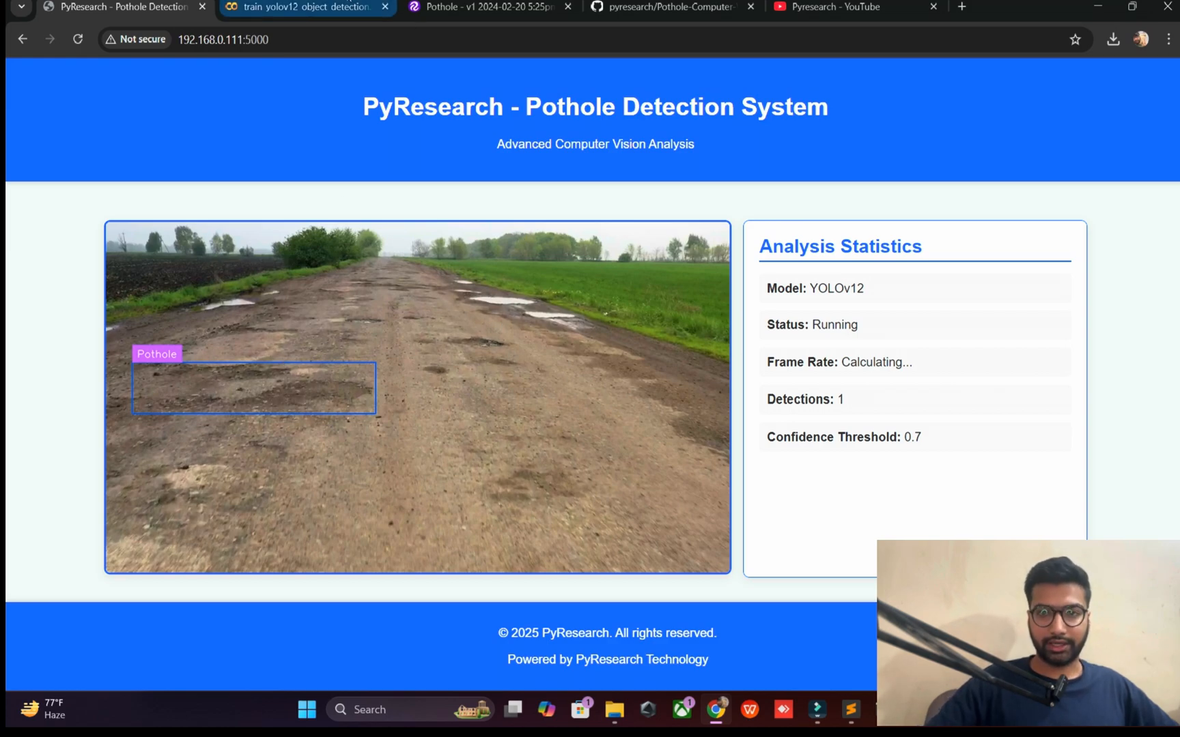
{"action": "mouse_move", "coordinate": [304, 7]}
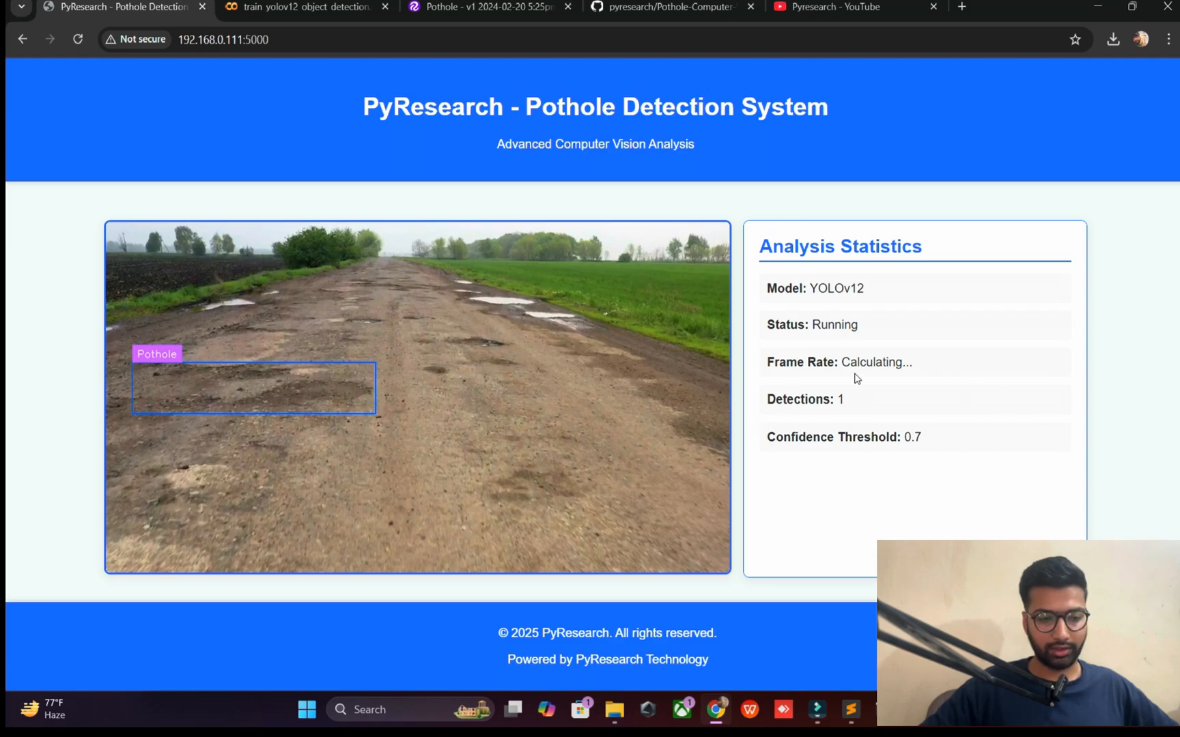
{"action": "double_click", "coordinate": [797, 399]}
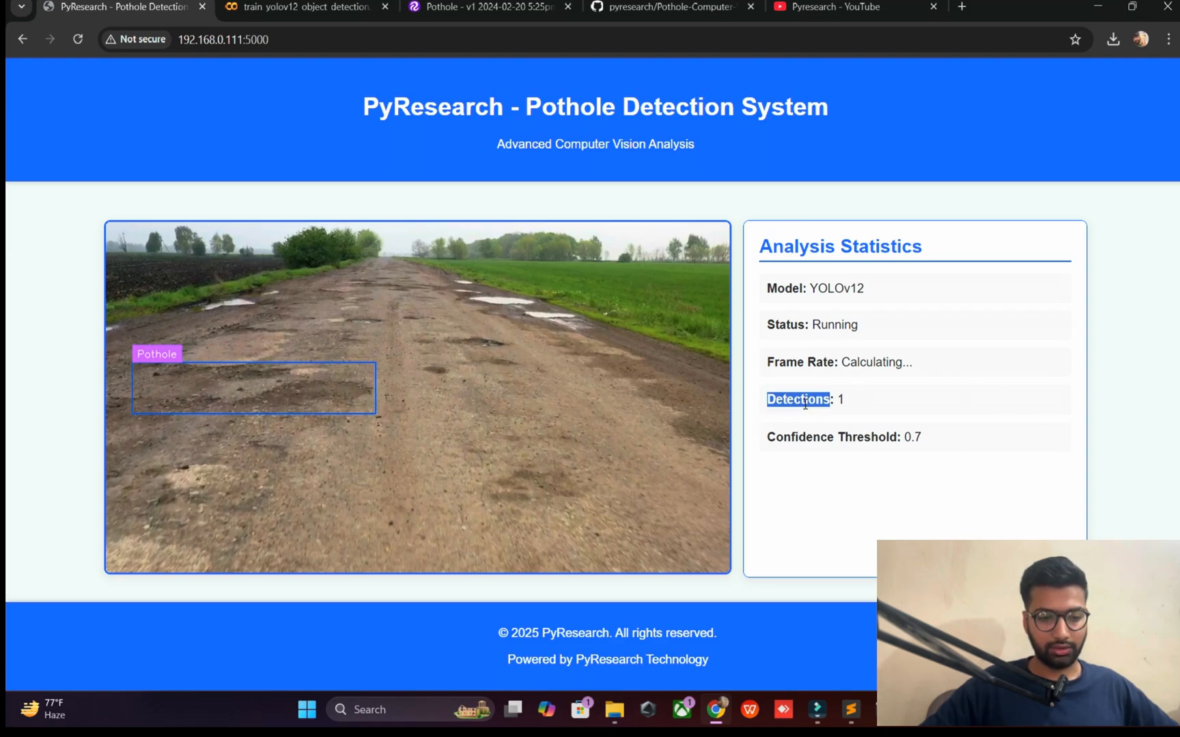